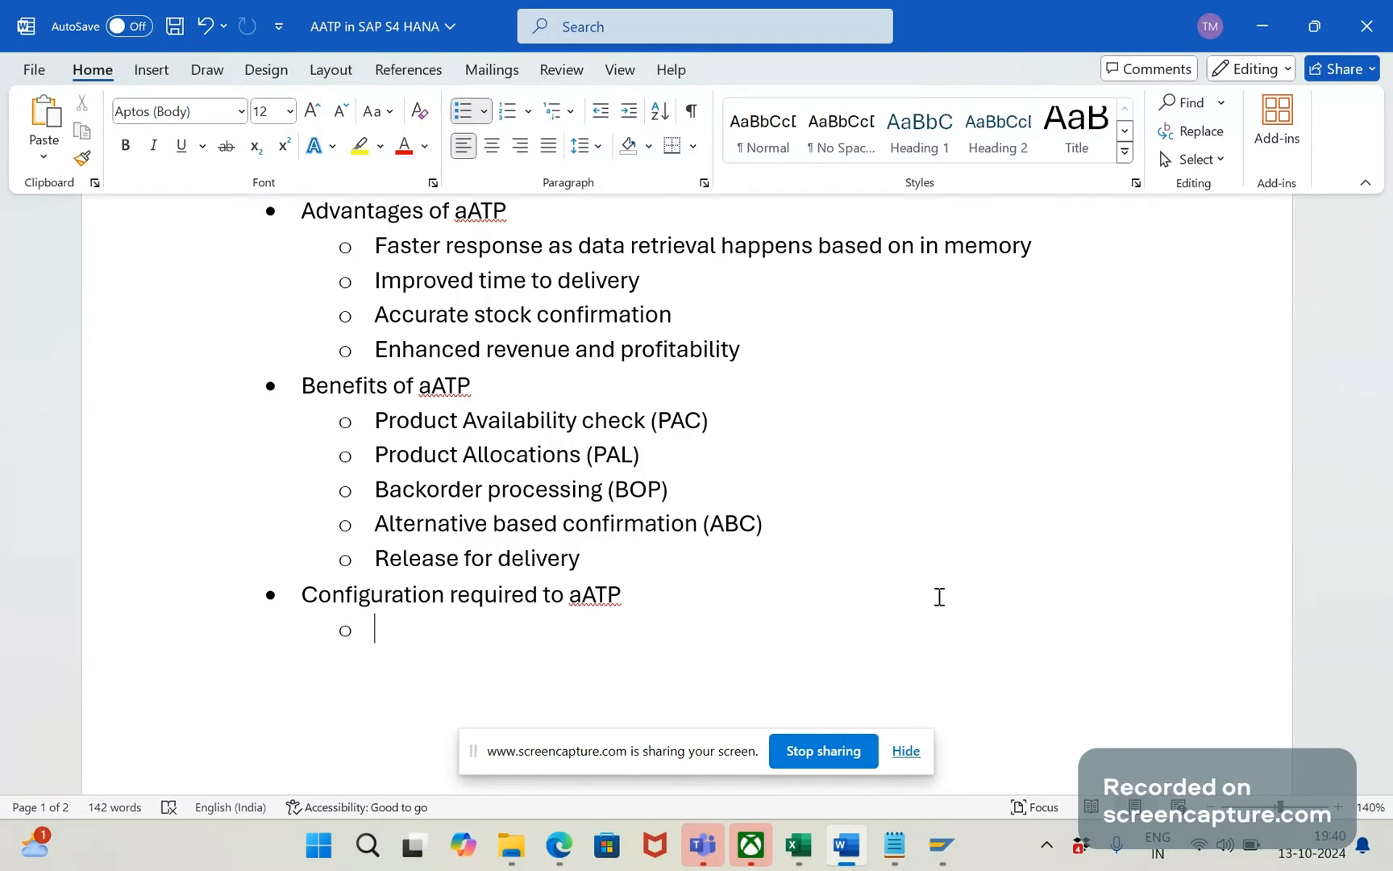
mouse_move(971, 548)
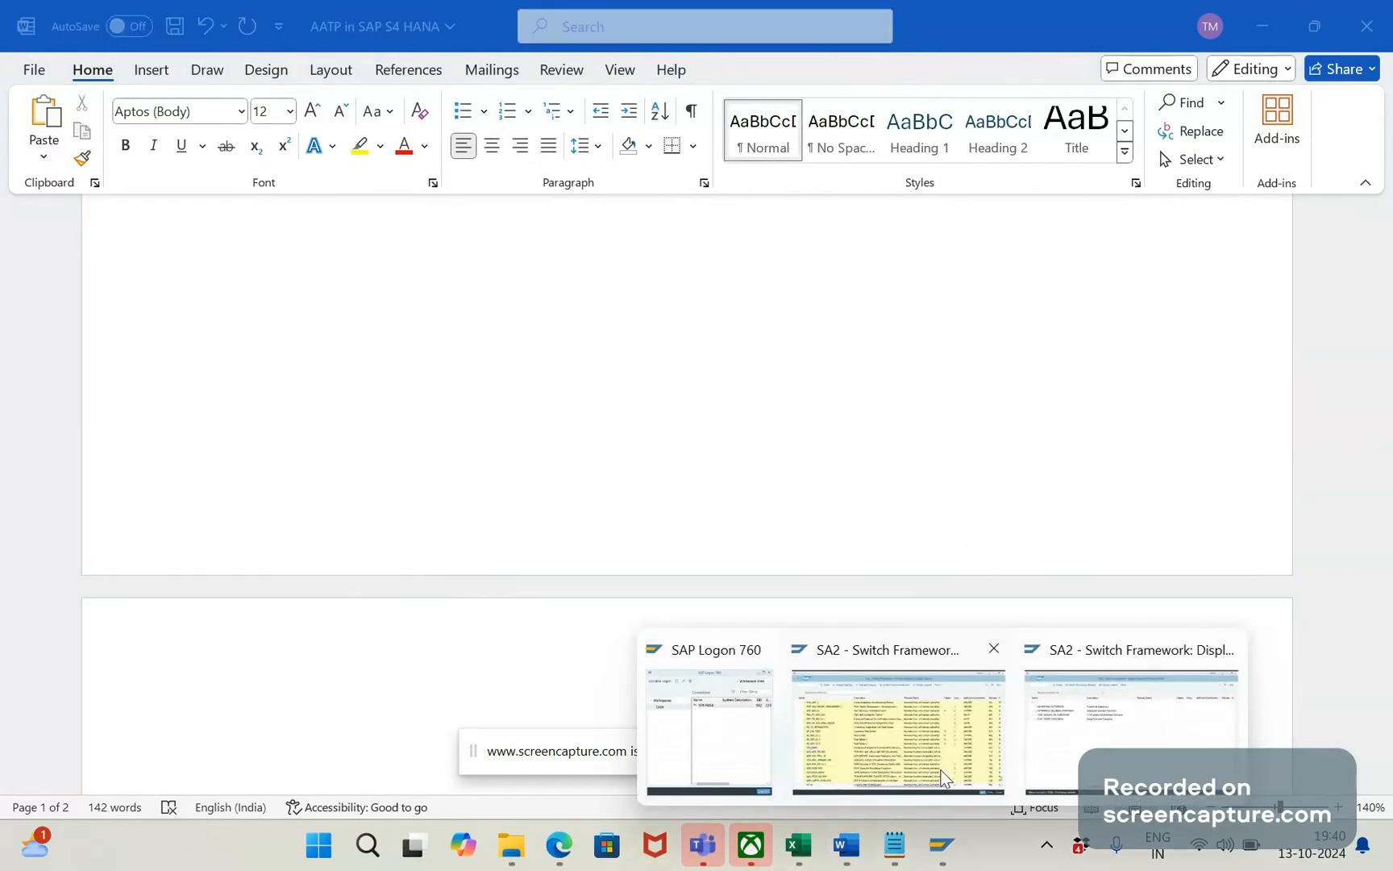
Step: Reach the SAP Reference IMG via /nspro, run Activate Business Functions and accept the reversible-functions warning
left_click(898, 729)
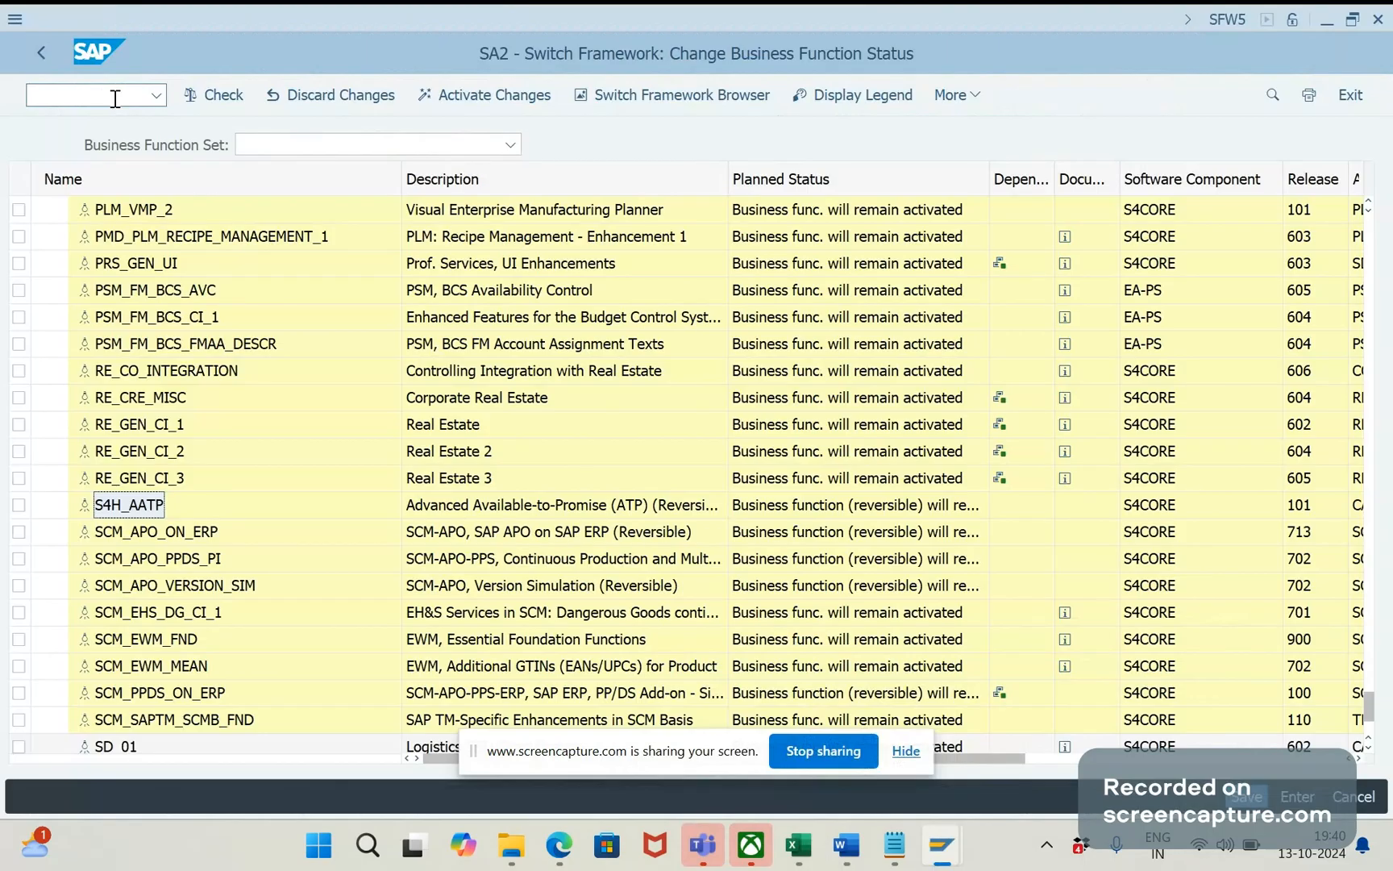
type("/nspro")
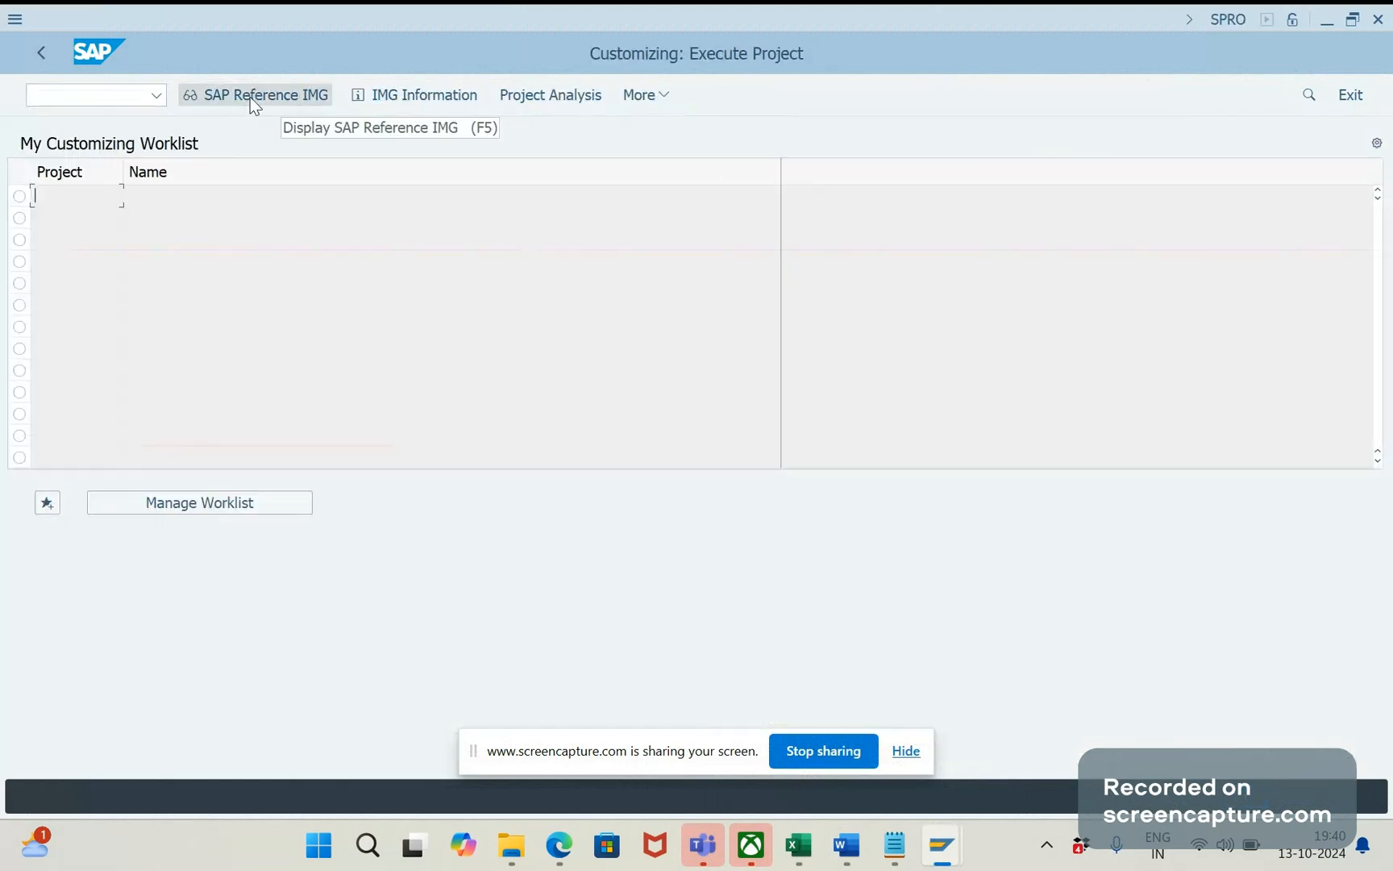
left_click(265, 94)
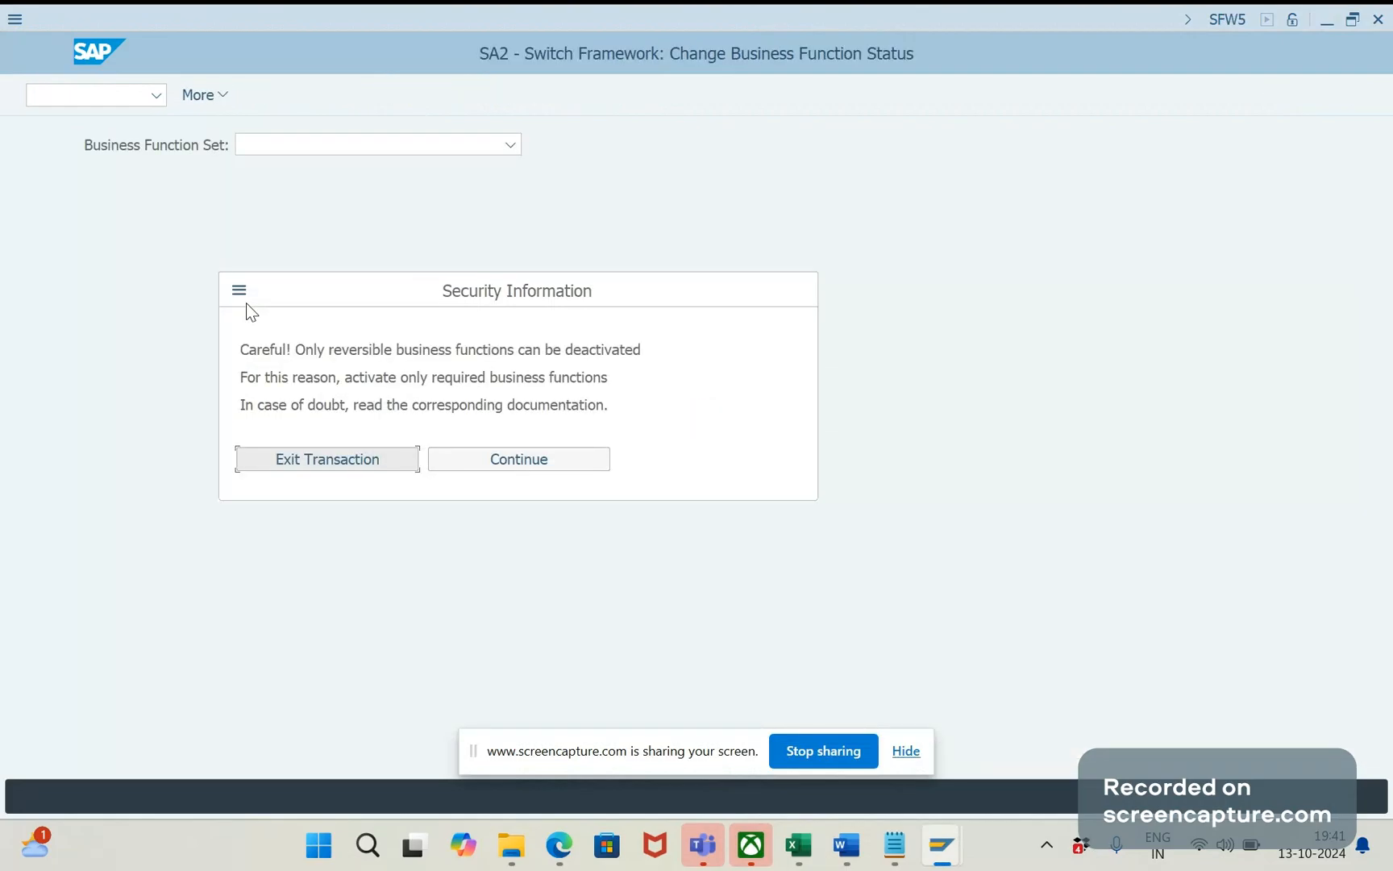
left_click(517, 458)
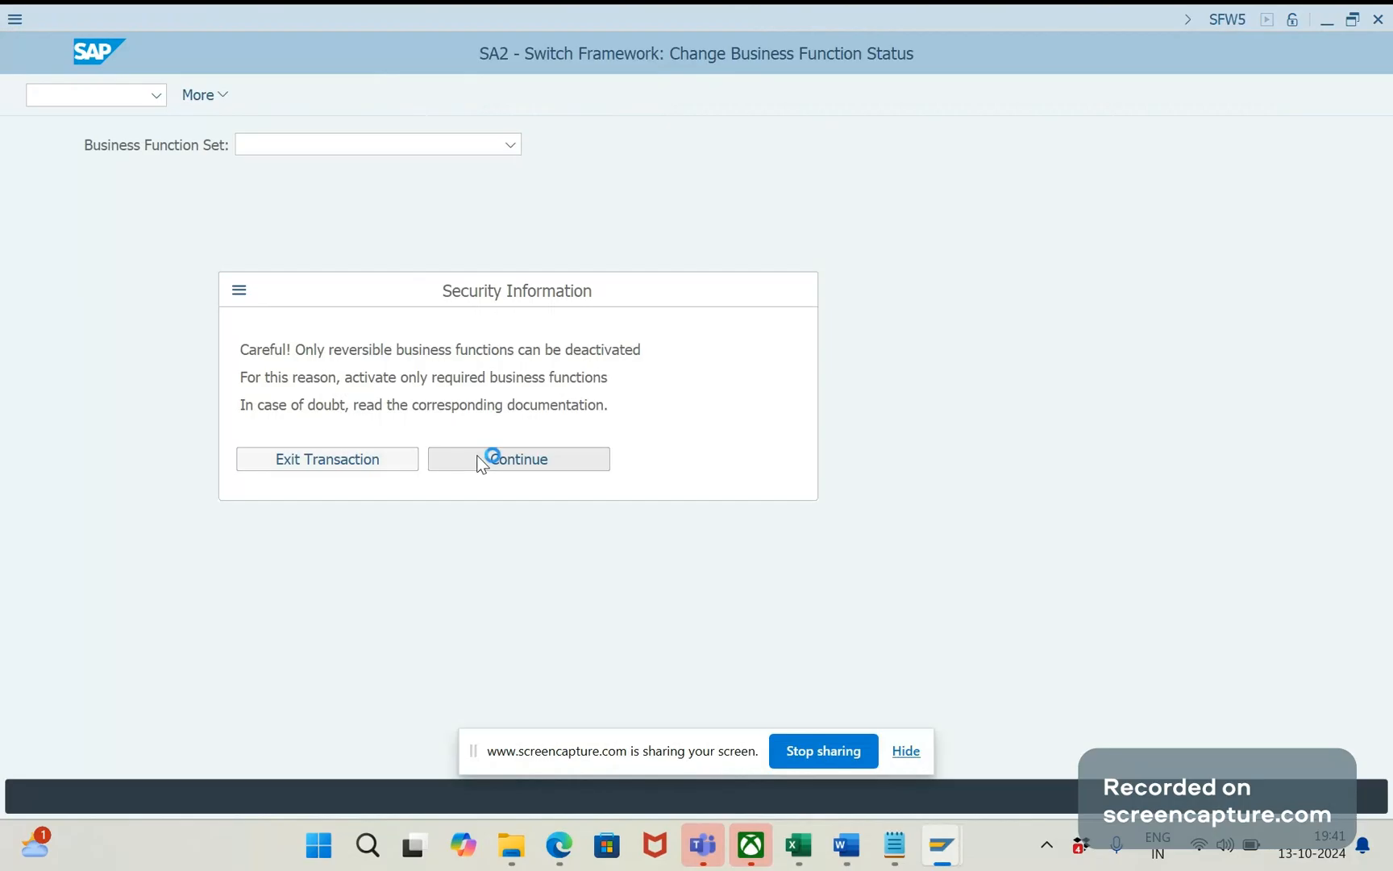
Step: Continue into the SFW5 list, expand S/4H_ALWAYS_ON_FUNCTIONS and scroll to the S4H_AATP row
left_click(518, 458)
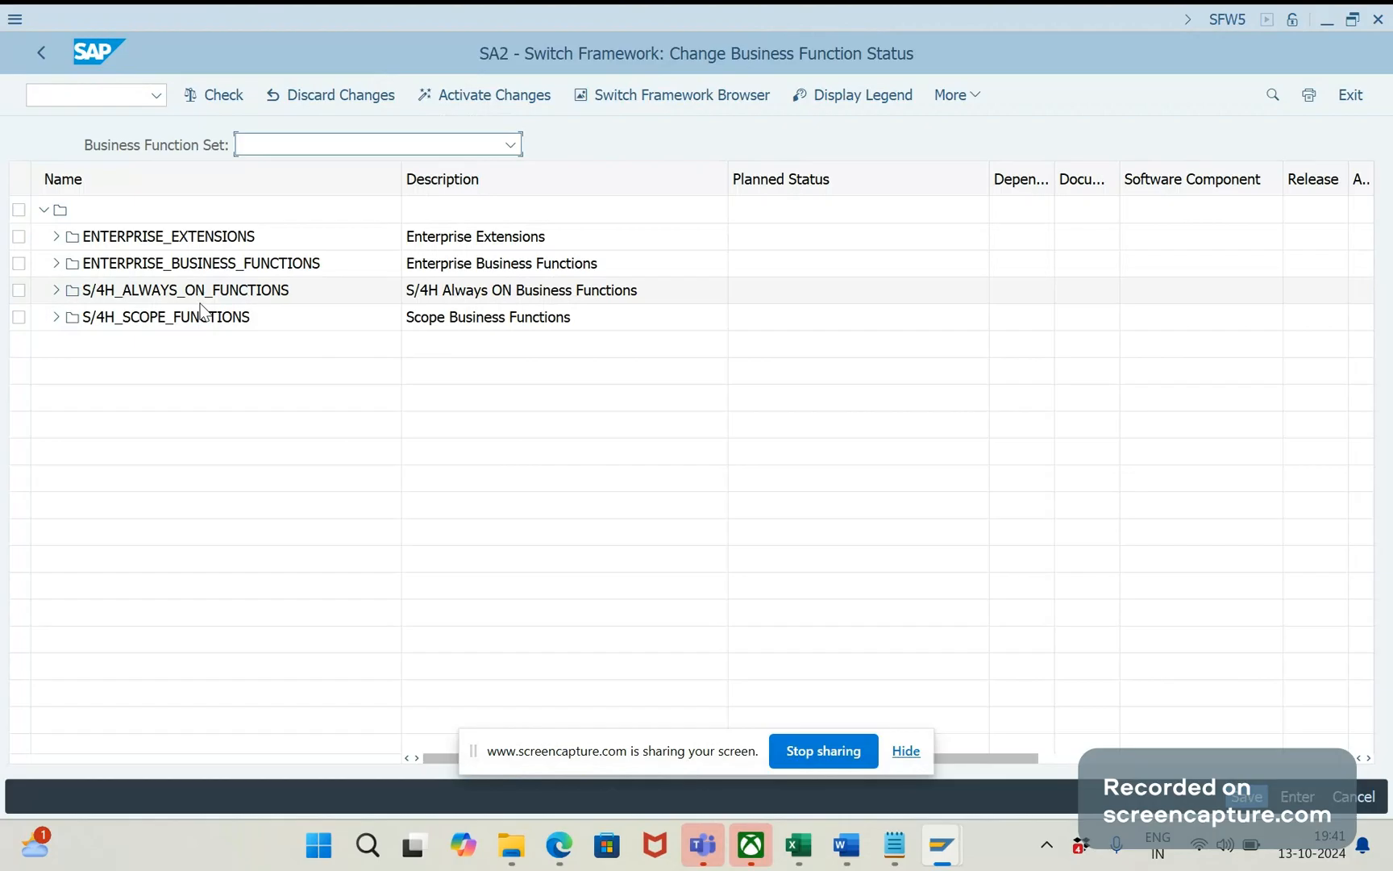
left_click(55, 290)
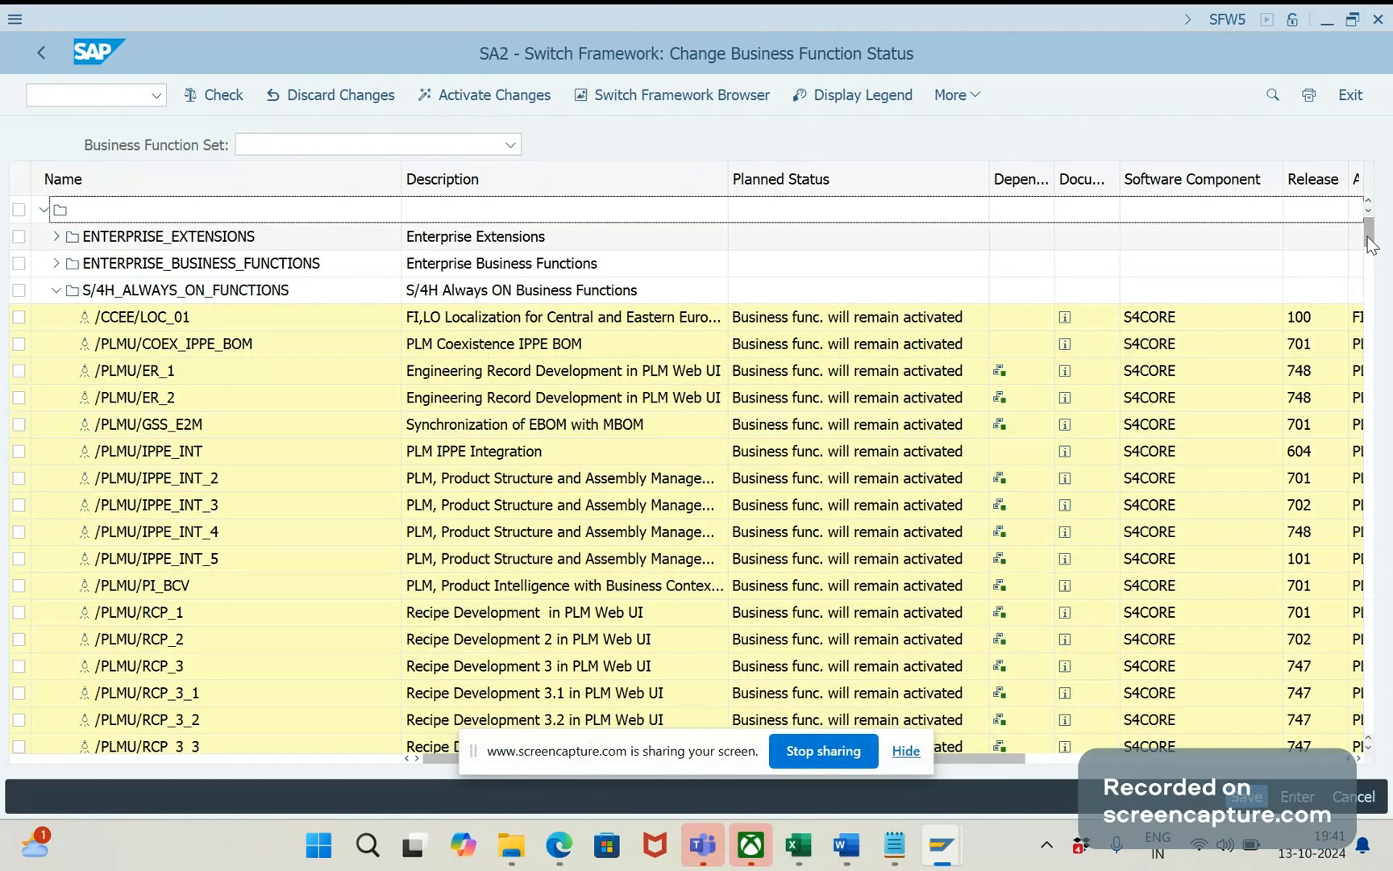
scroll("down", 3)
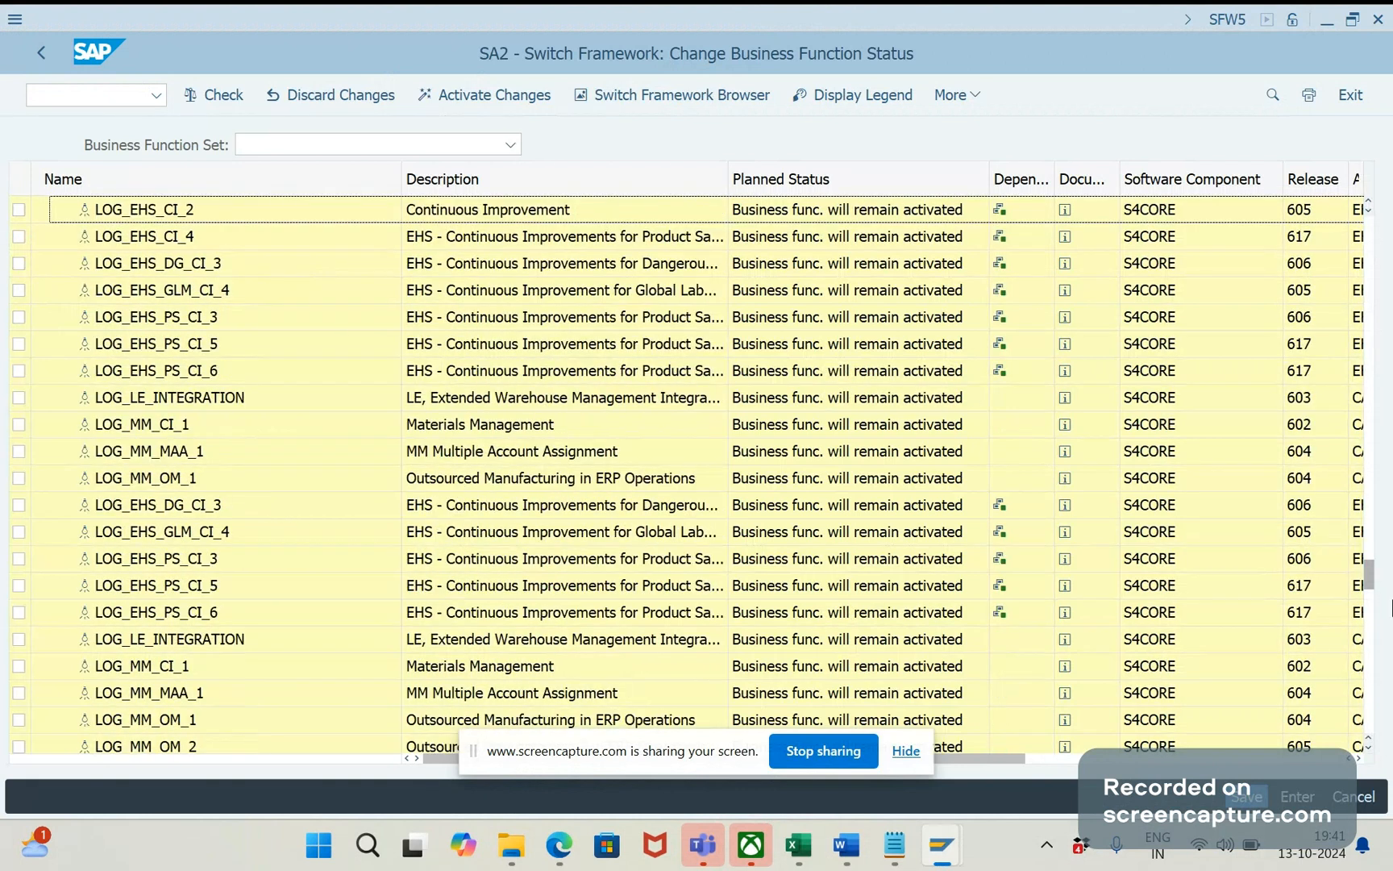
scroll("down", 3)
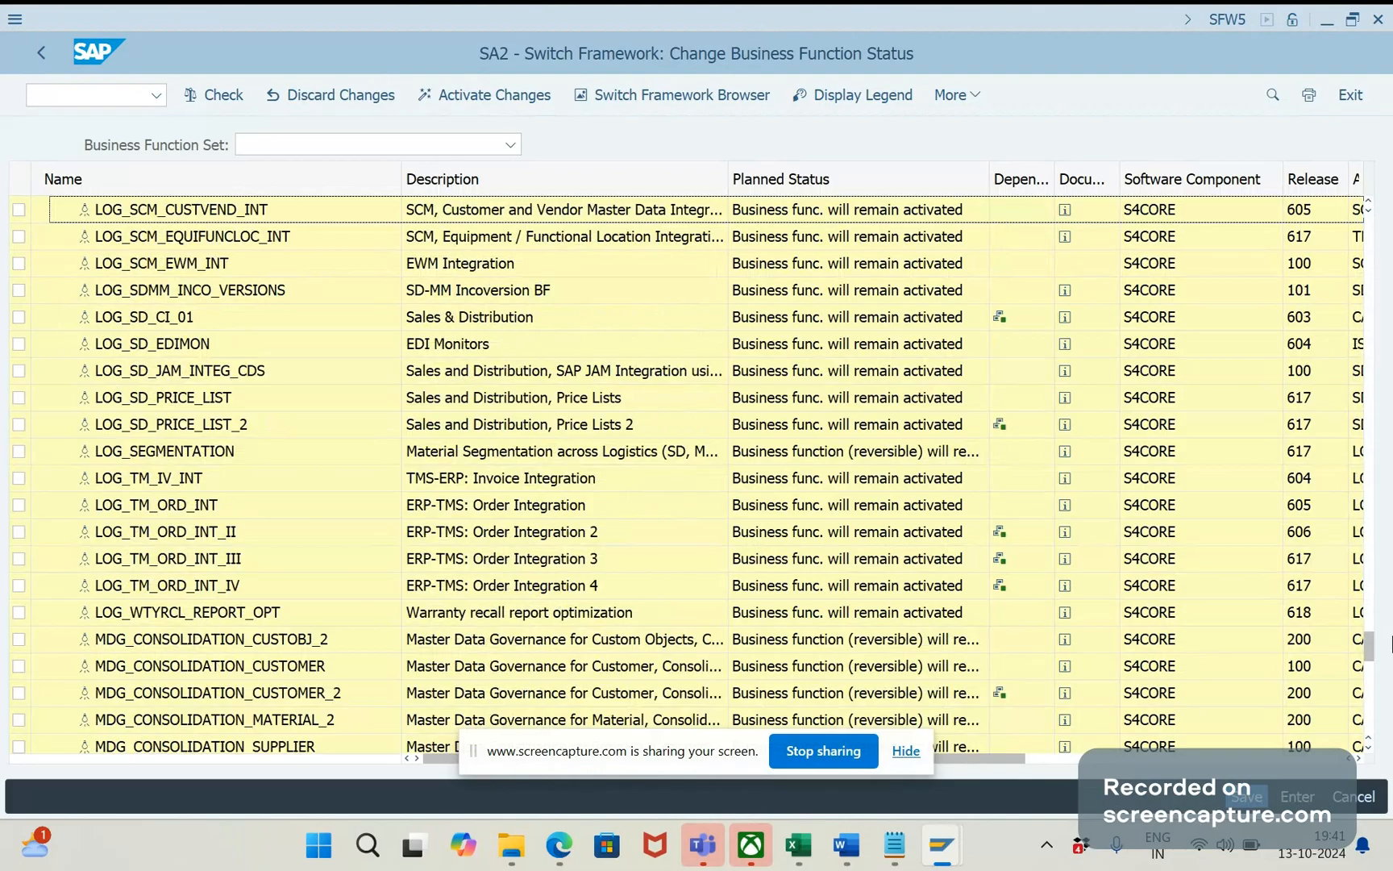
scroll("down", 3)
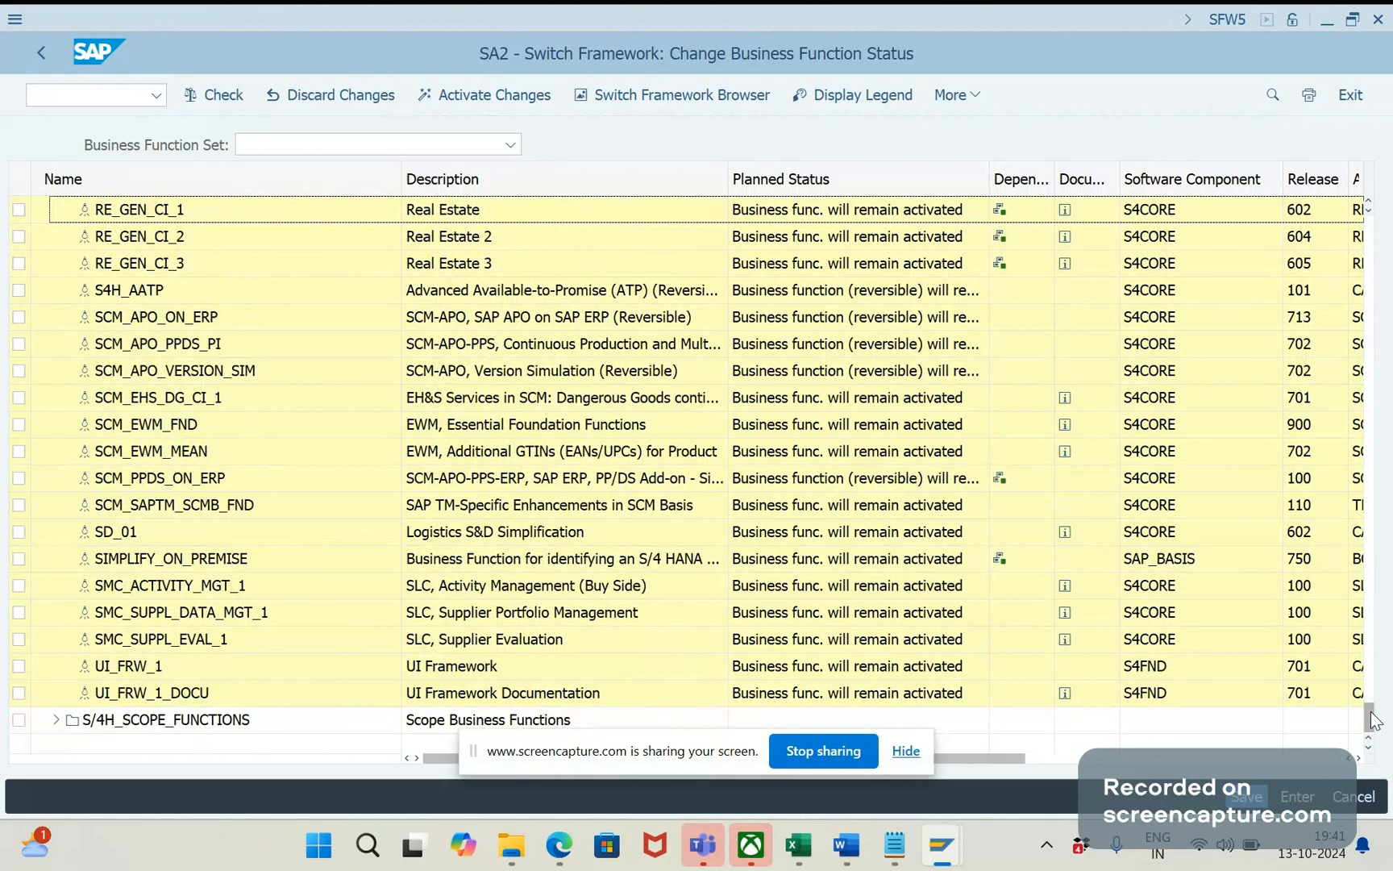
left_click(19, 290)
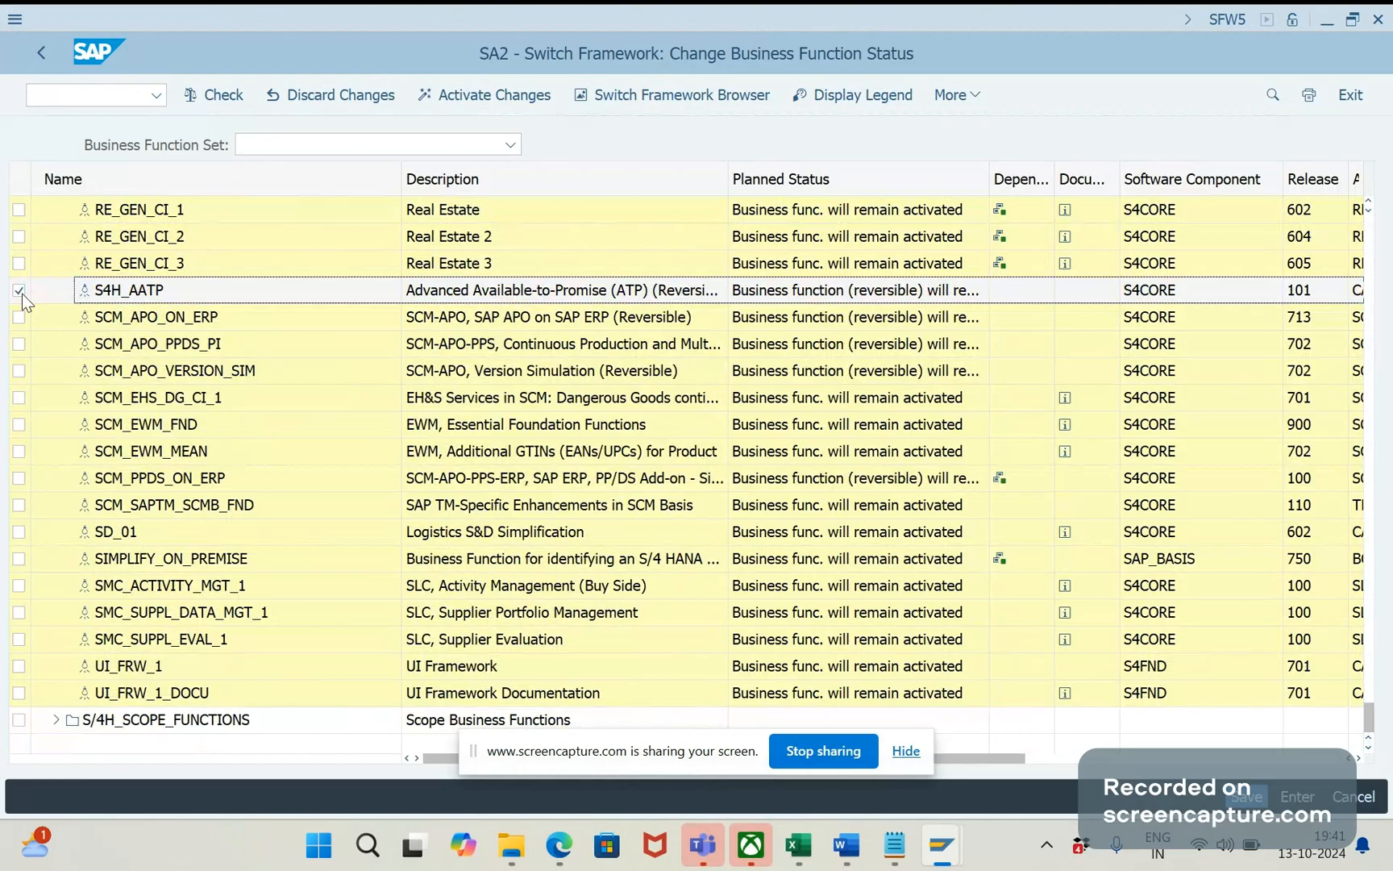
left_click(19, 317)
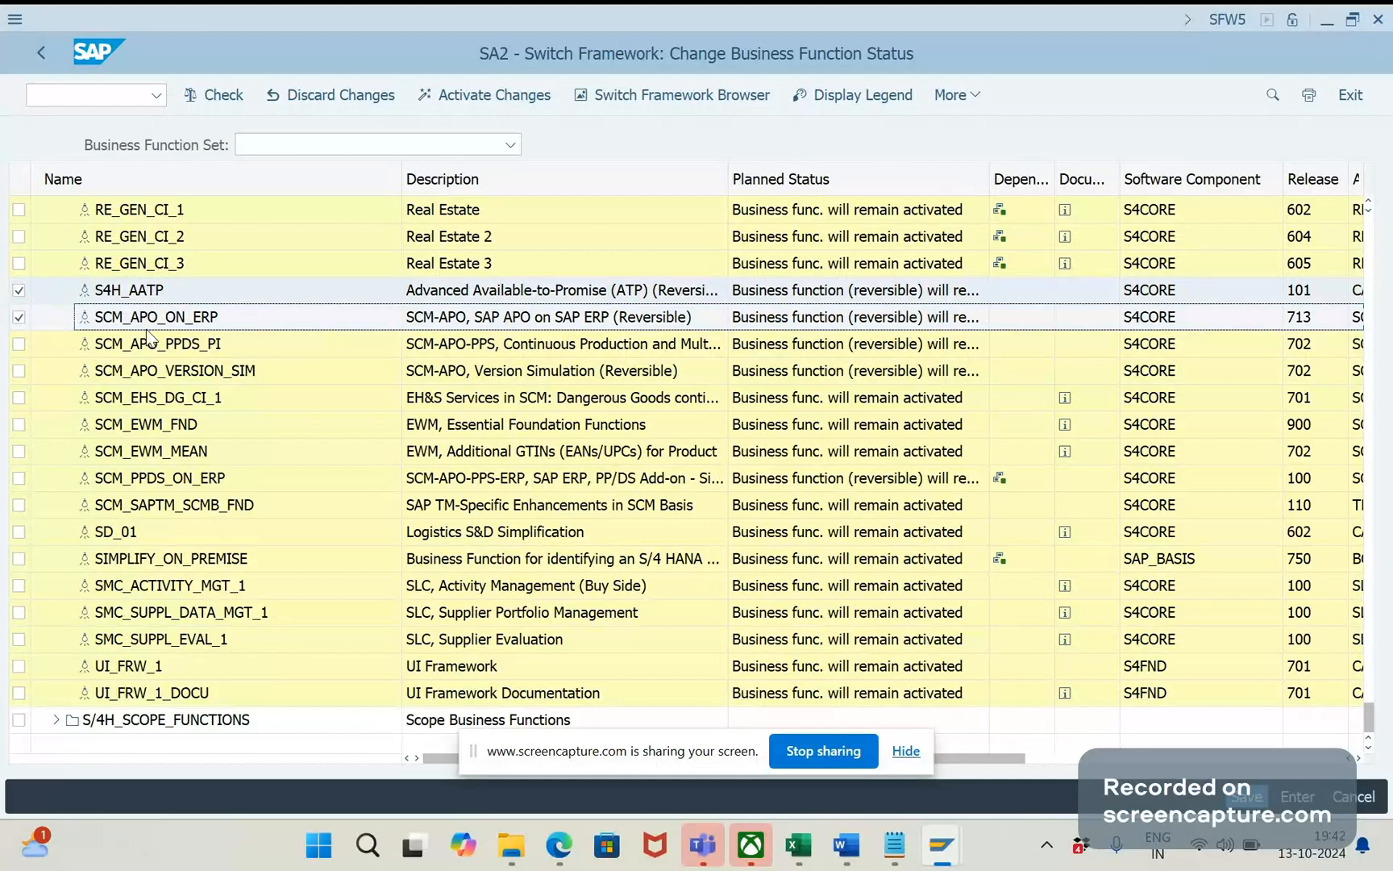
mouse_move(54, 322)
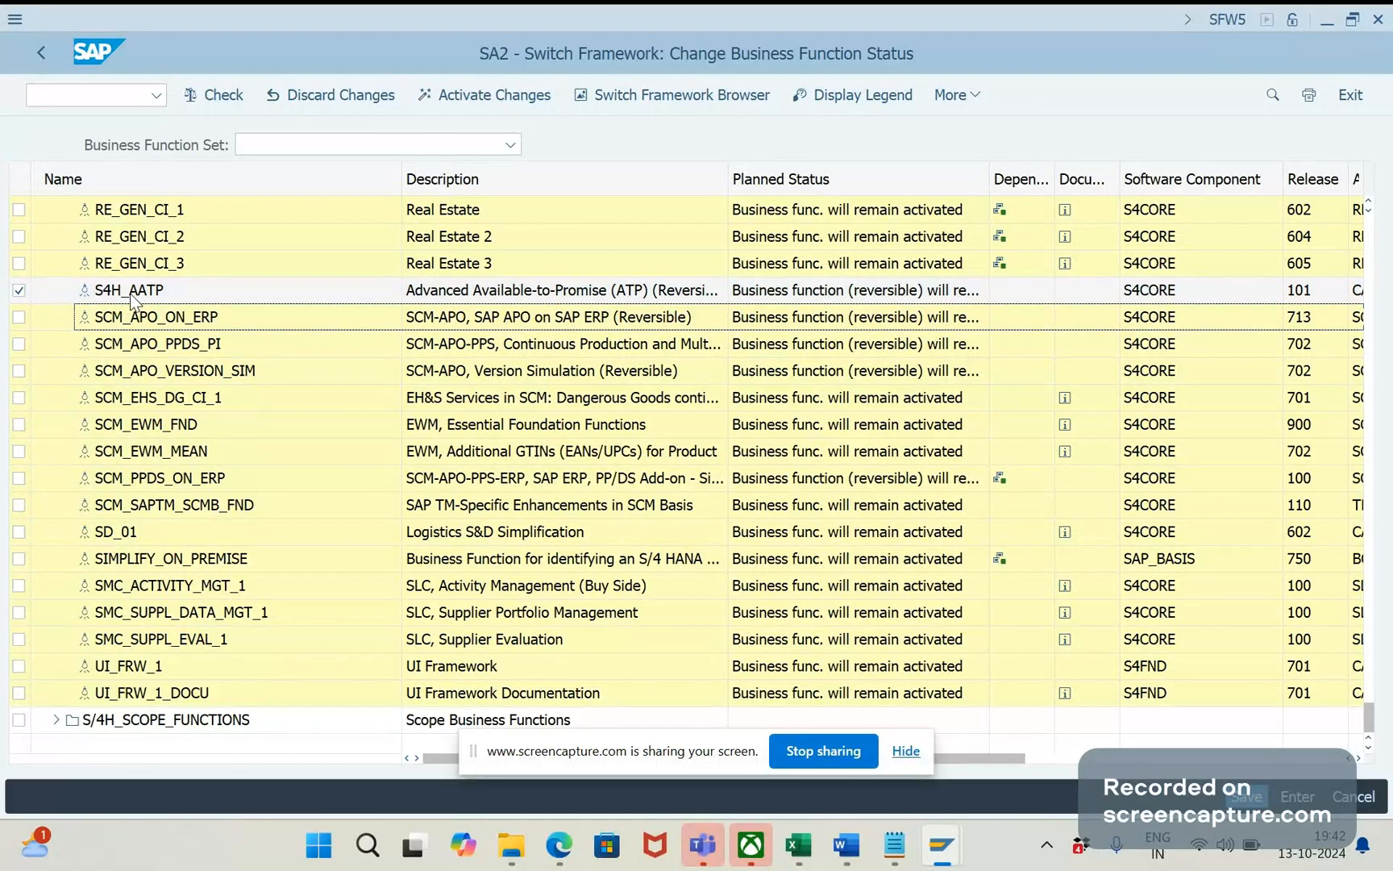
left_click(20, 290)
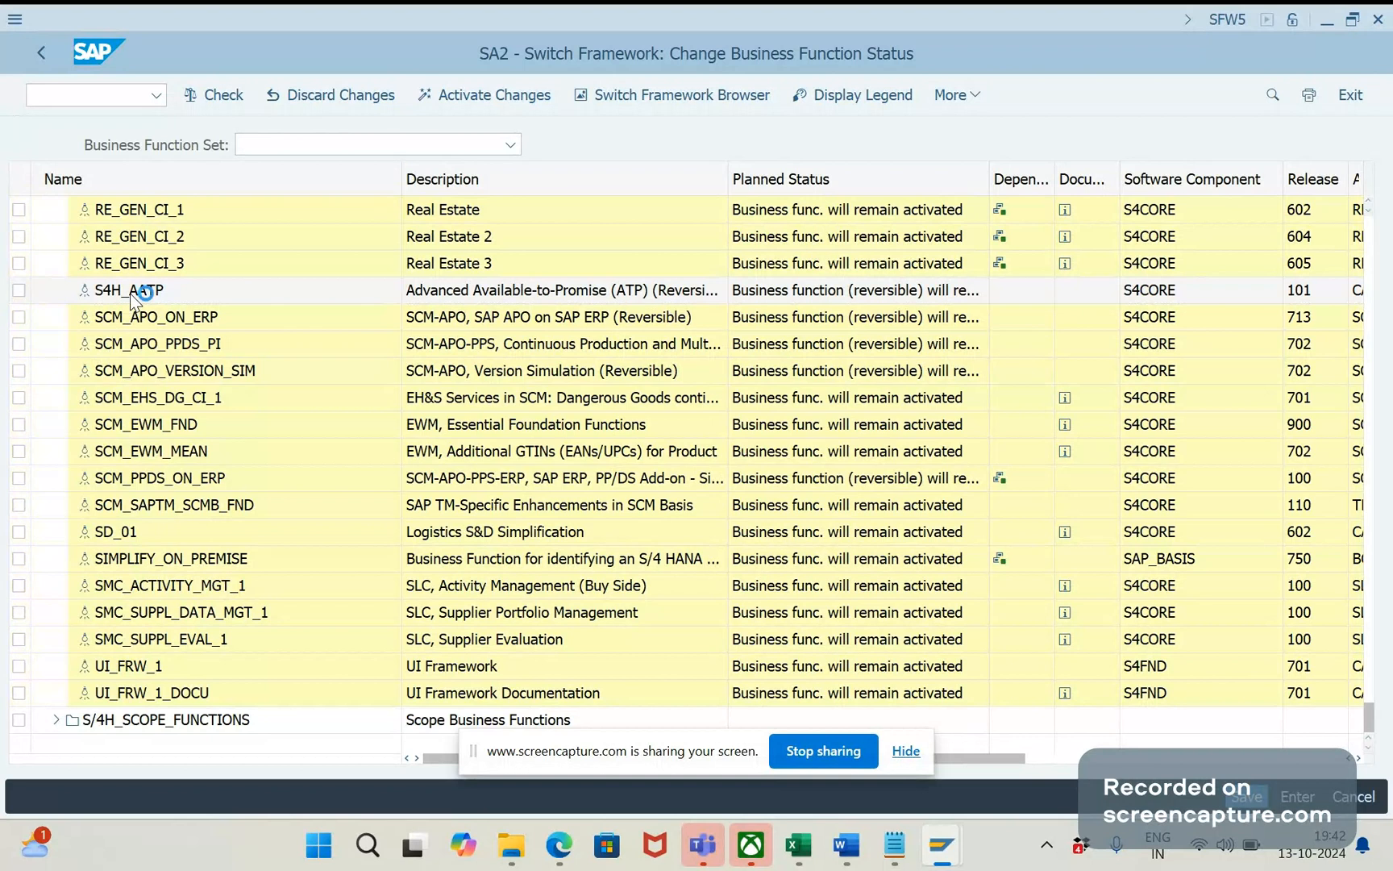
double_click(129, 290)
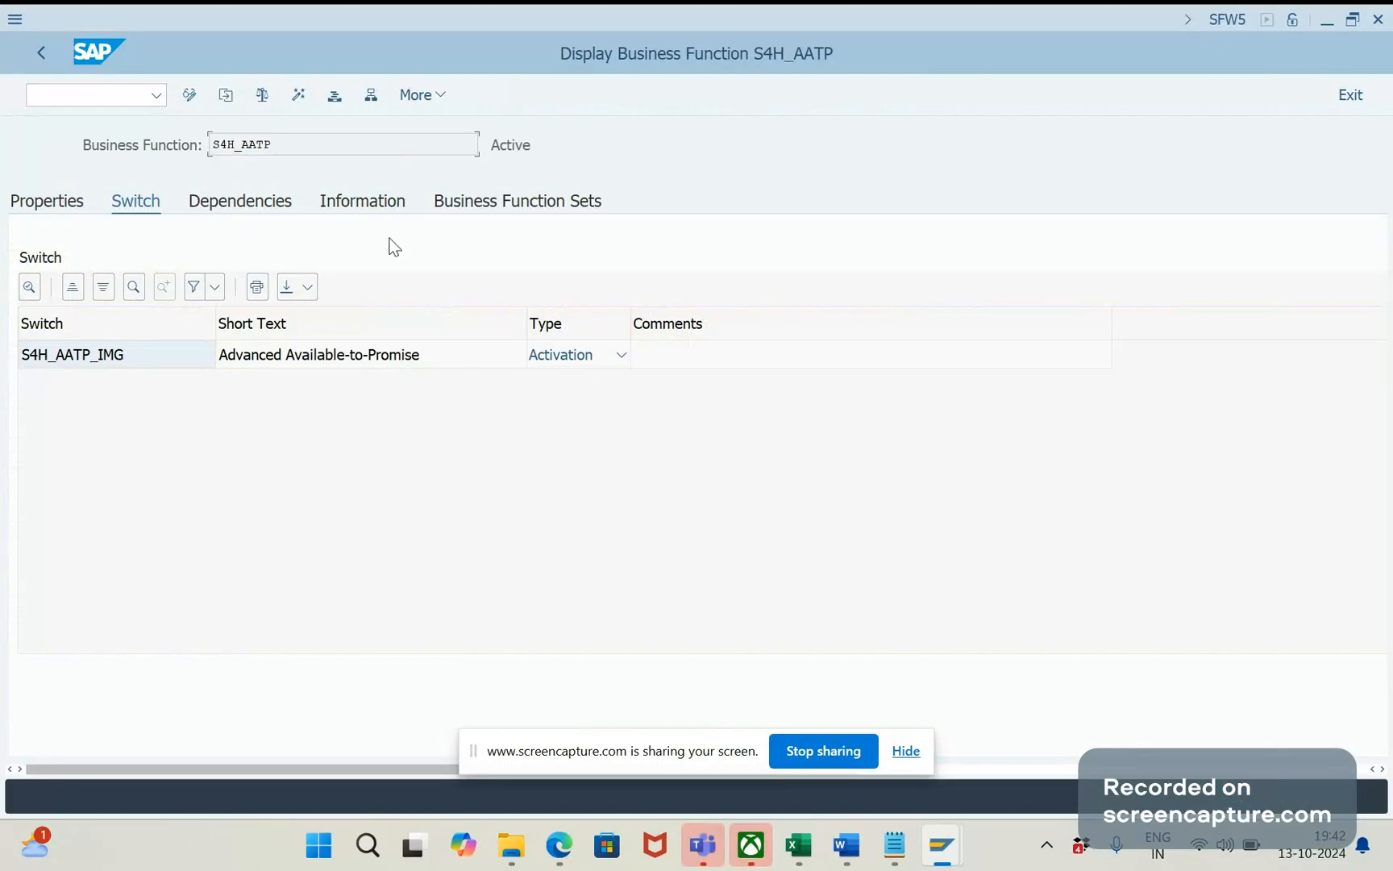
mouse_move(292, 107)
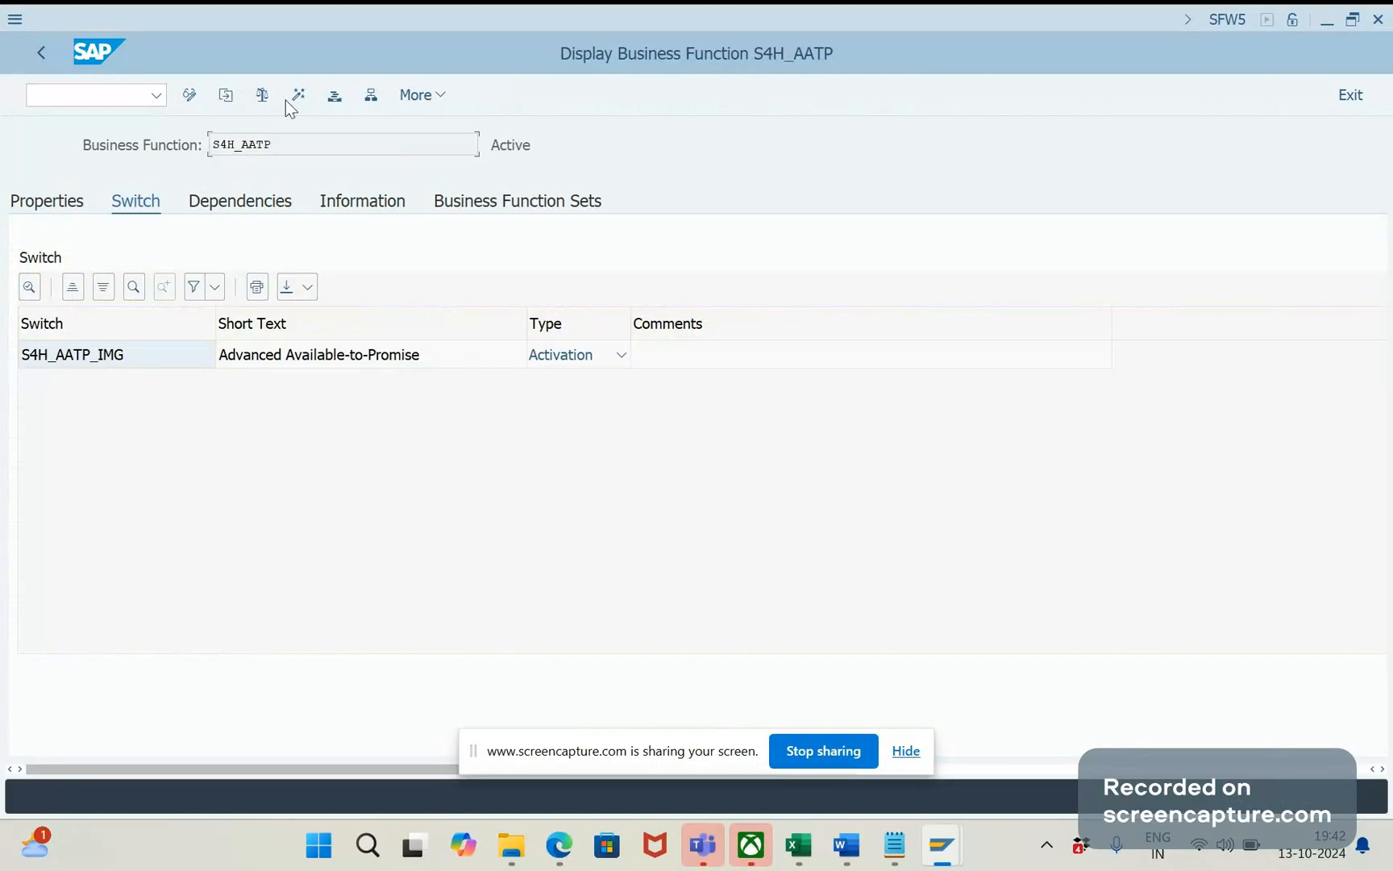
mouse_move(299, 95)
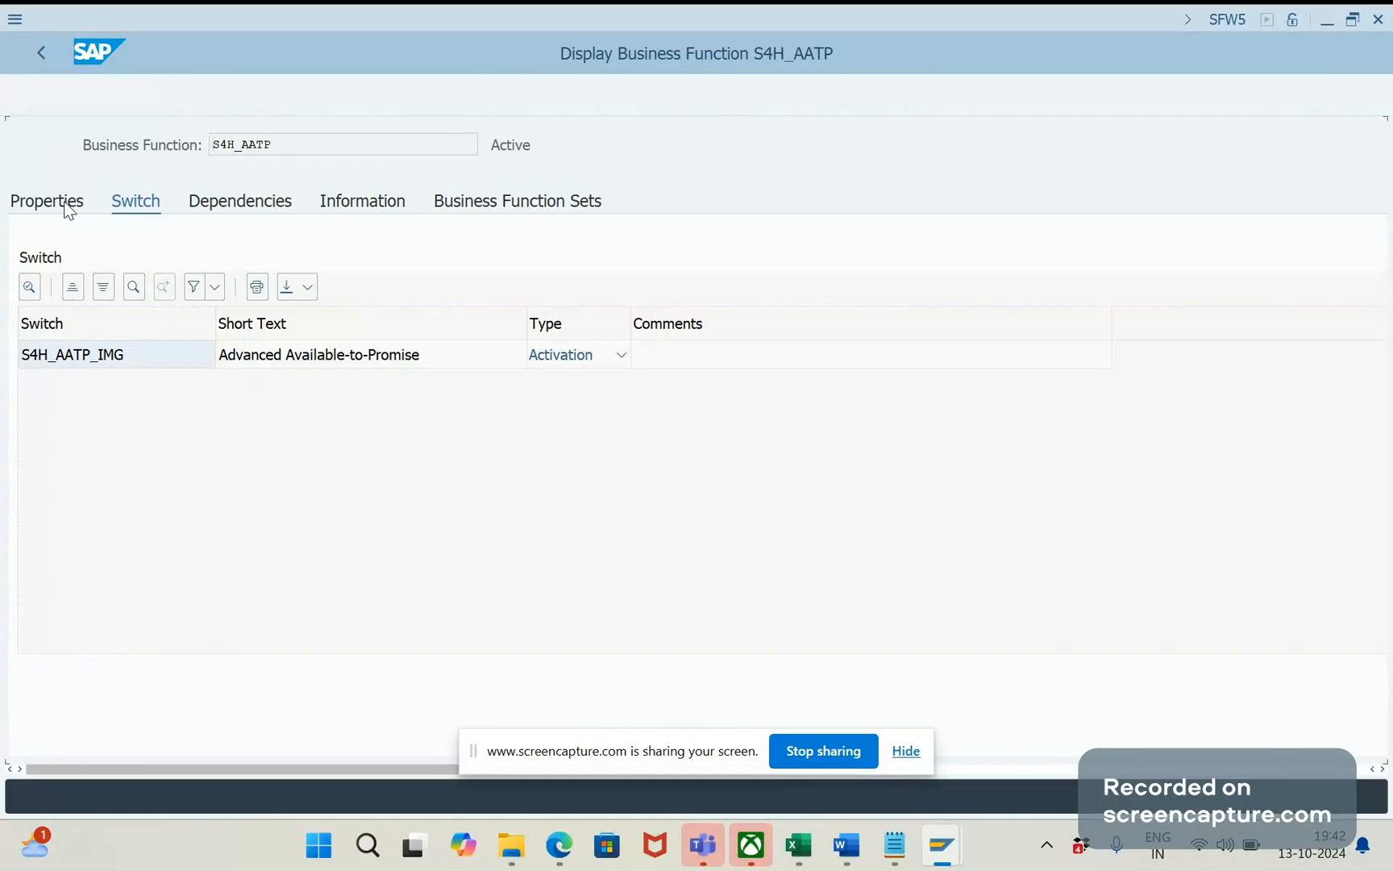
left_click(47, 201)
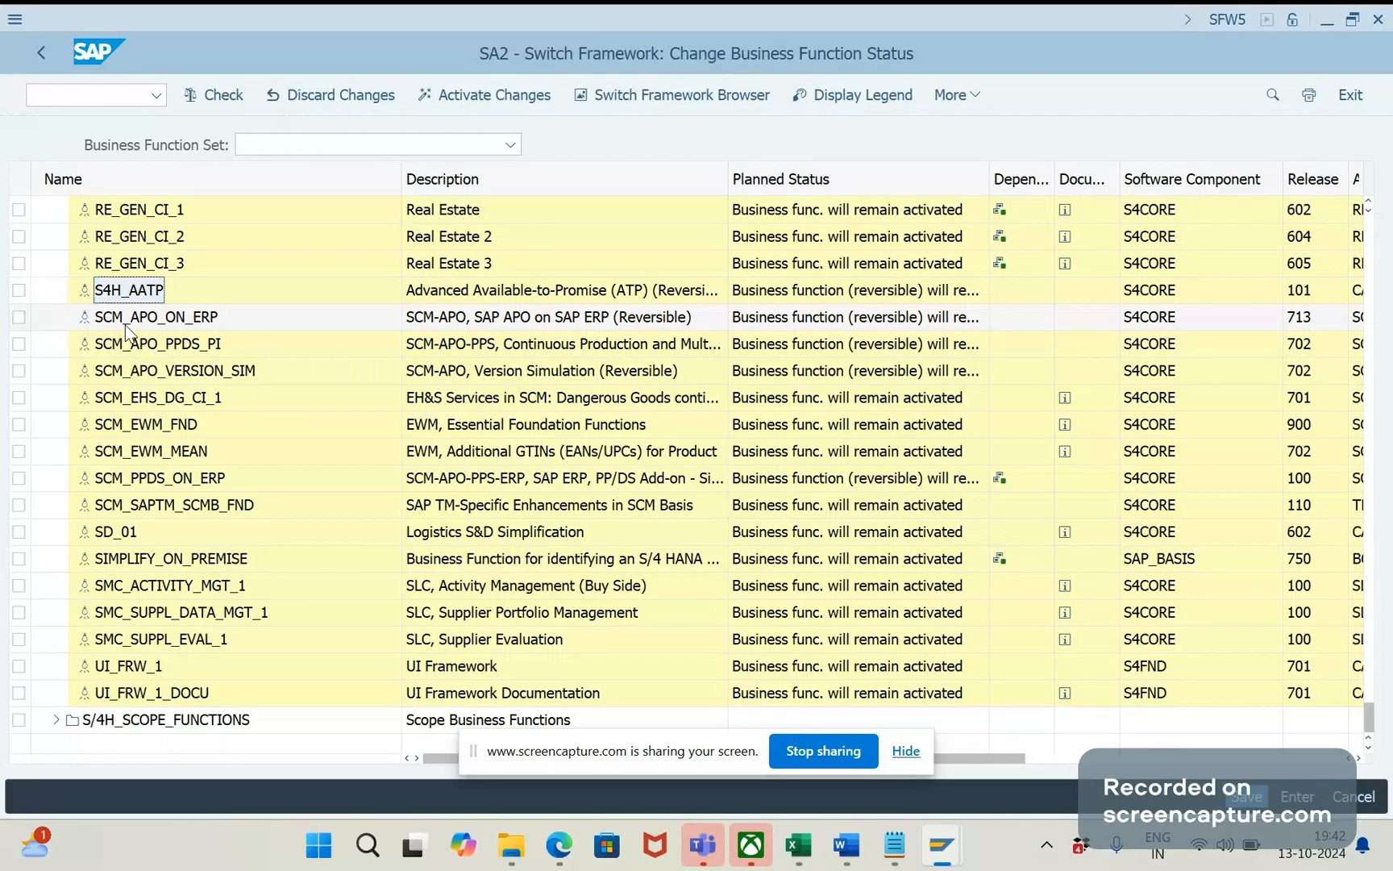
Step: Inspect SCM_APO_ON_ERP's Properties, Dependencies and Switch details, confirming it is active with no dependencies
double_click(157, 318)
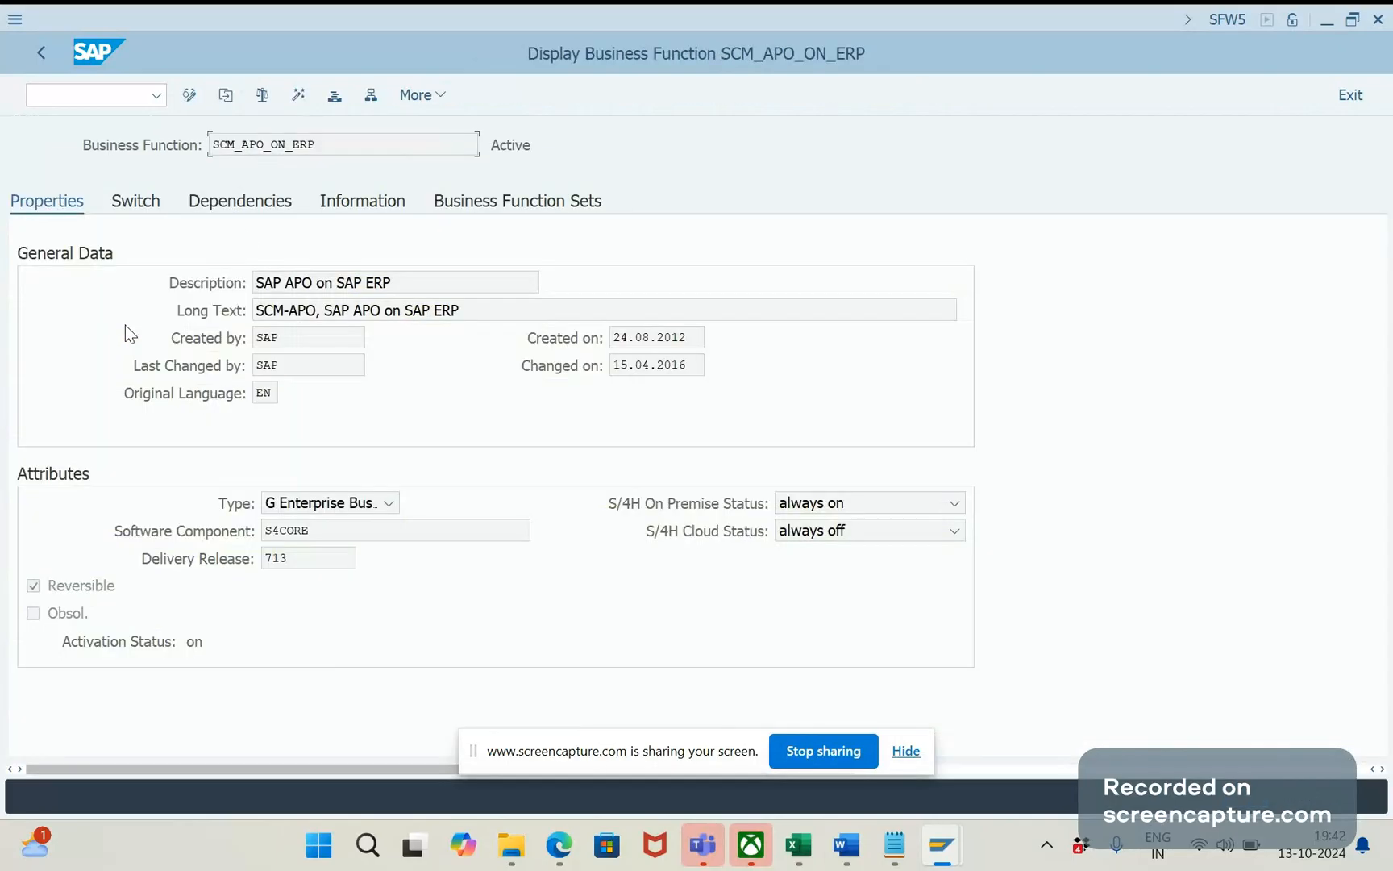
mouse_move(321, 203)
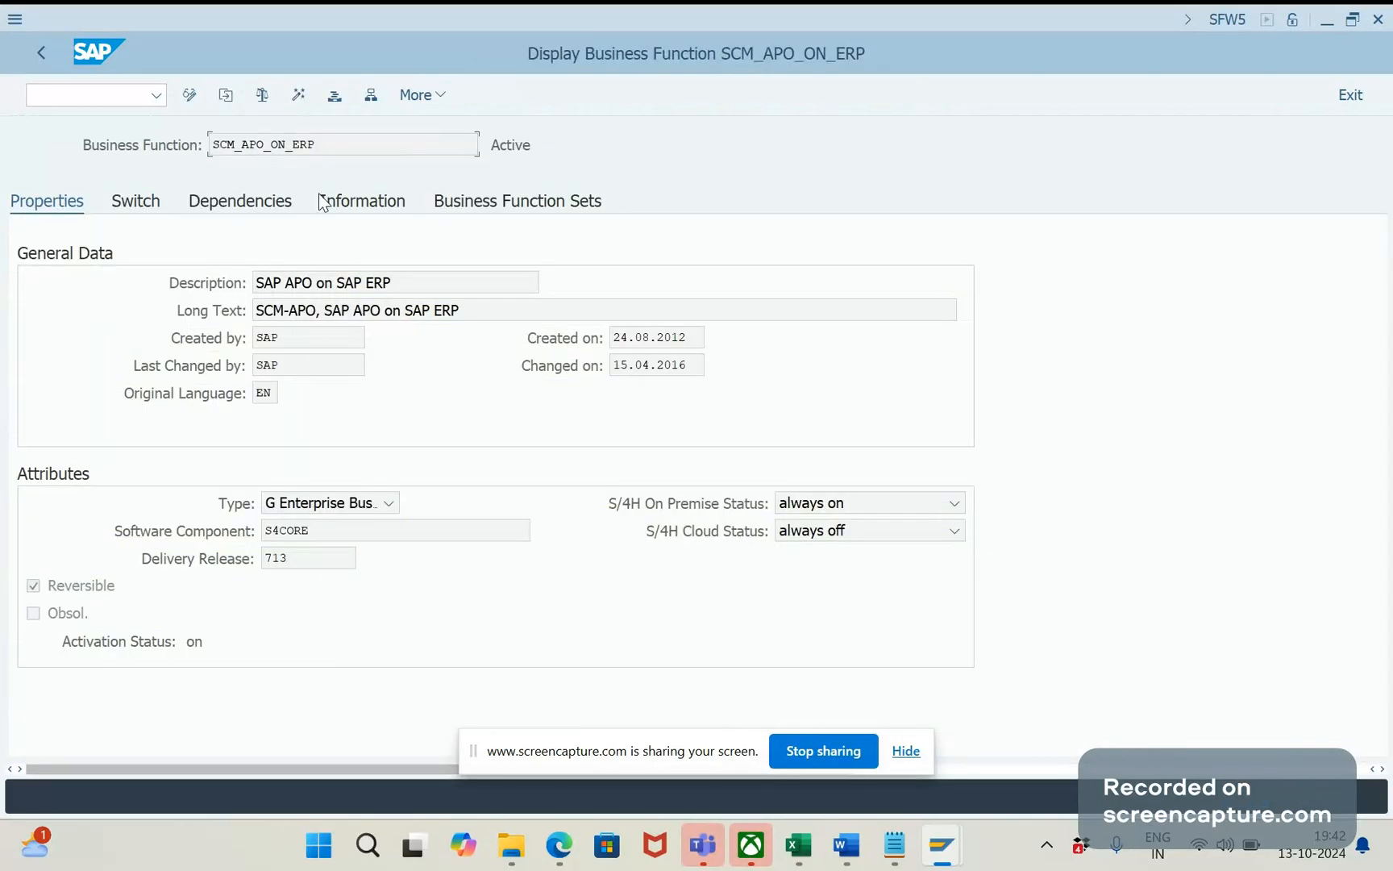
left_click(240, 201)
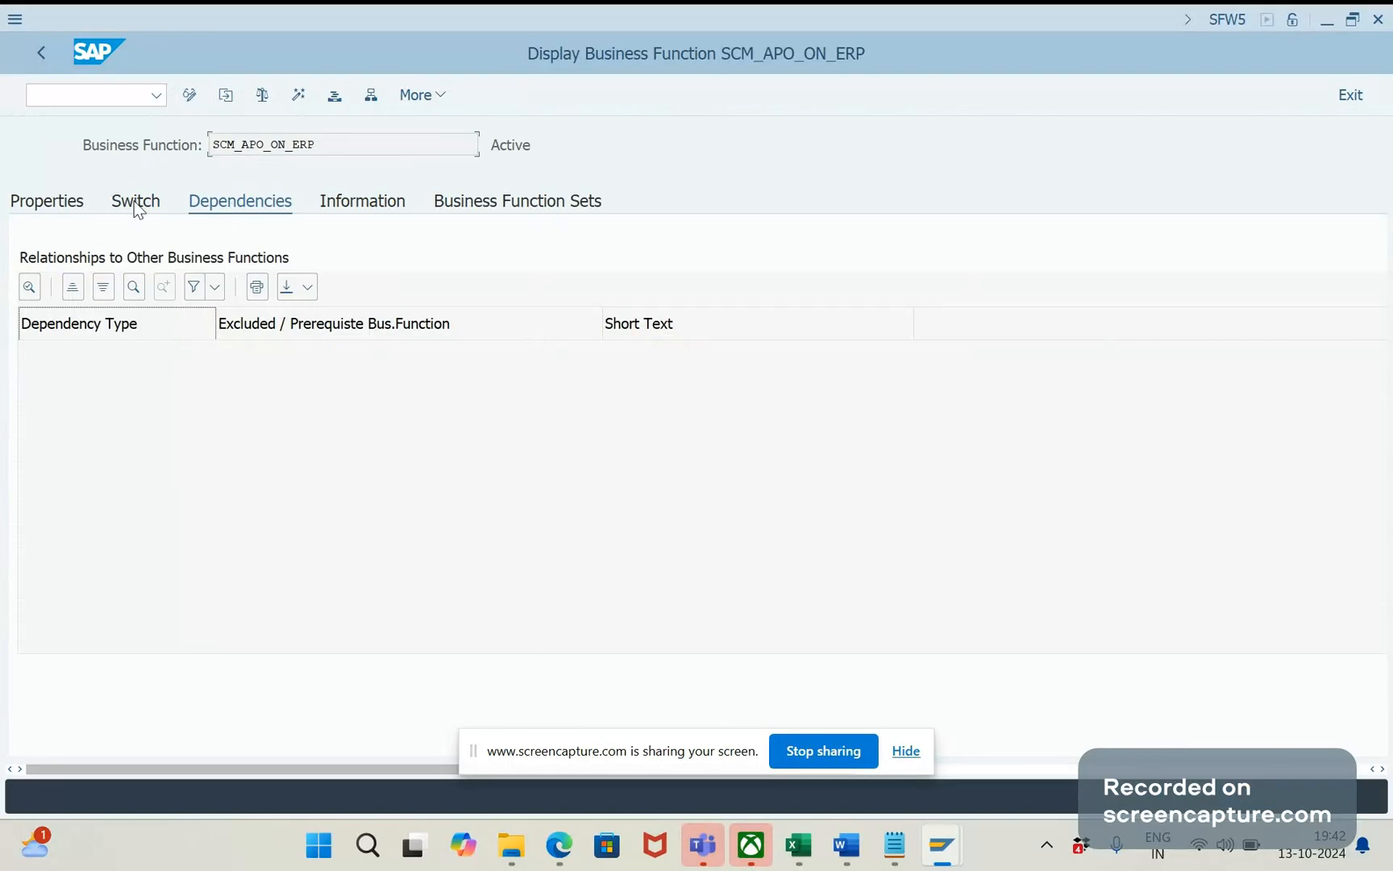
left_click(136, 200)
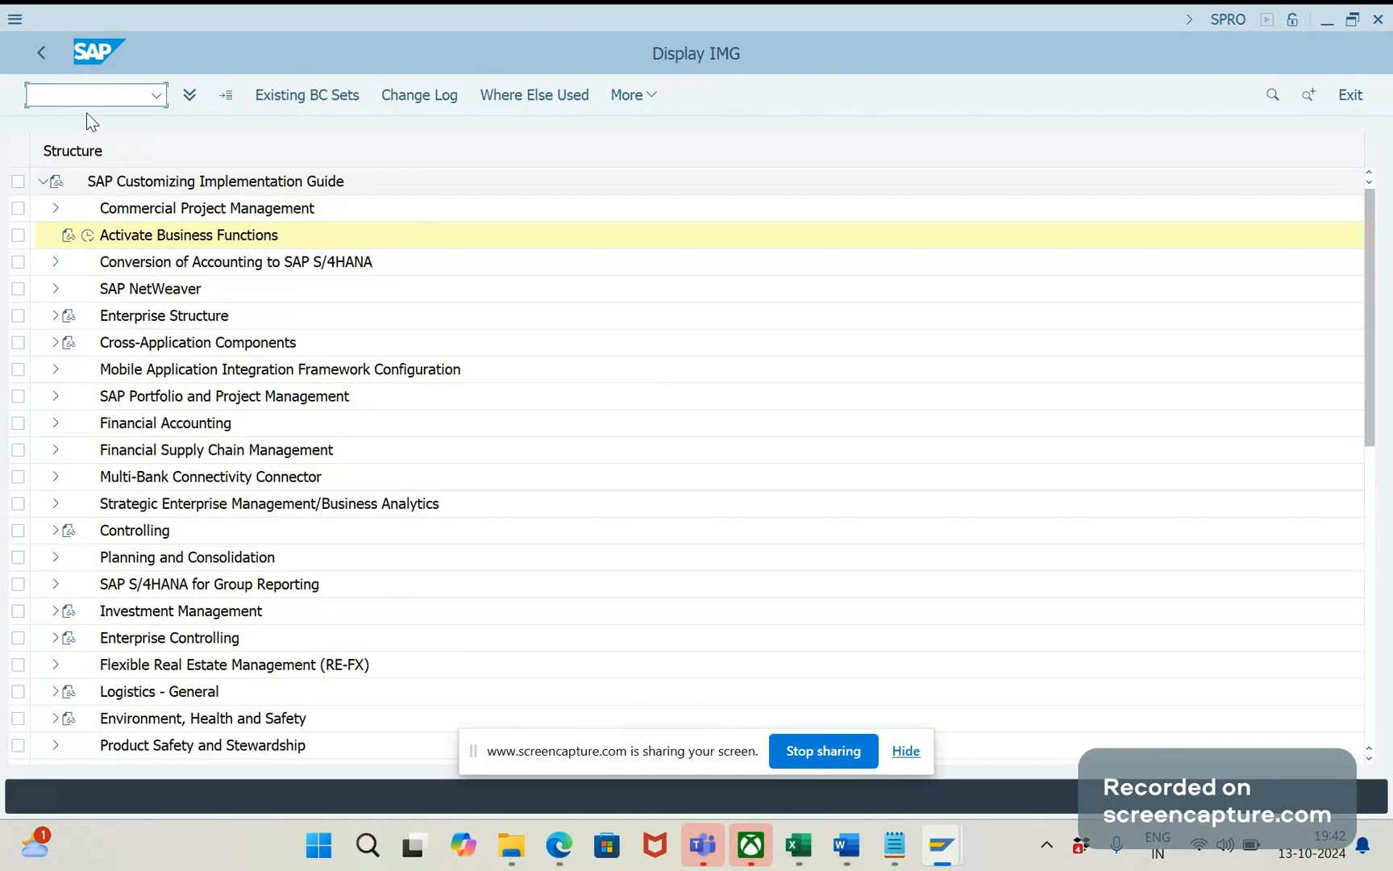
Step: Leave the business function details and bring the Word AATP notes document forward
type("/osfw")
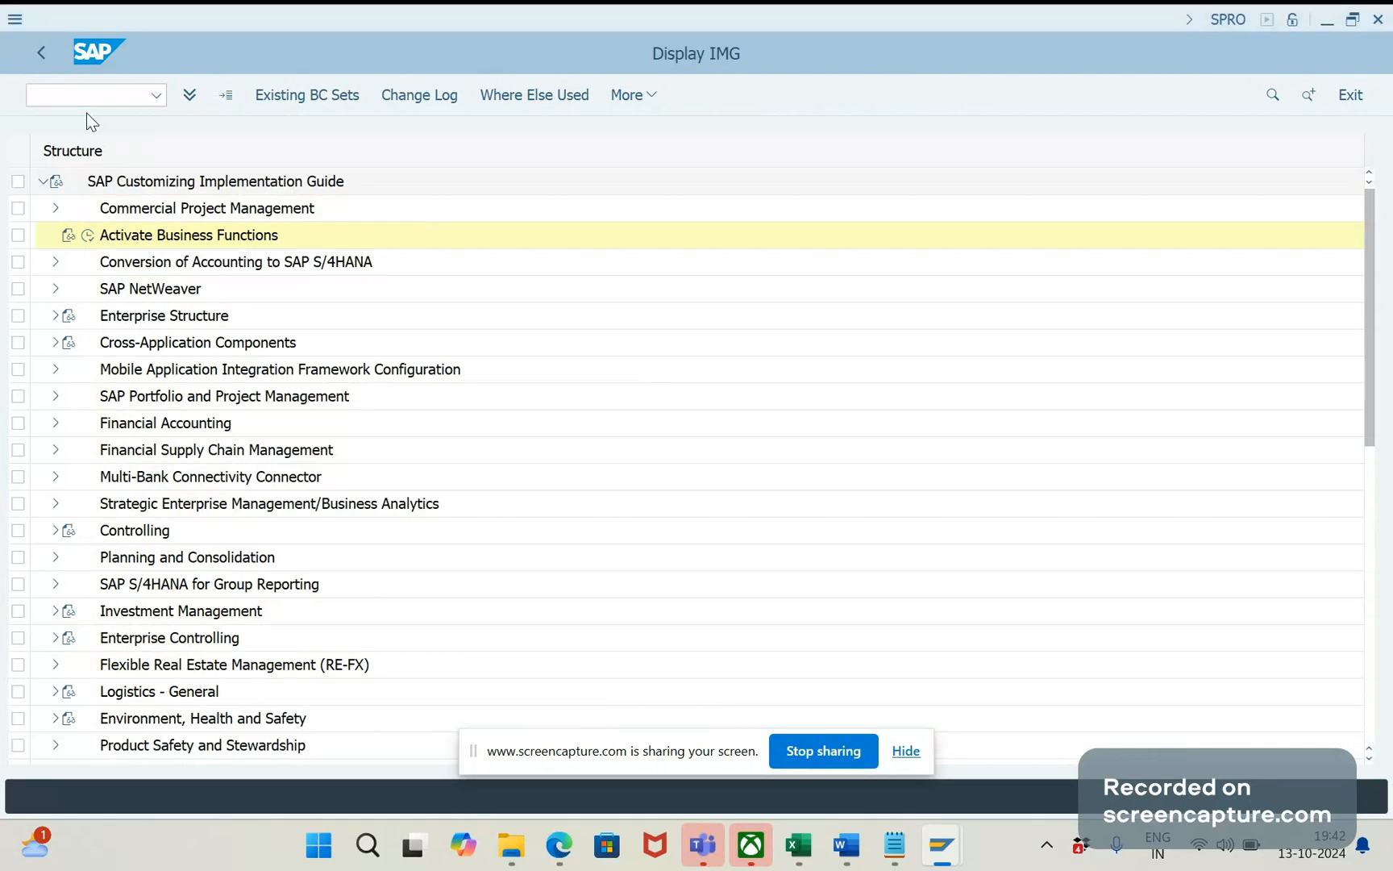
mouse_move(106, 170)
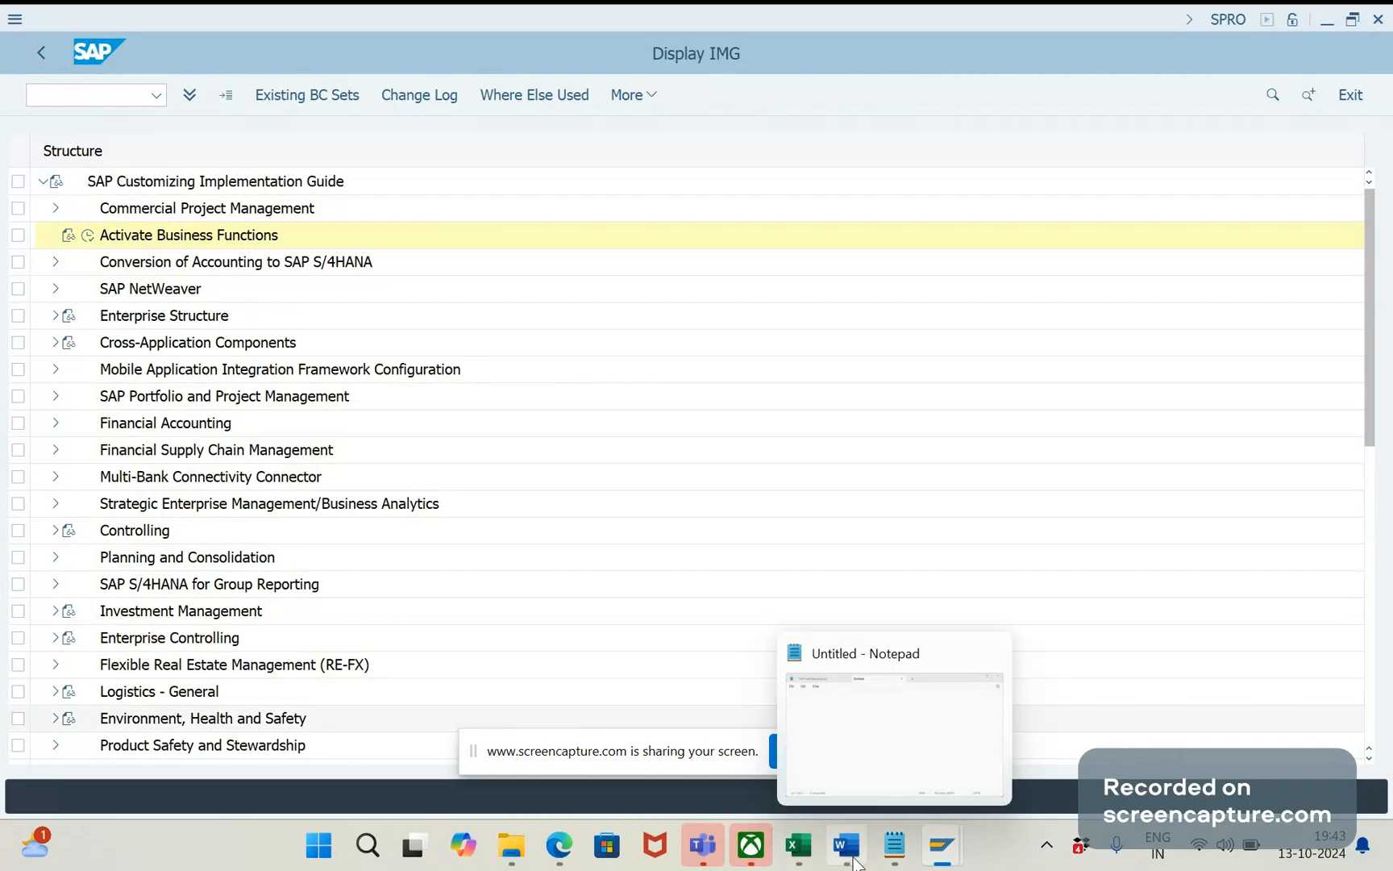
left_click(842, 845)
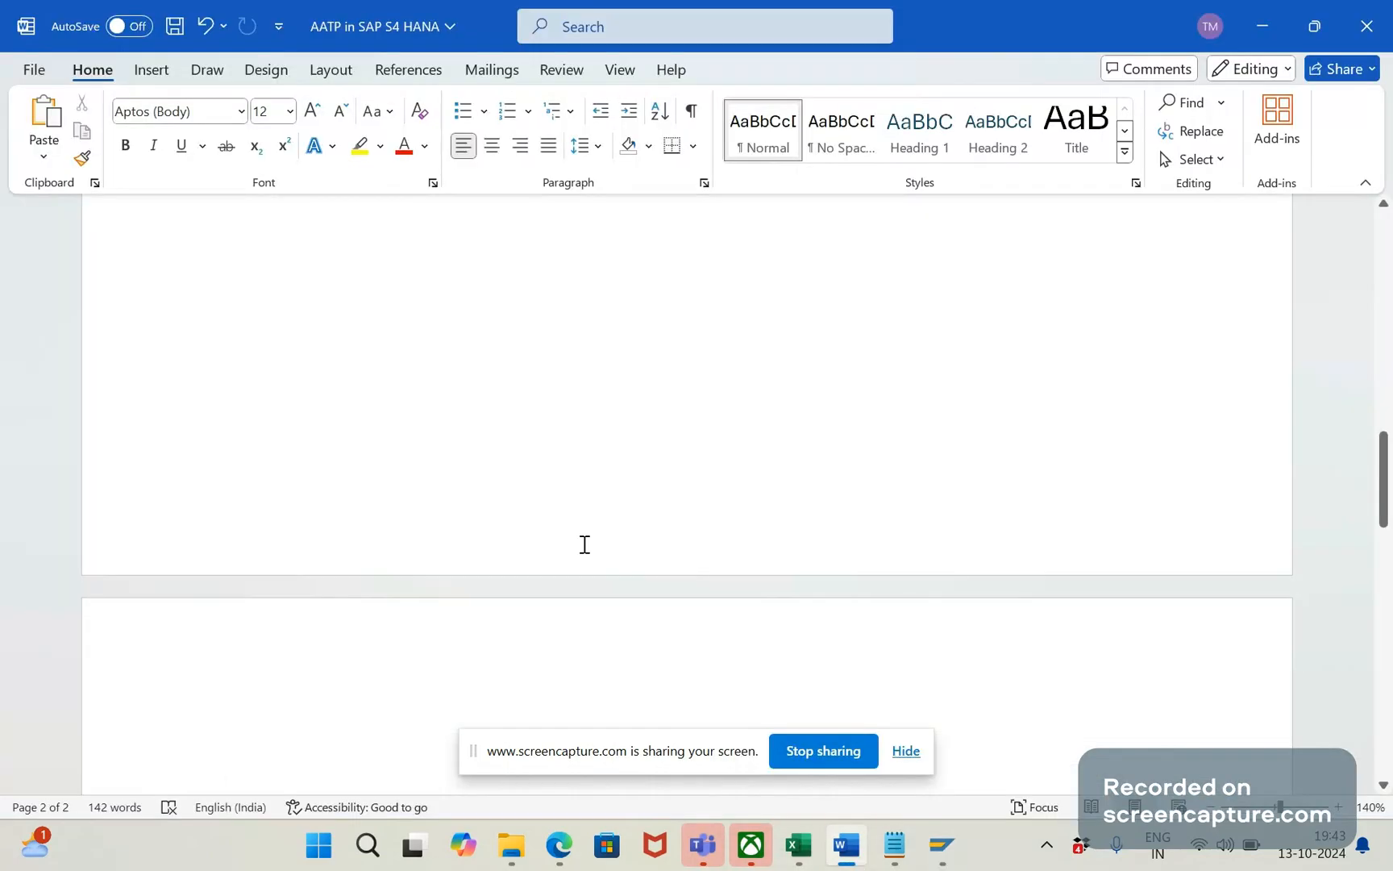
Step: Write 'Activate business functions' as the sub-point under 'Configuration required to aATP', dismissing the SAP security warning
left_click(228, 758)
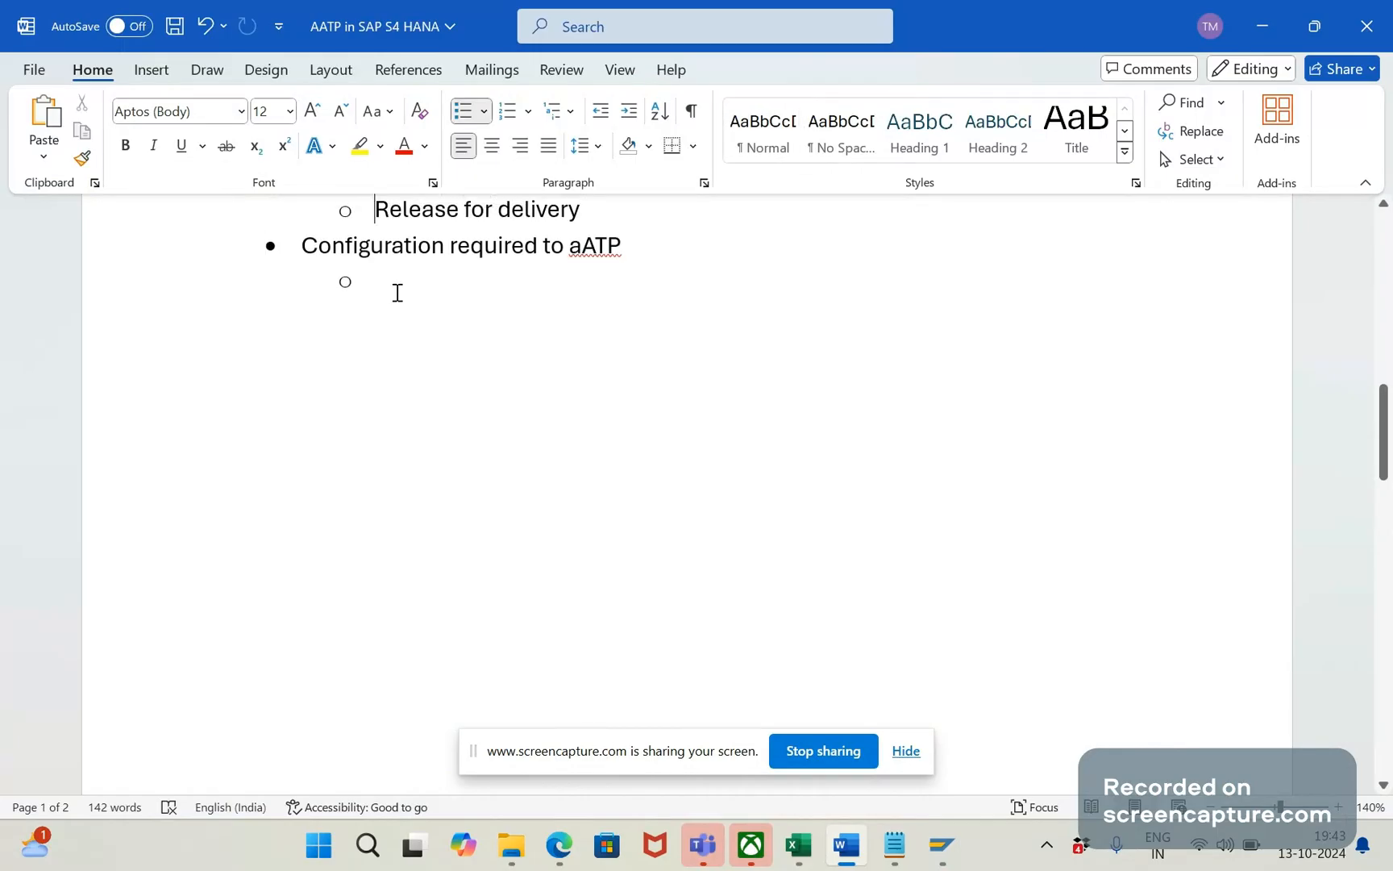
type("Act")
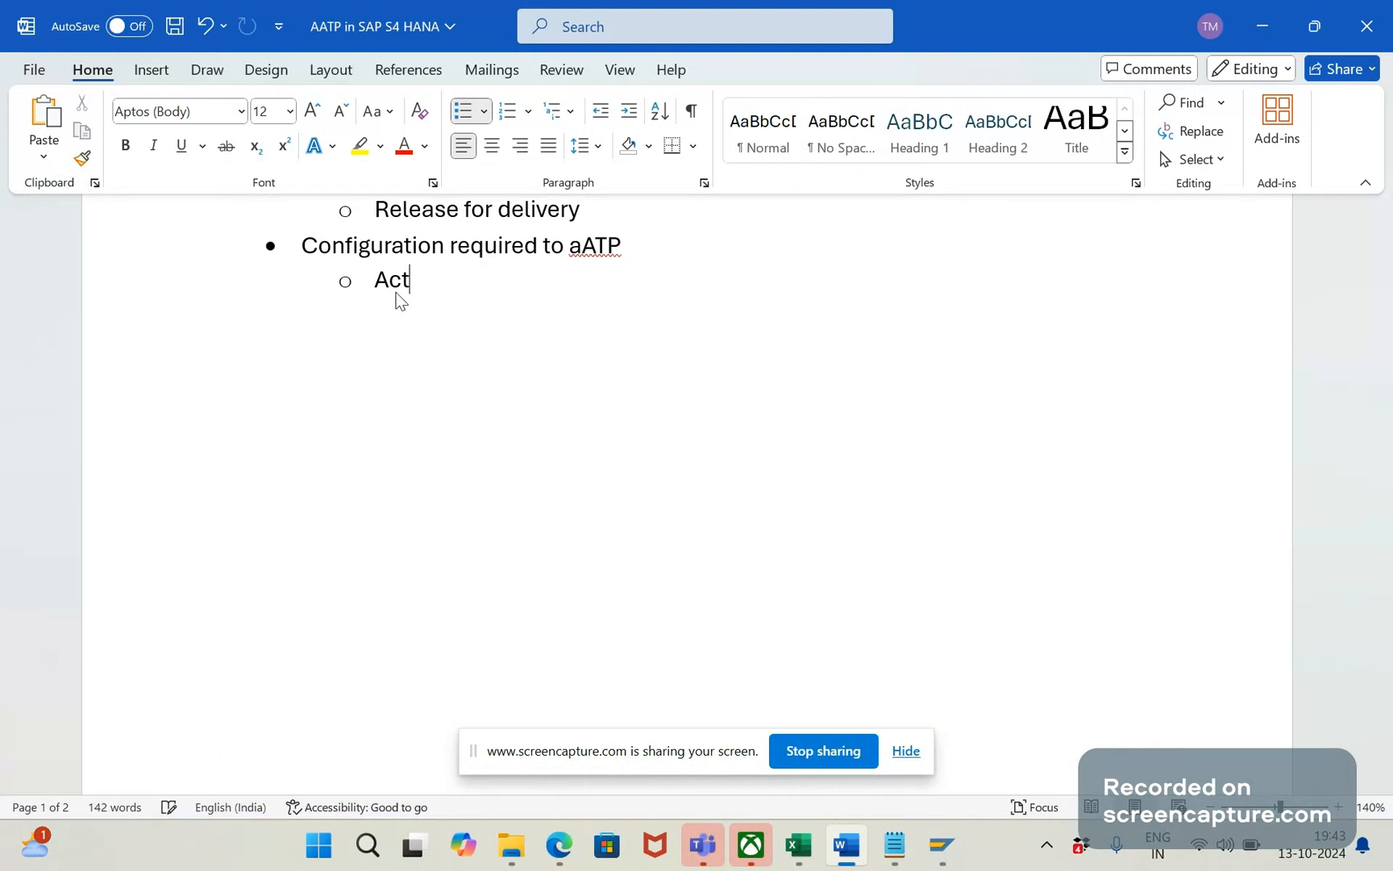
type("ivate business")
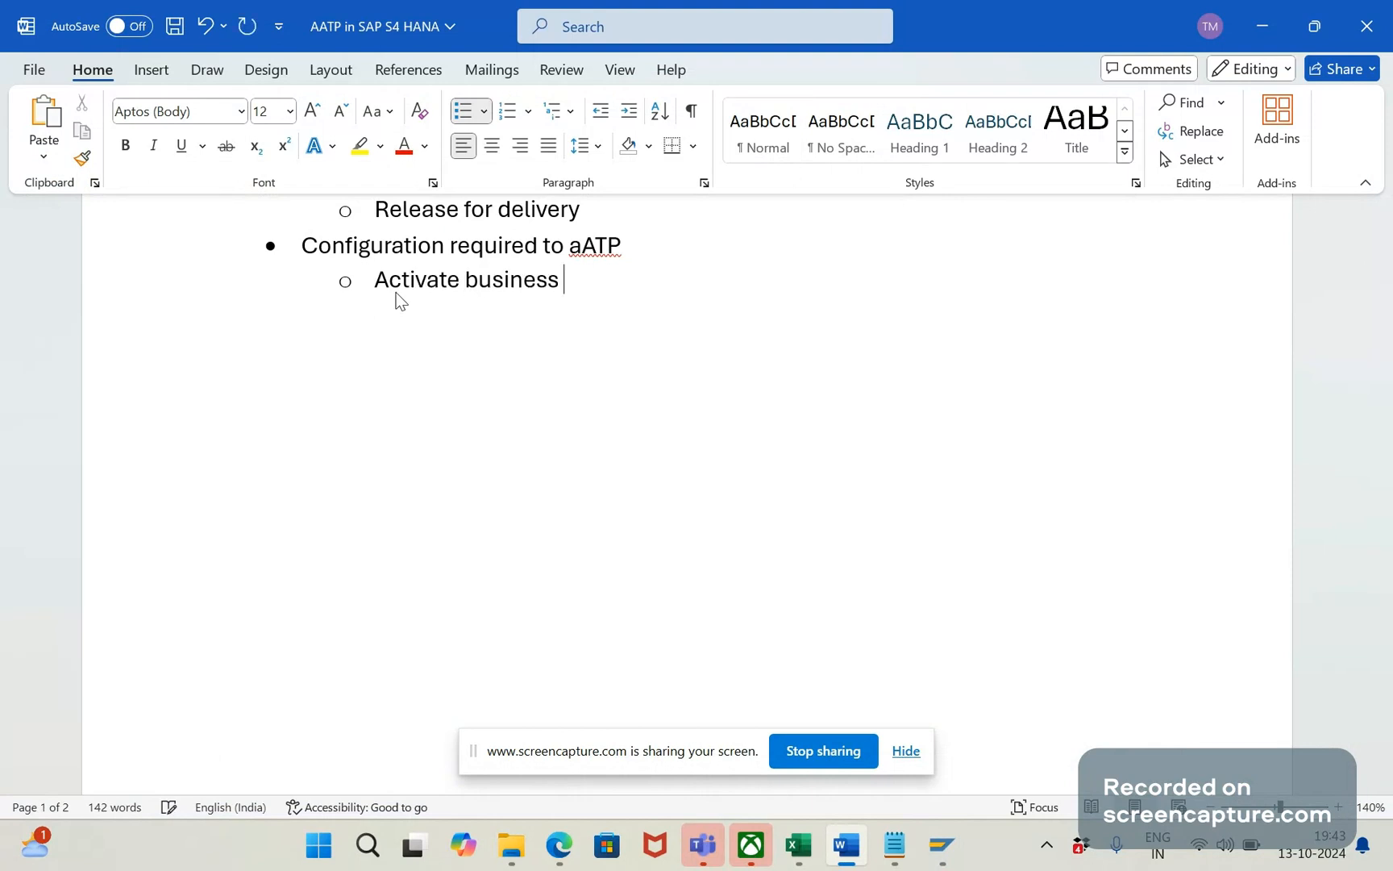
type("functin")
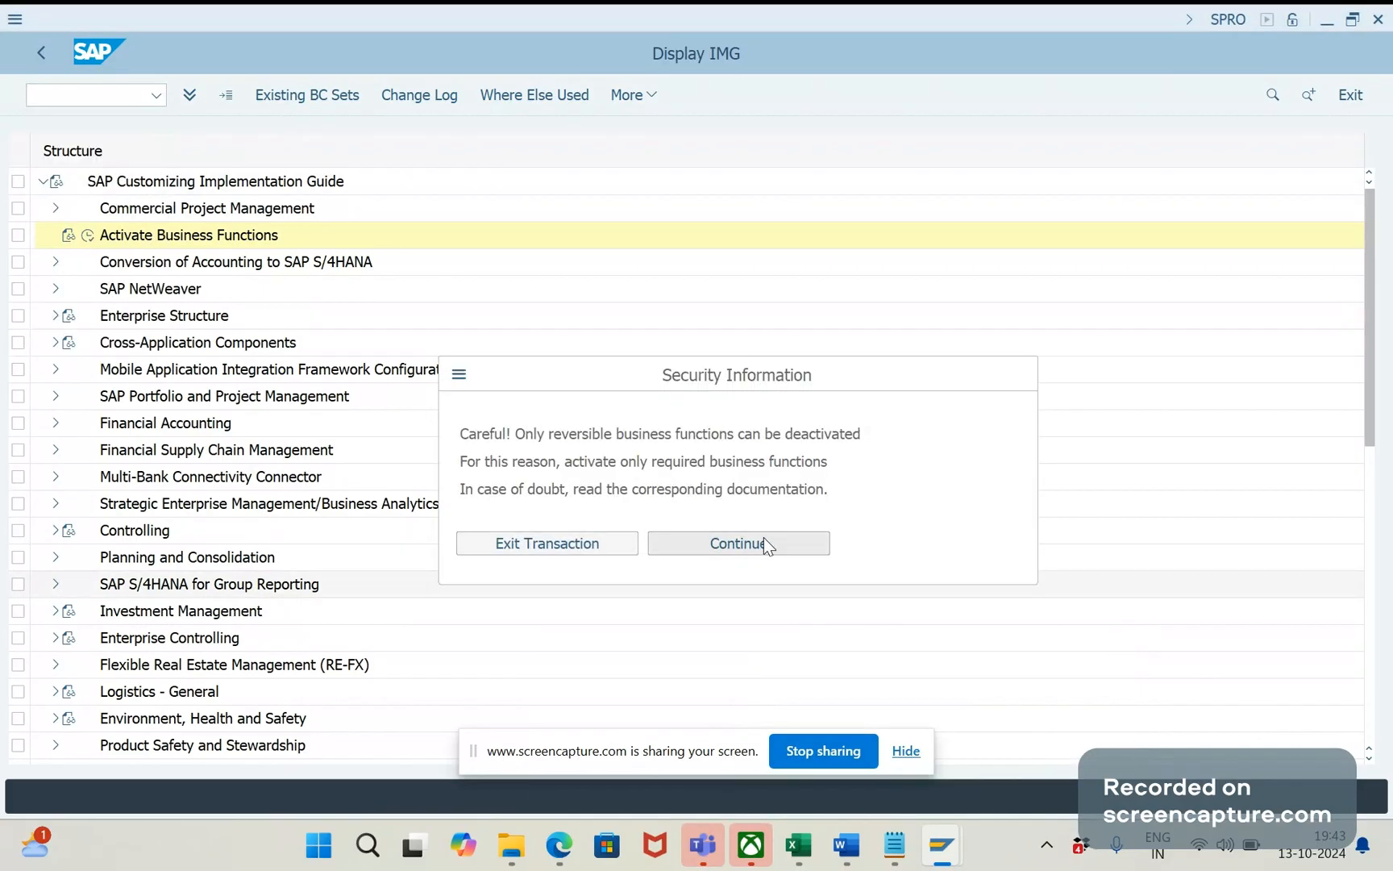
left_click(737, 543)
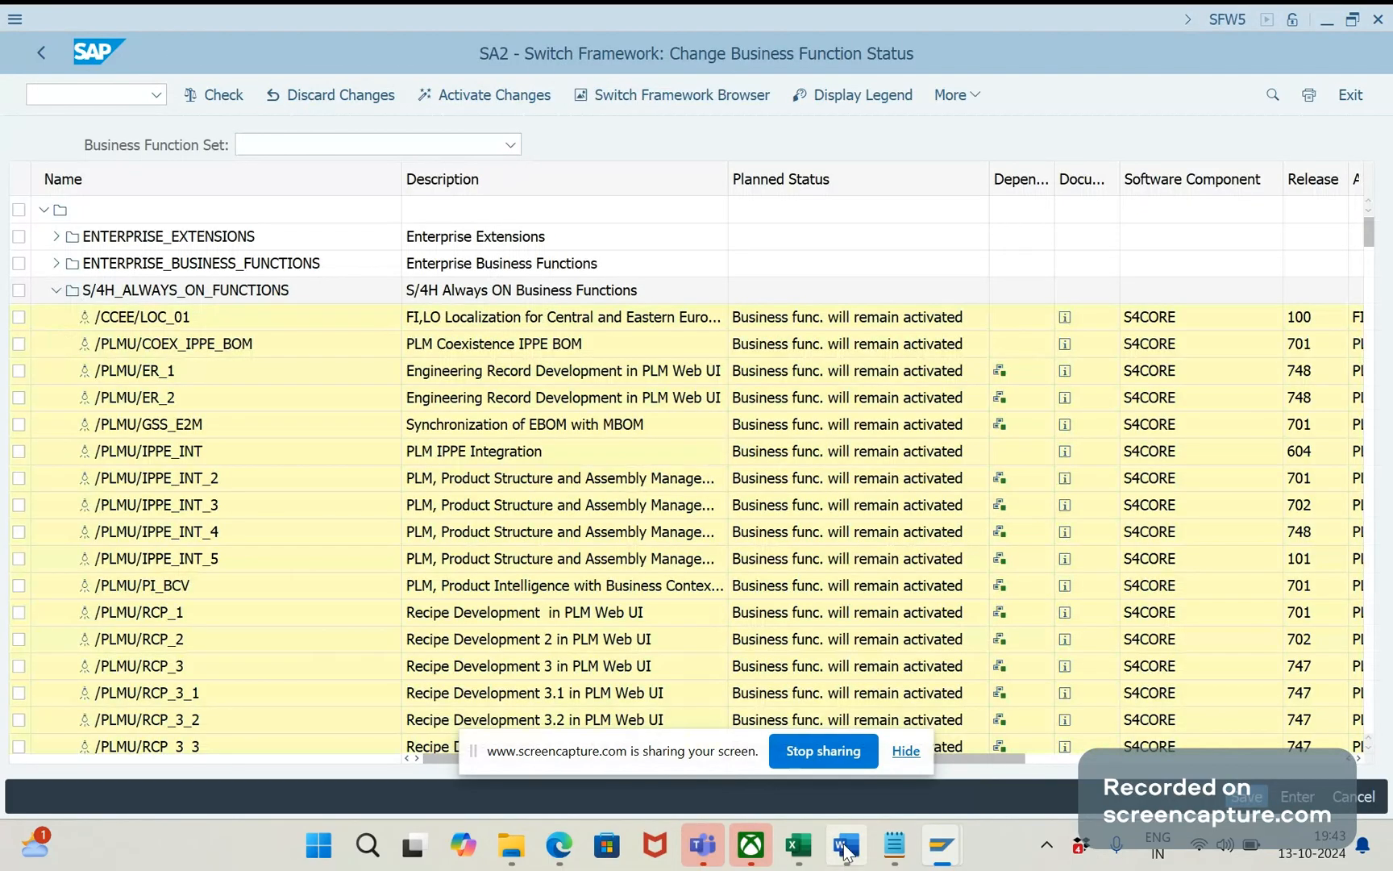
left_click(841, 845)
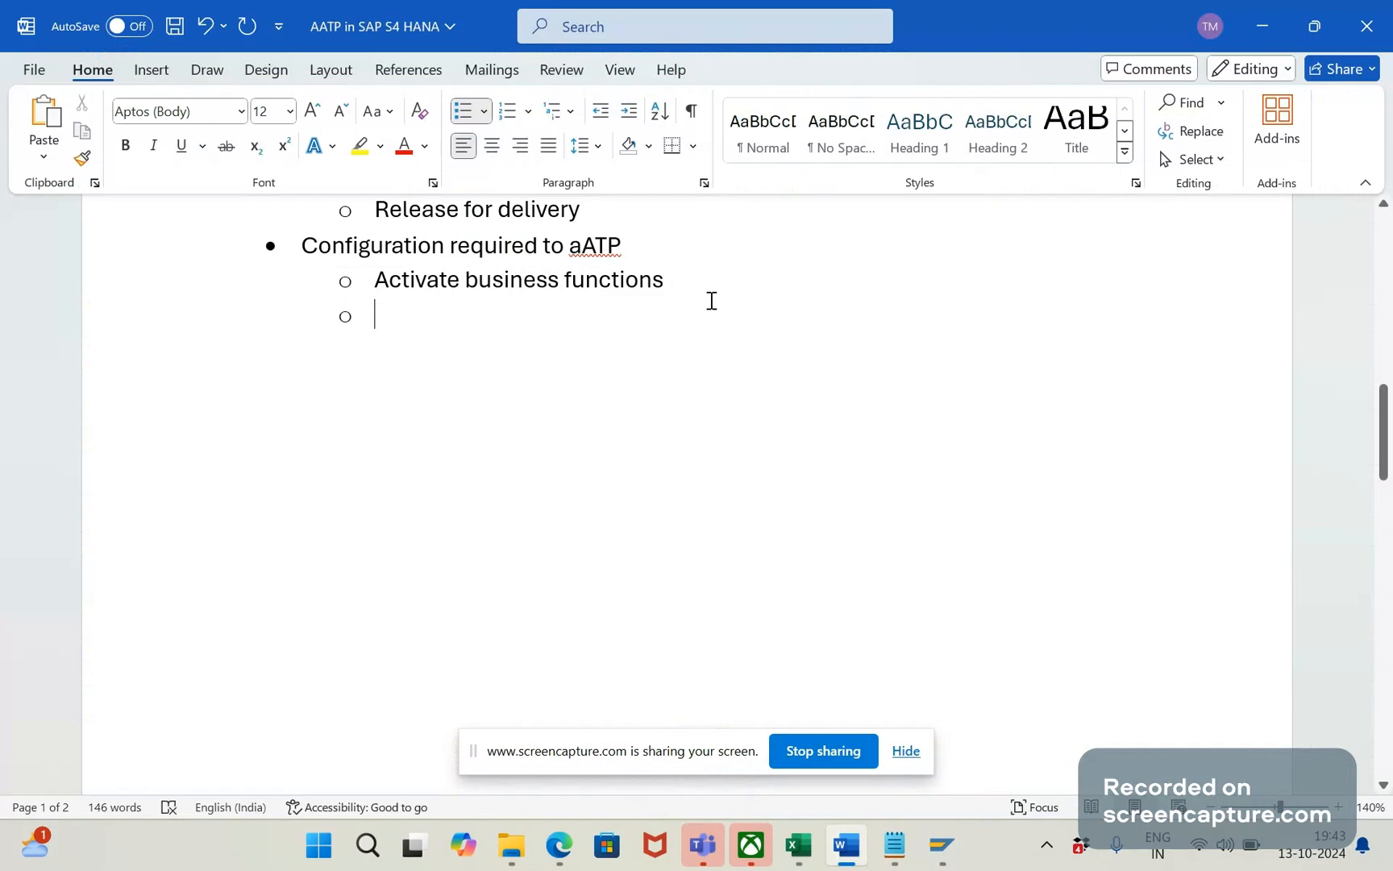
Step: Extend the bullet with 'via tcode SFW5:' naming the transaction
type("via toc")
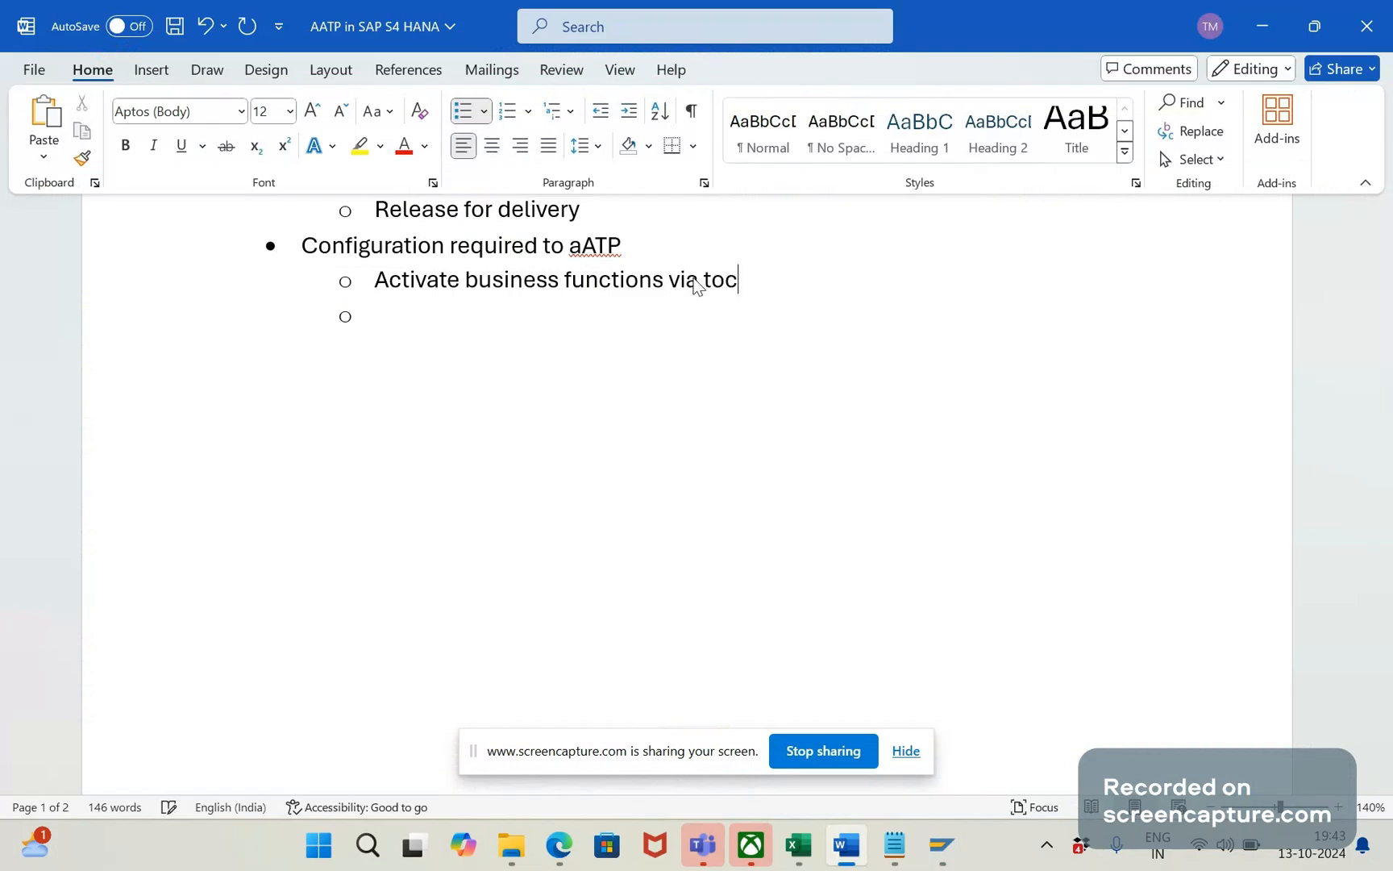
type("od")
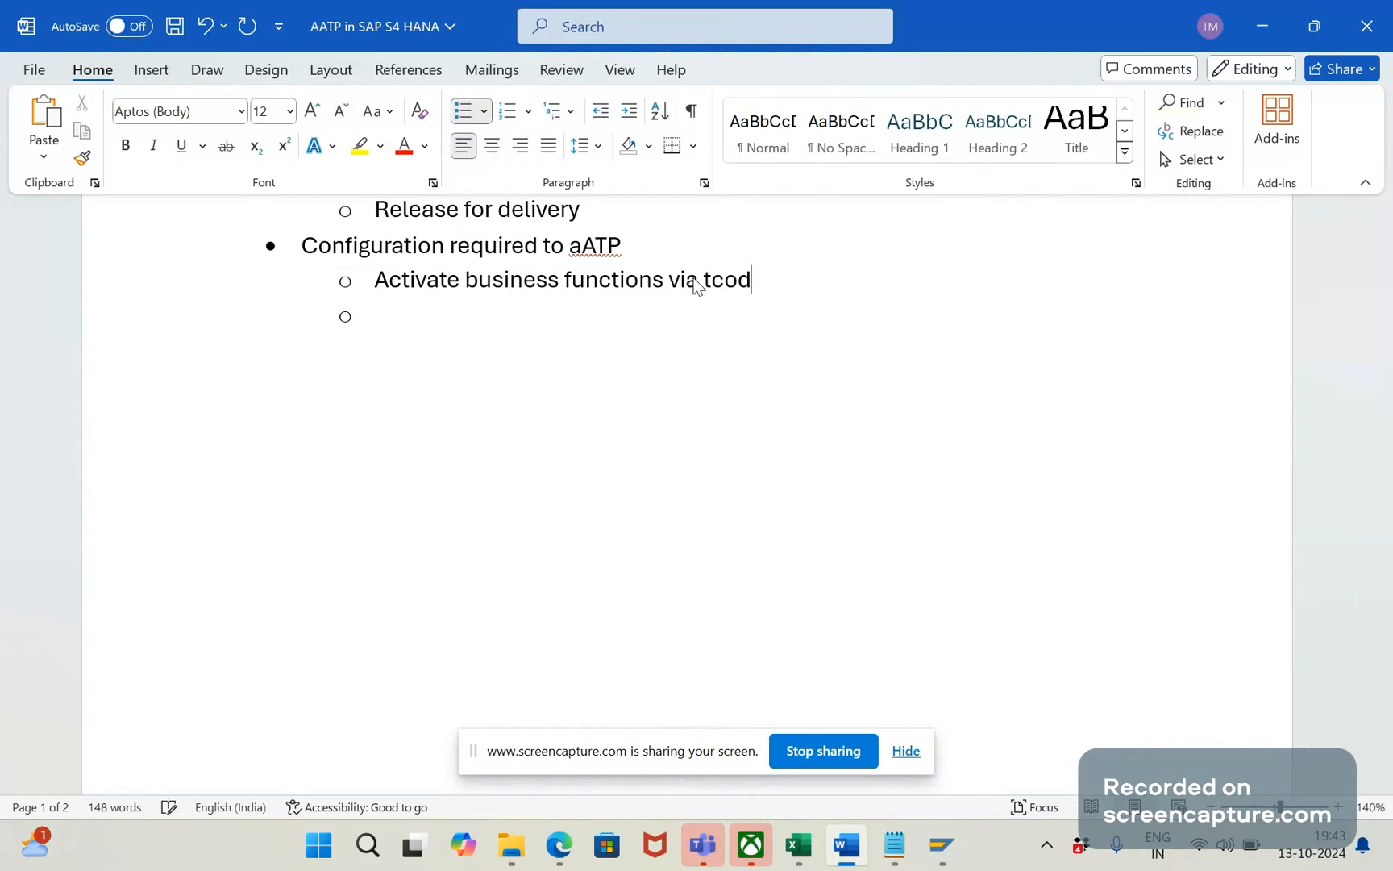
type("e SG")
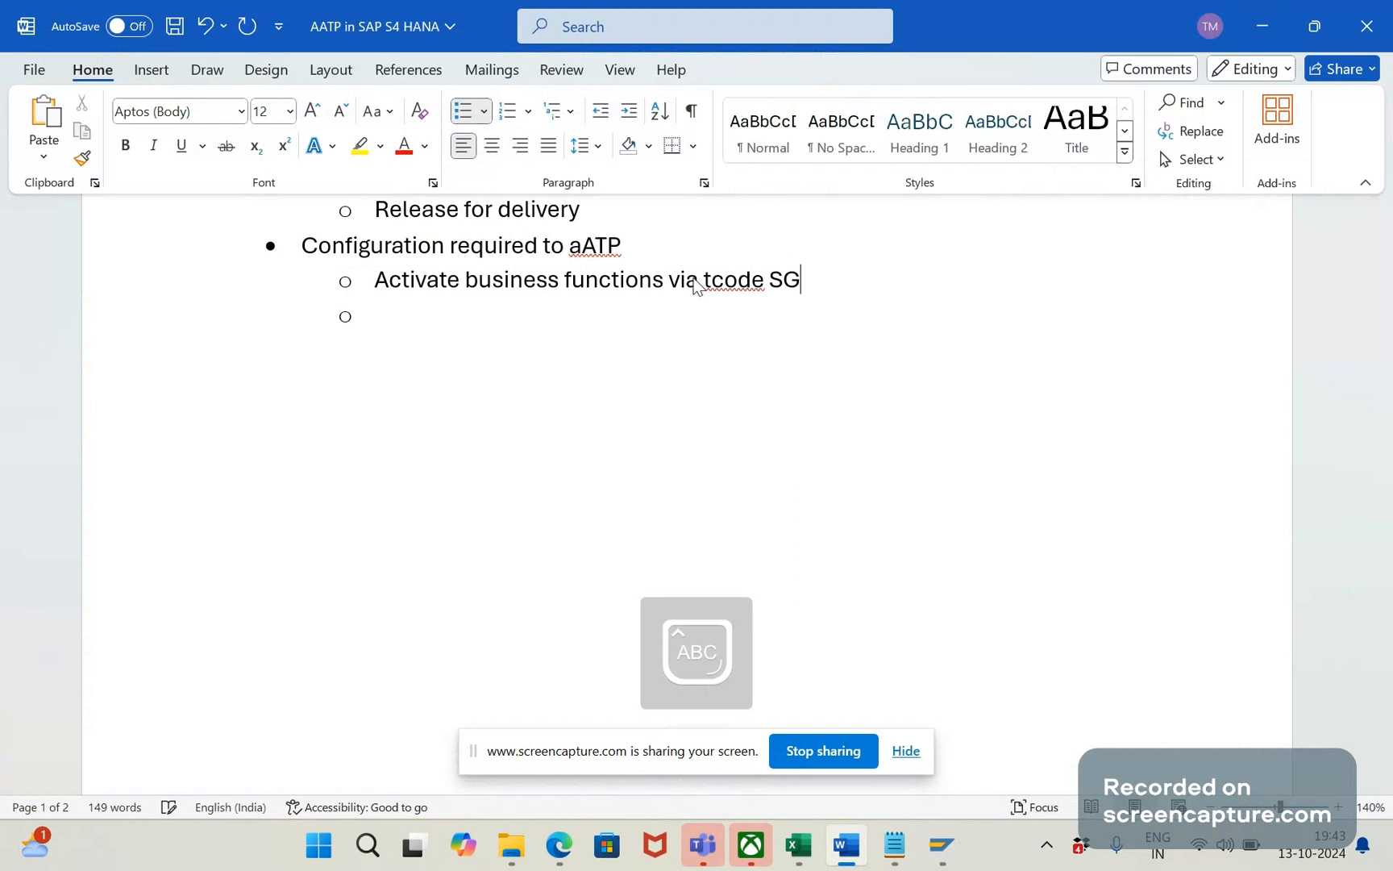
type("FW")
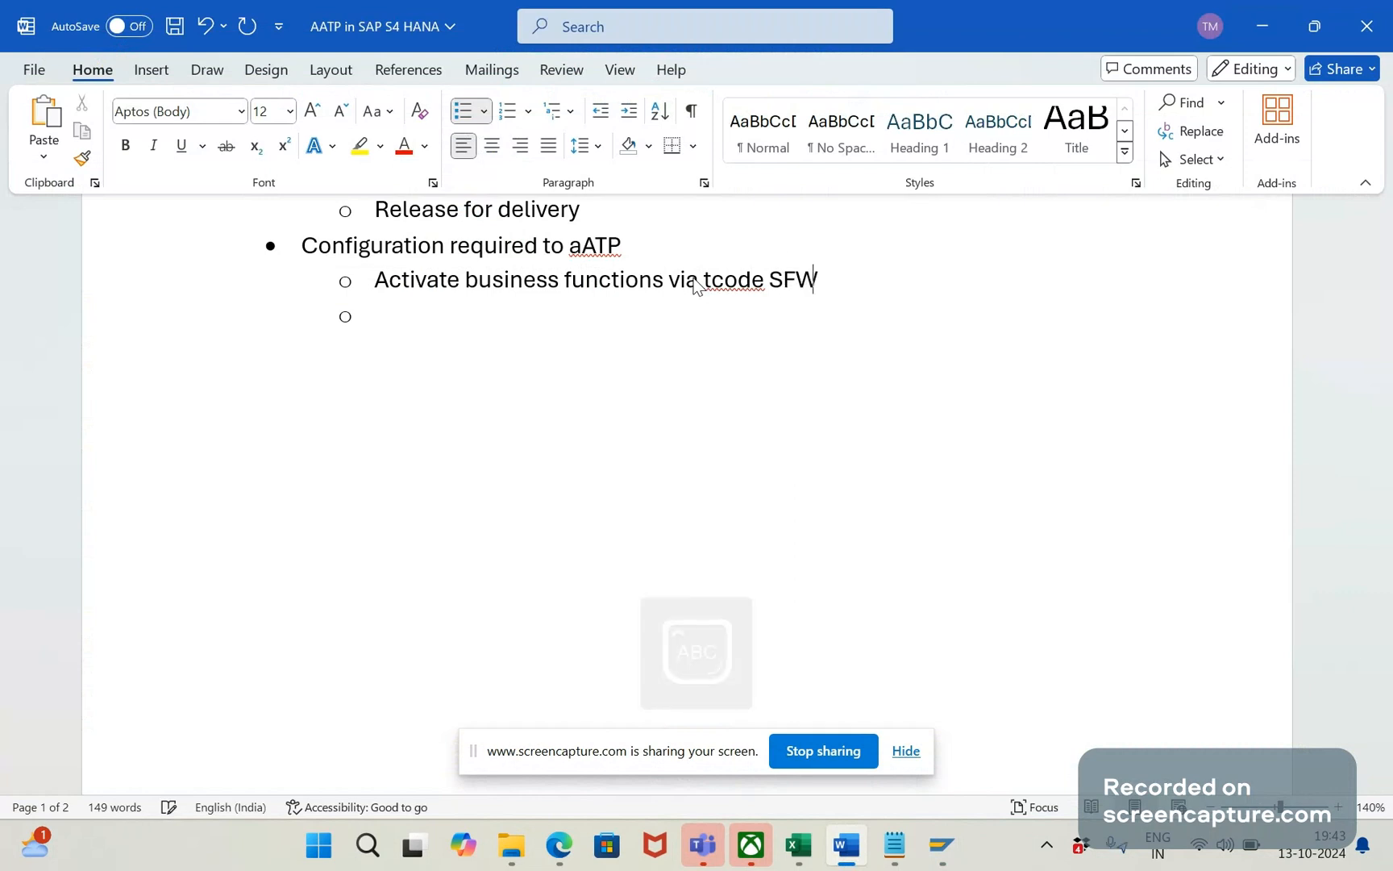
type("5:")
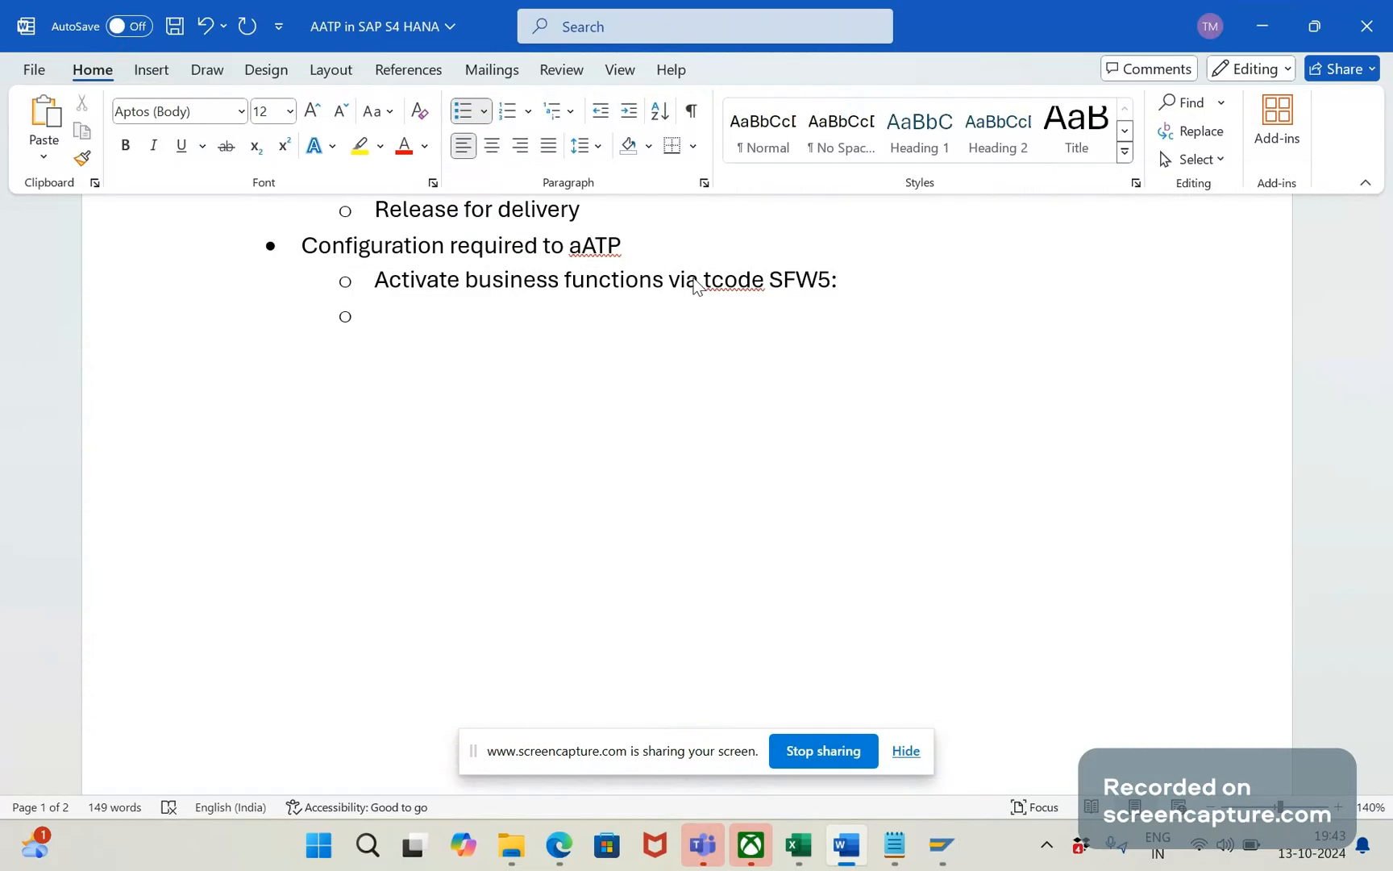
Step: Append the business function names 'S4H_AATP, SCM_APO_ON_ERP' after the transaction code
left_click(842, 279)
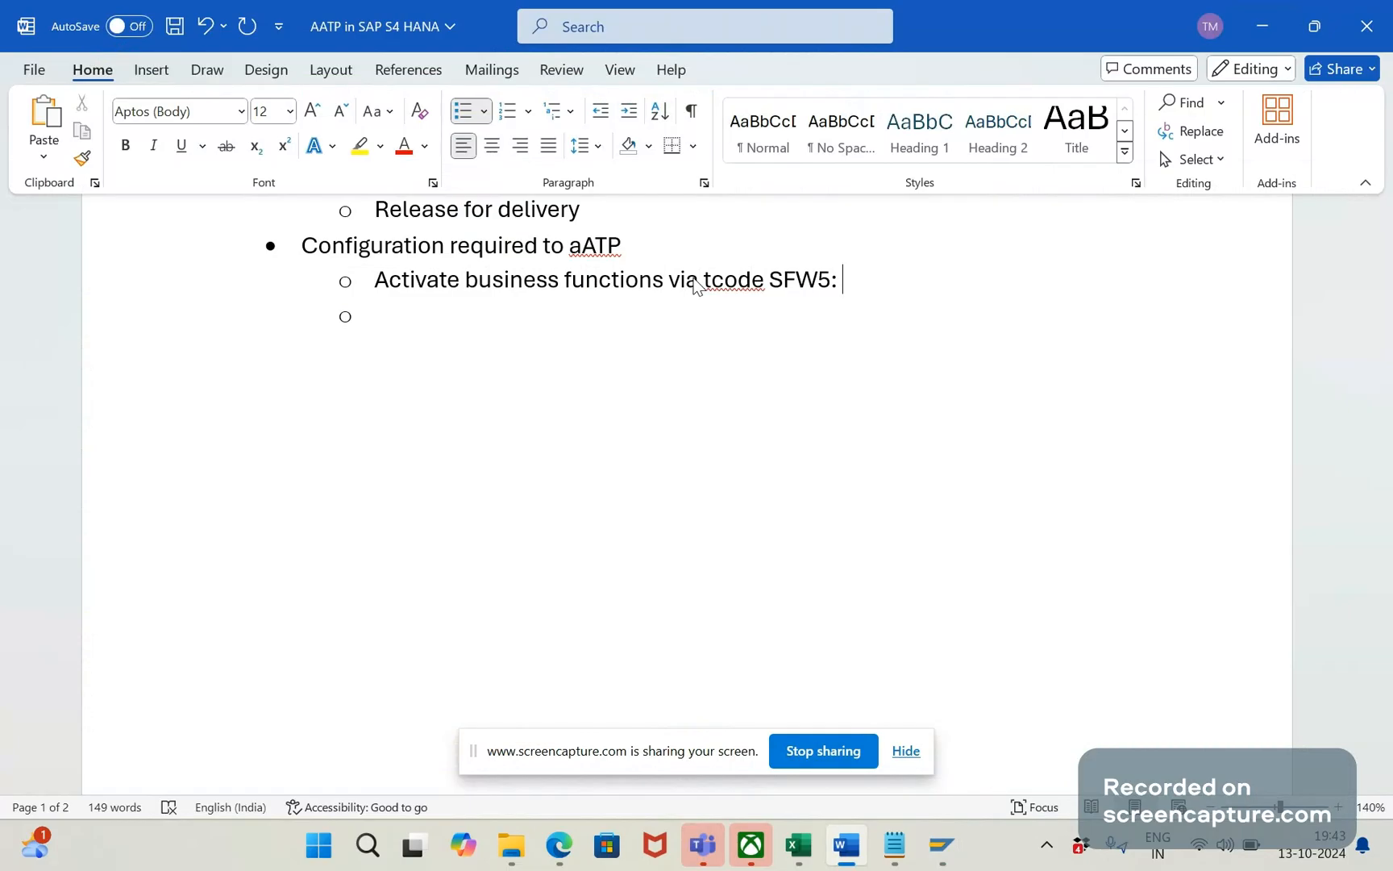
type("S4")
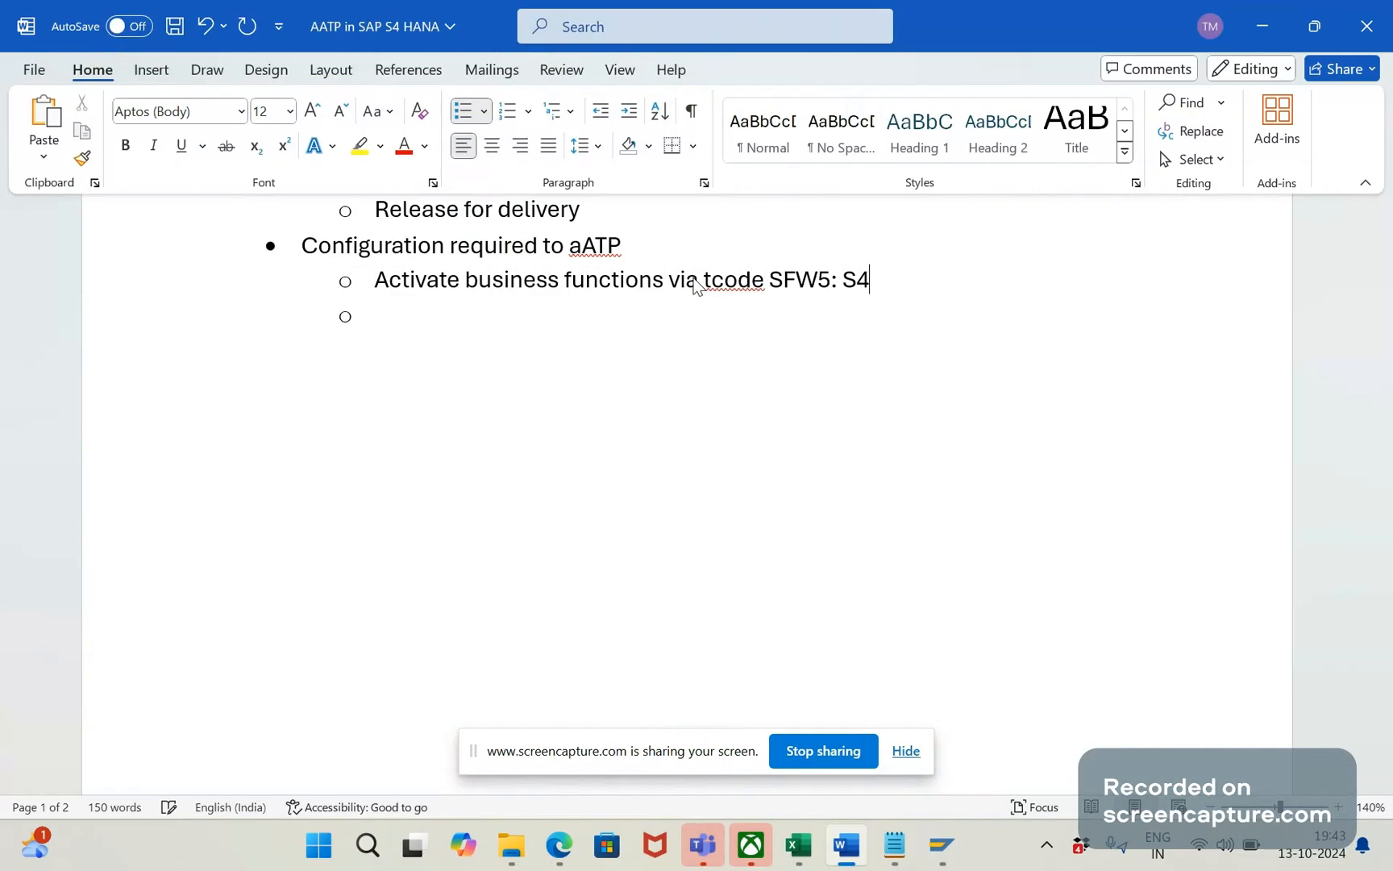
type("H_")
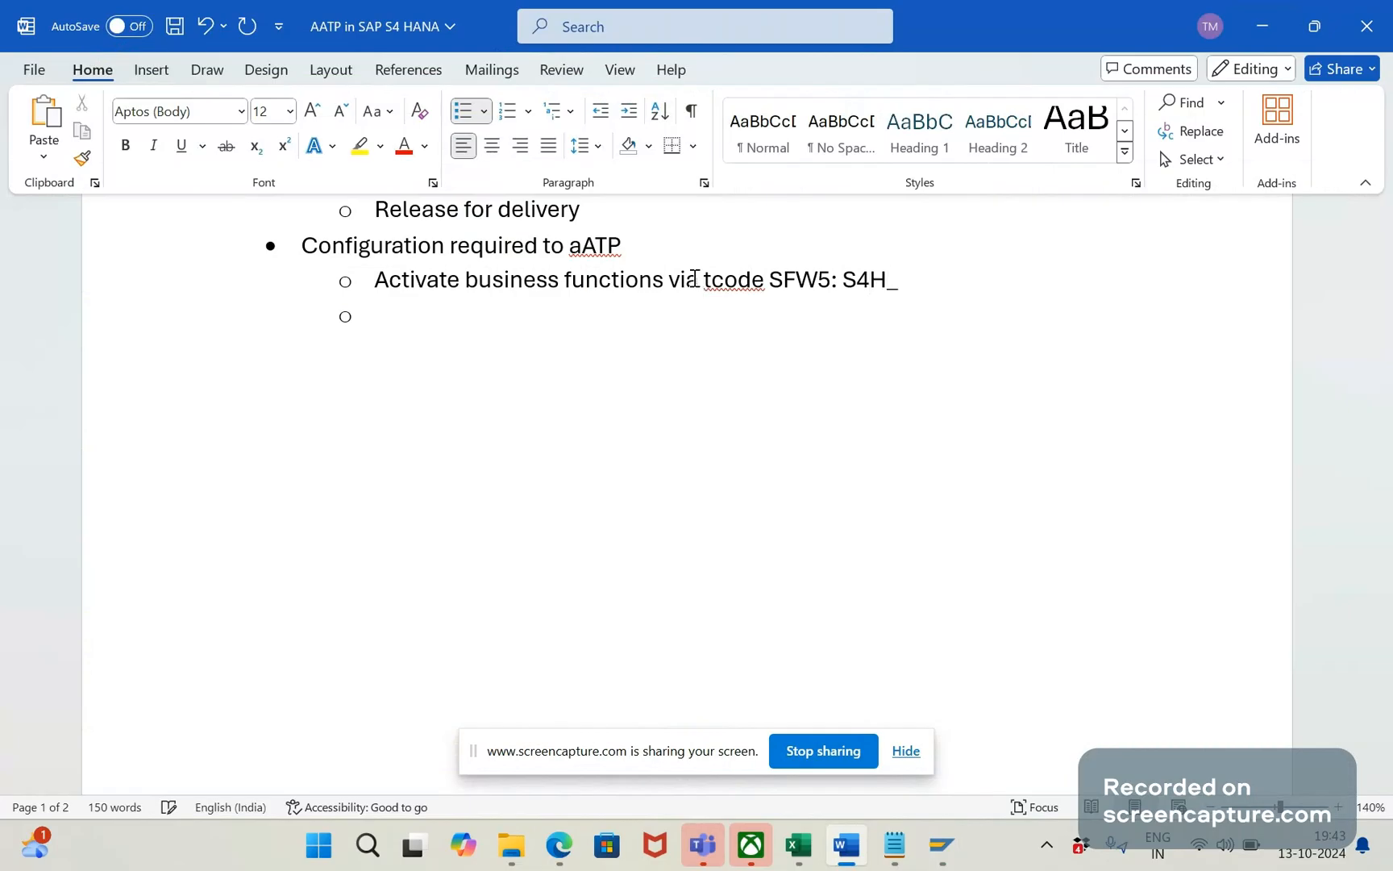
type("AATP")
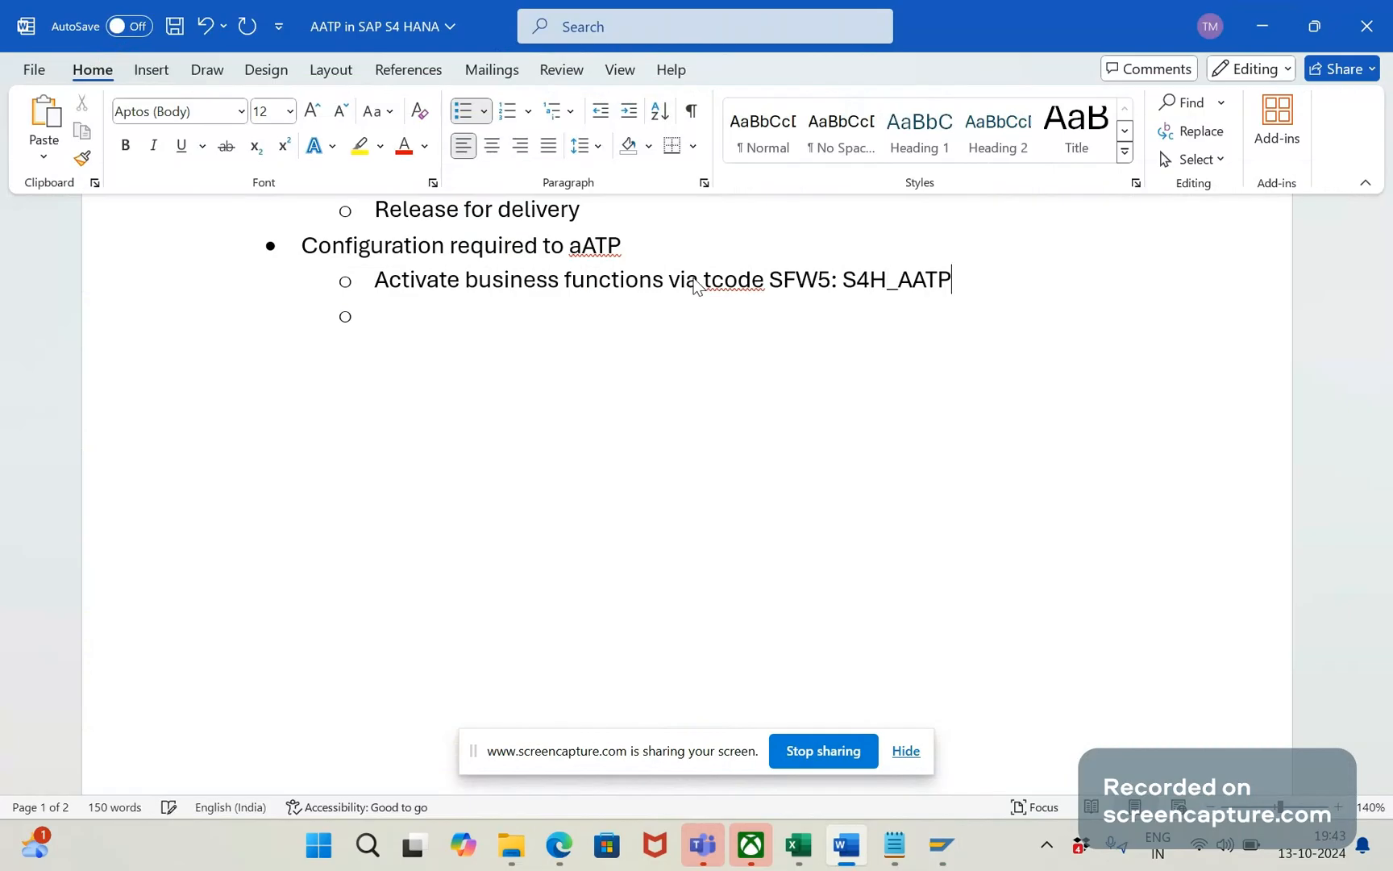
type(", SCM")
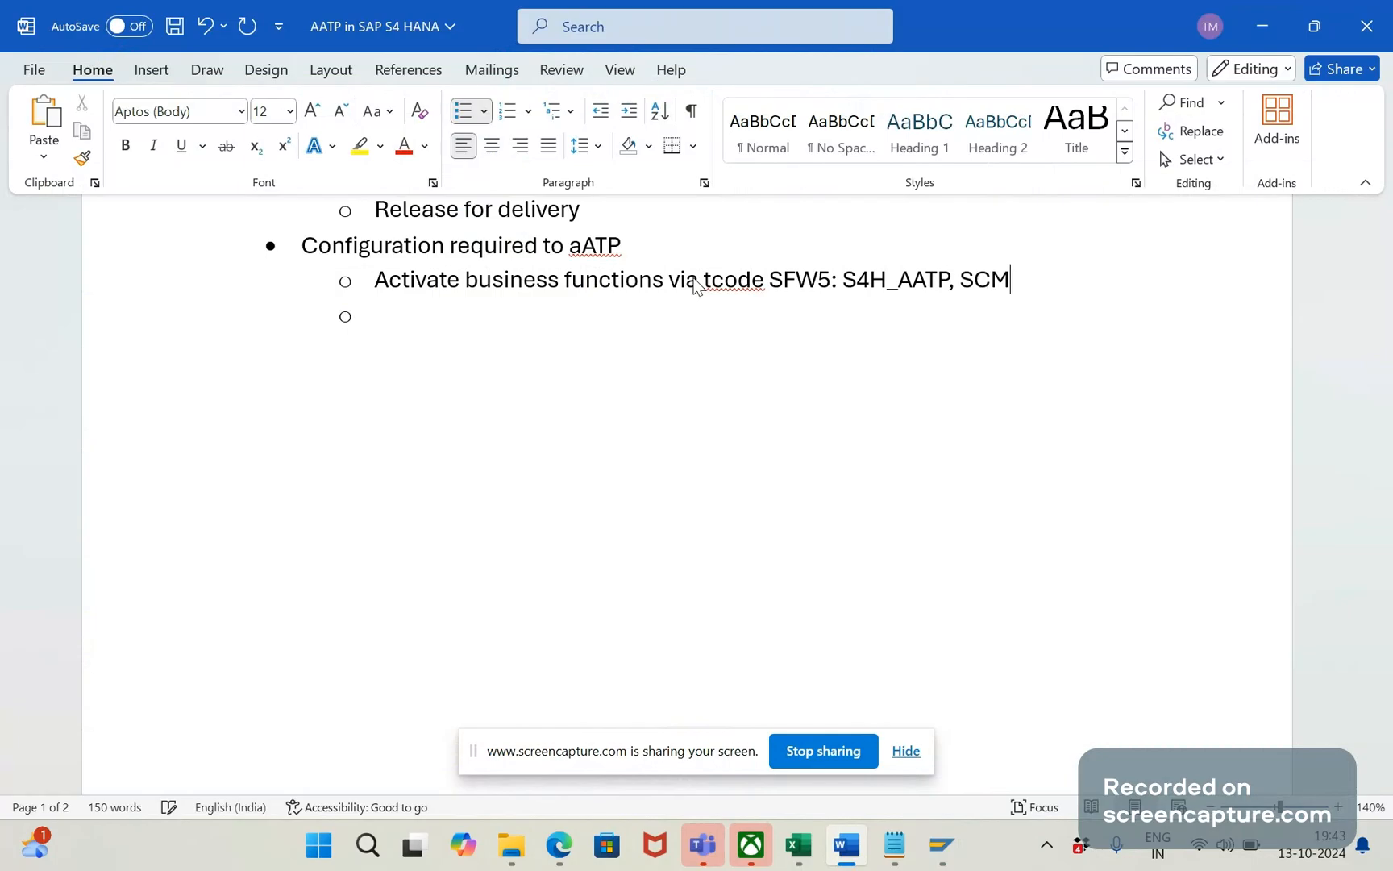
type("_APO_")
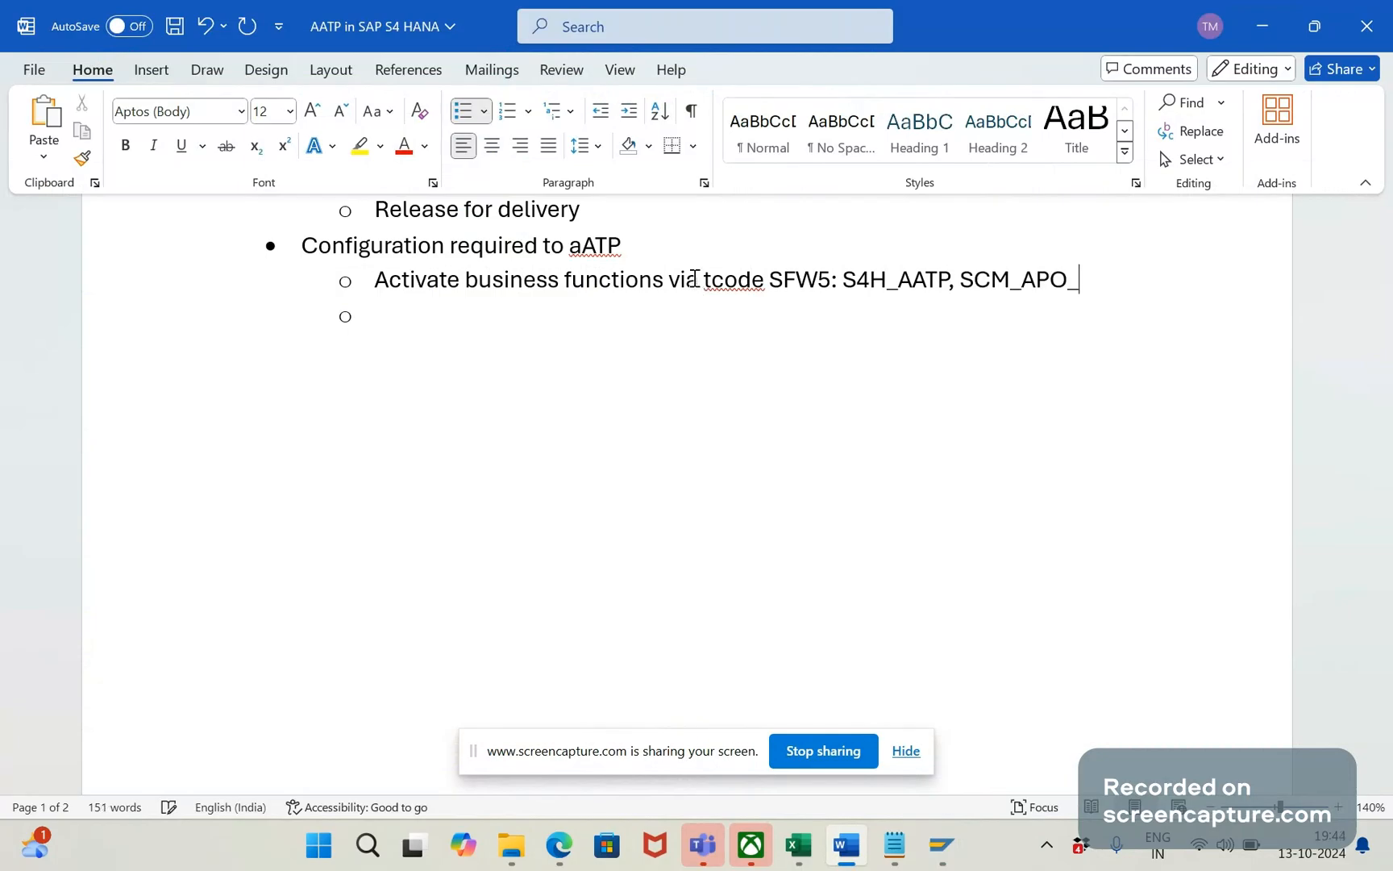
type("ON")
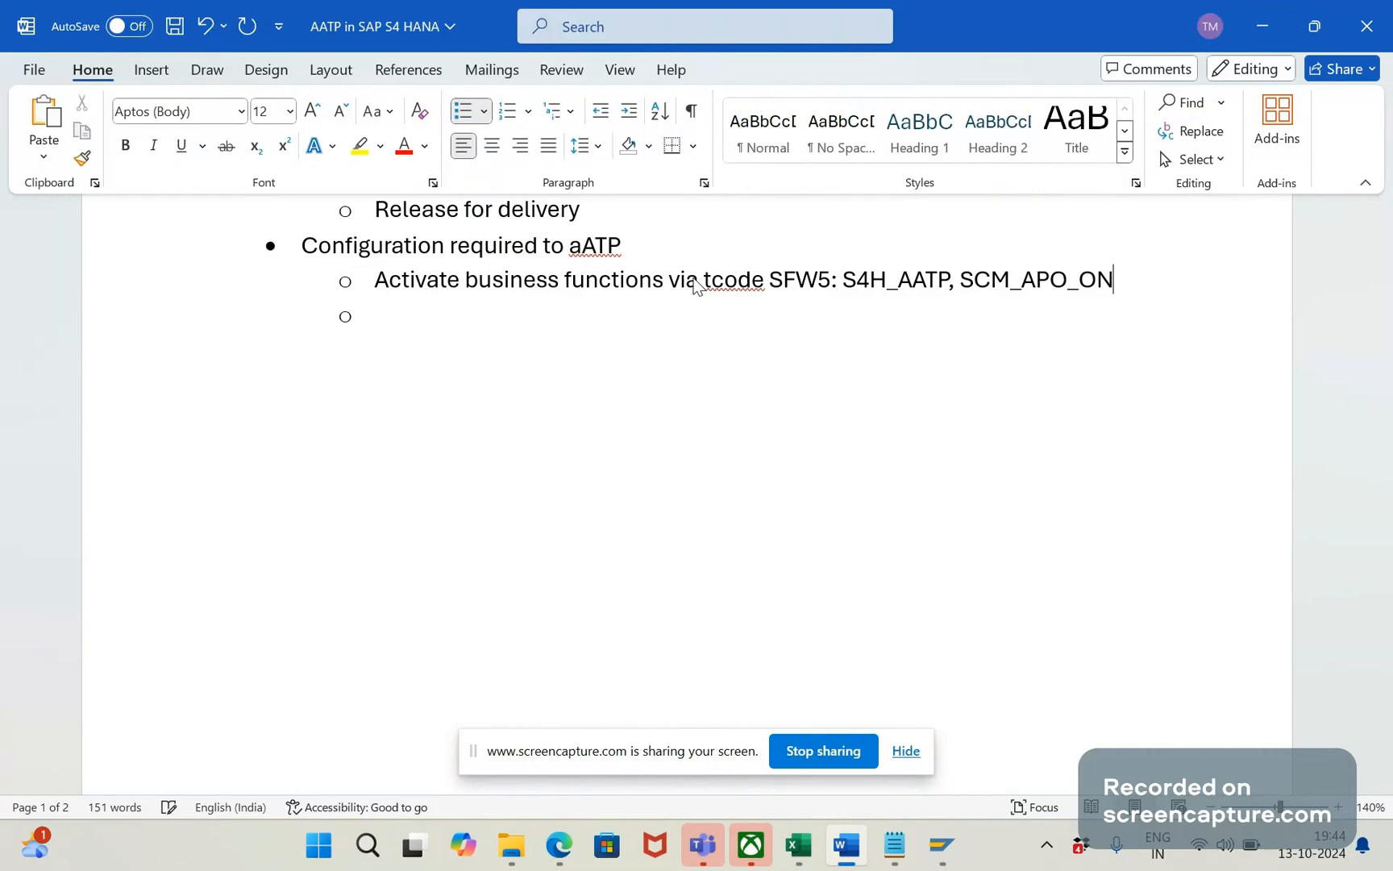
type("_ERP")
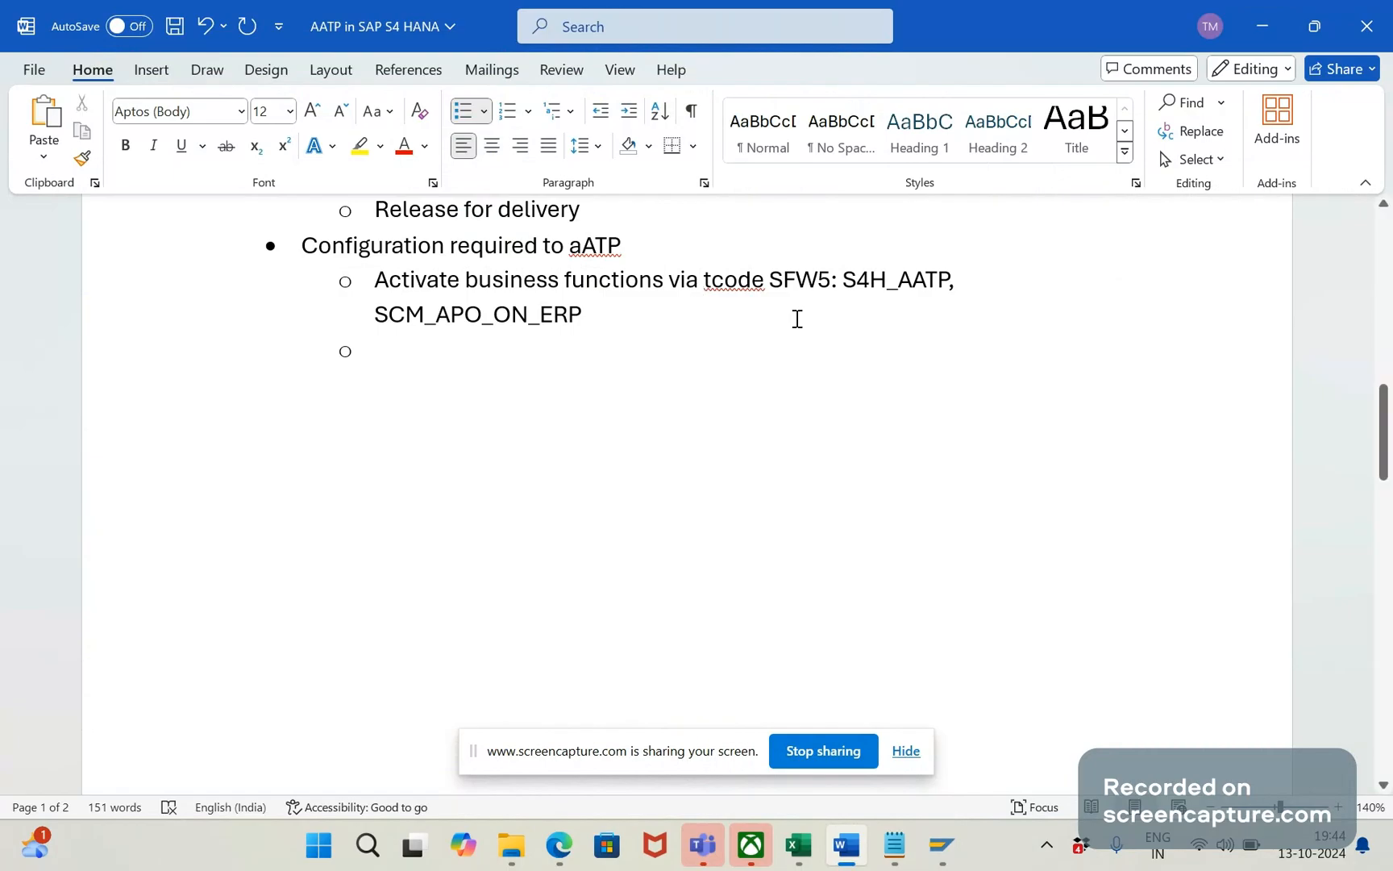
mouse_move(697, 360)
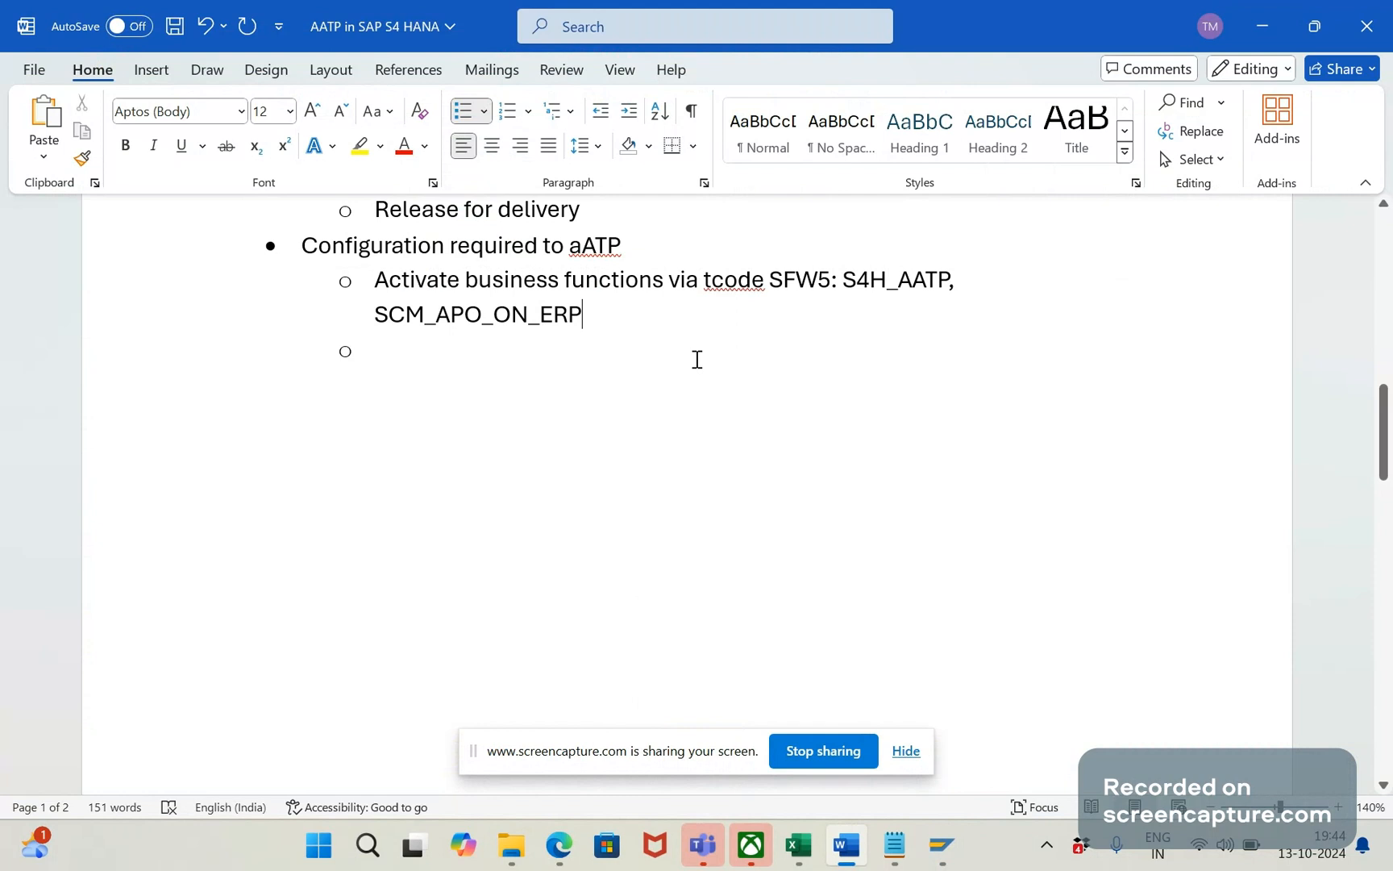
mouse_move(495, 466)
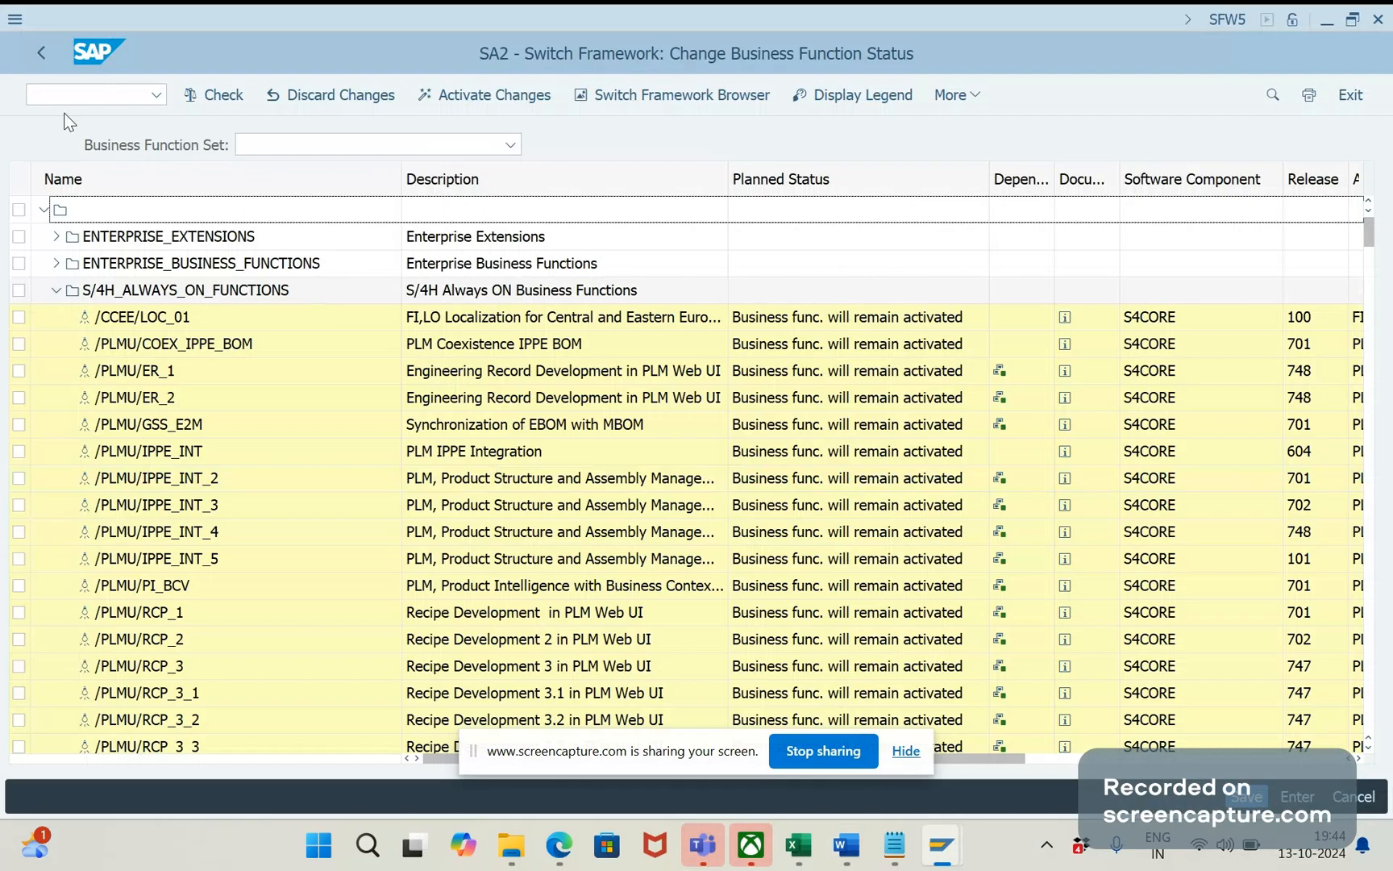
Step: Jump from SFW5 to the availability check groups with /NOVZ2
type("/NOV")
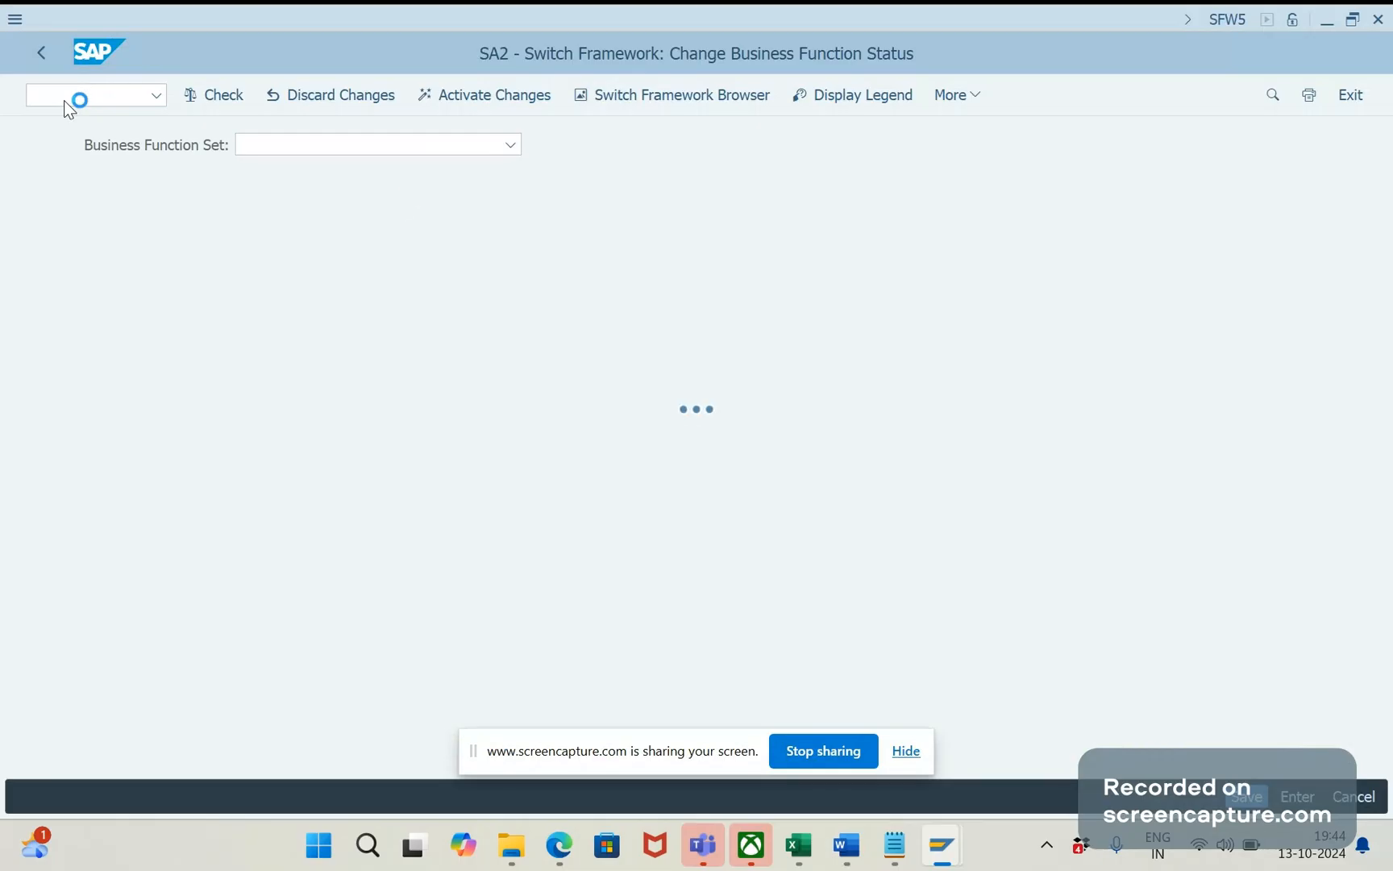
mouse_move(572, 320)
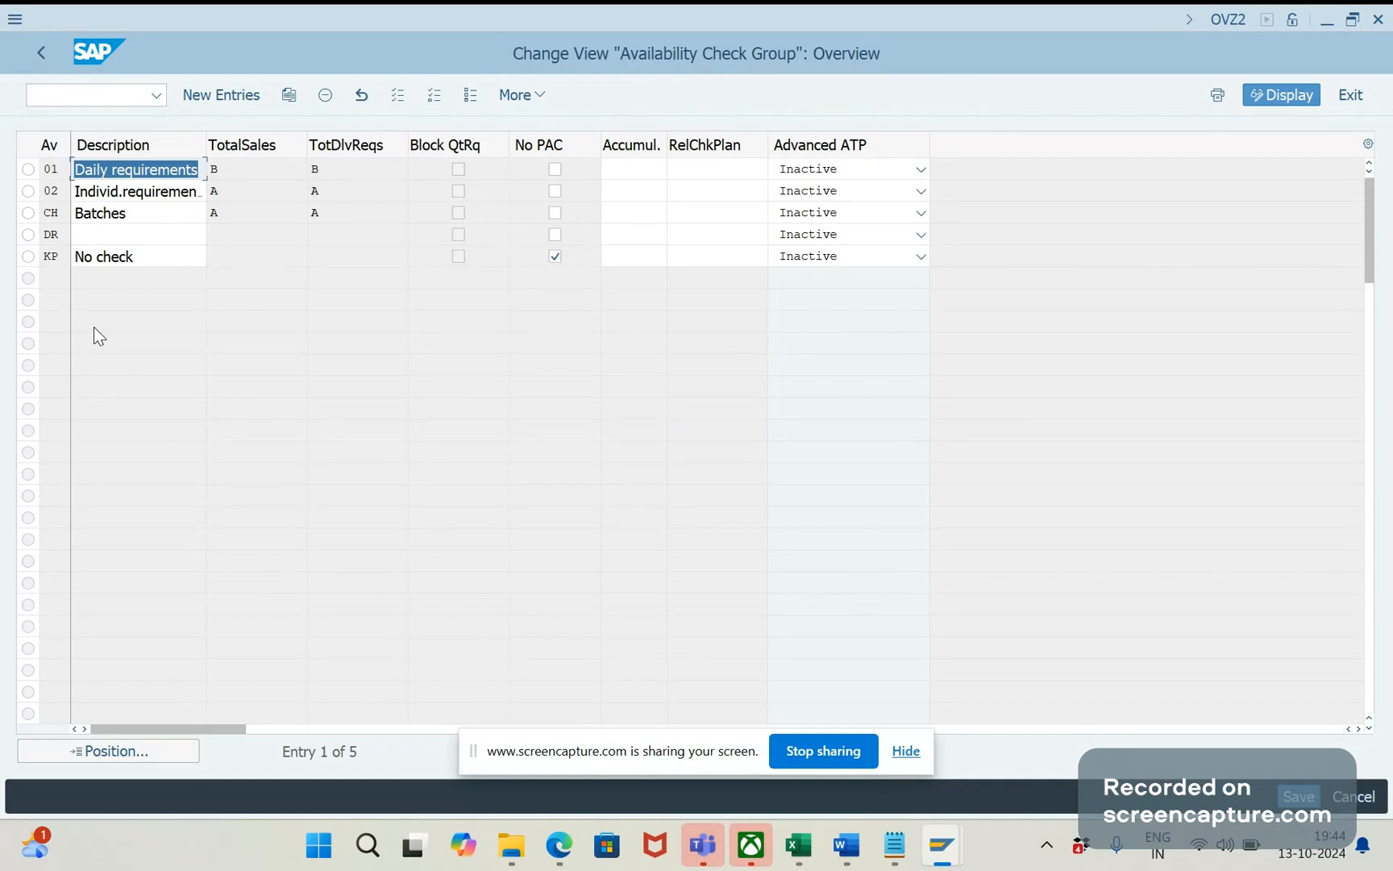
mouse_move(53, 174)
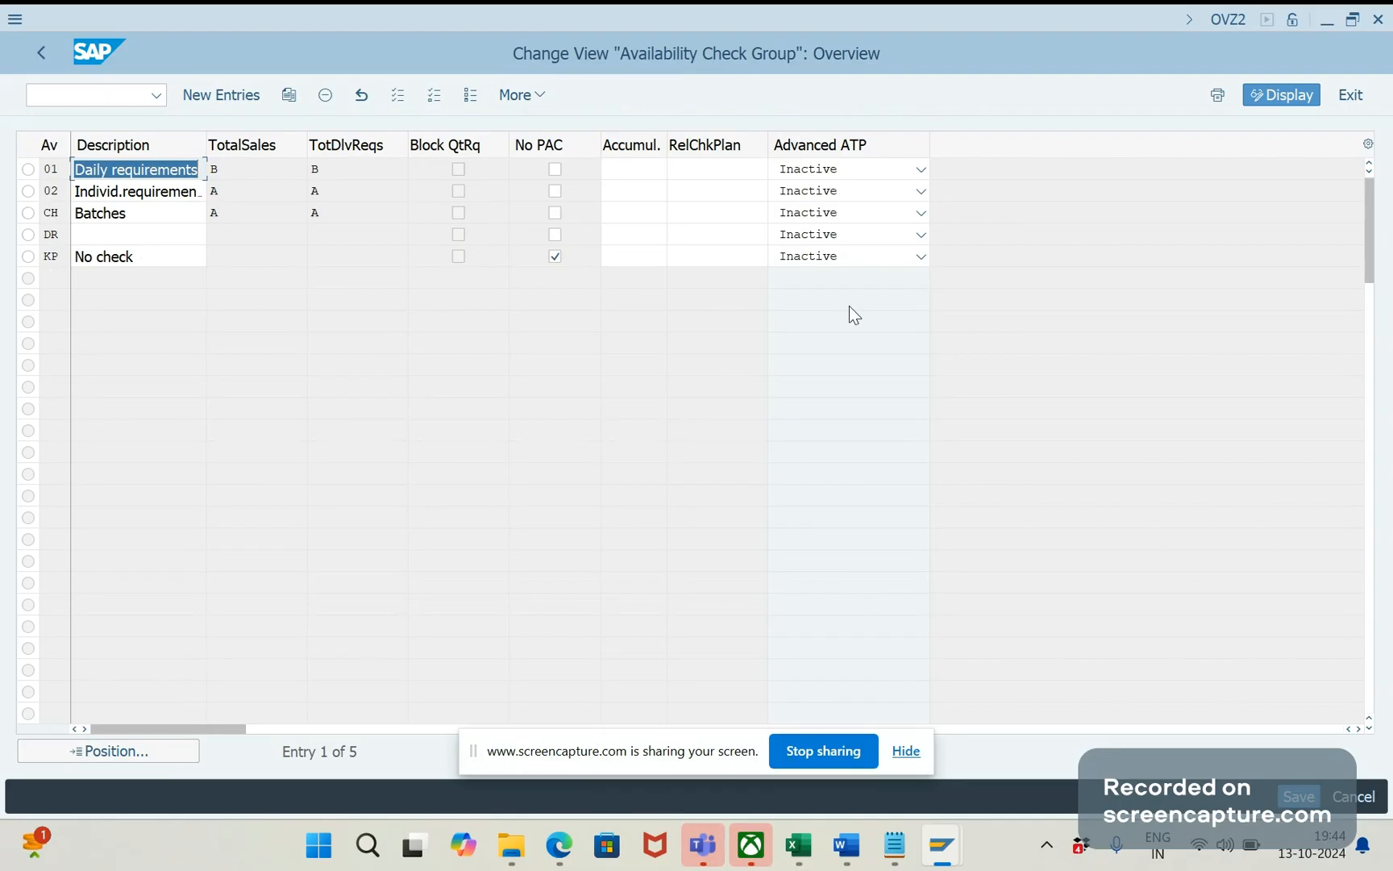
mouse_move(834, 116)
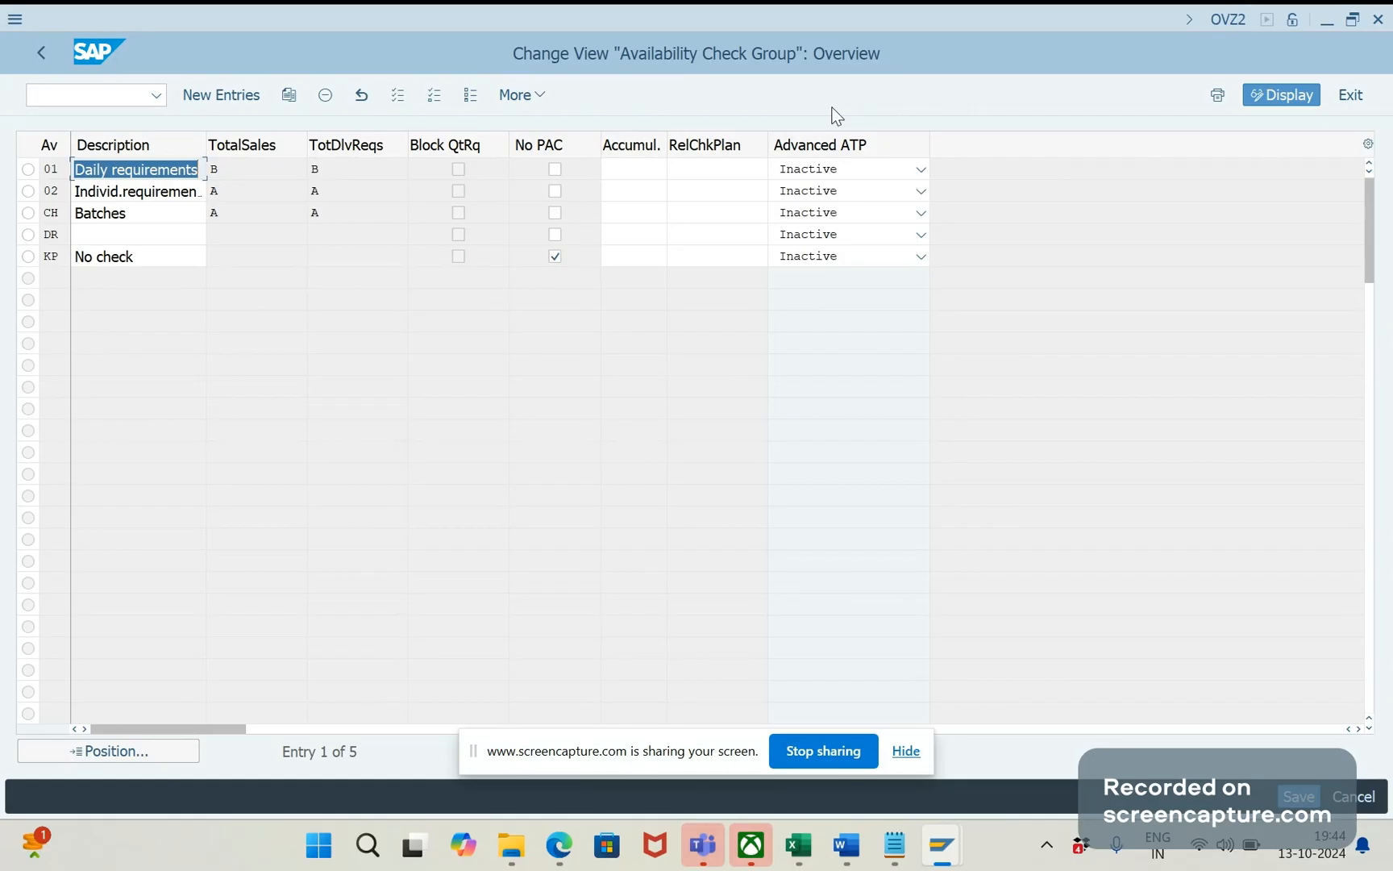
mouse_move(866, 168)
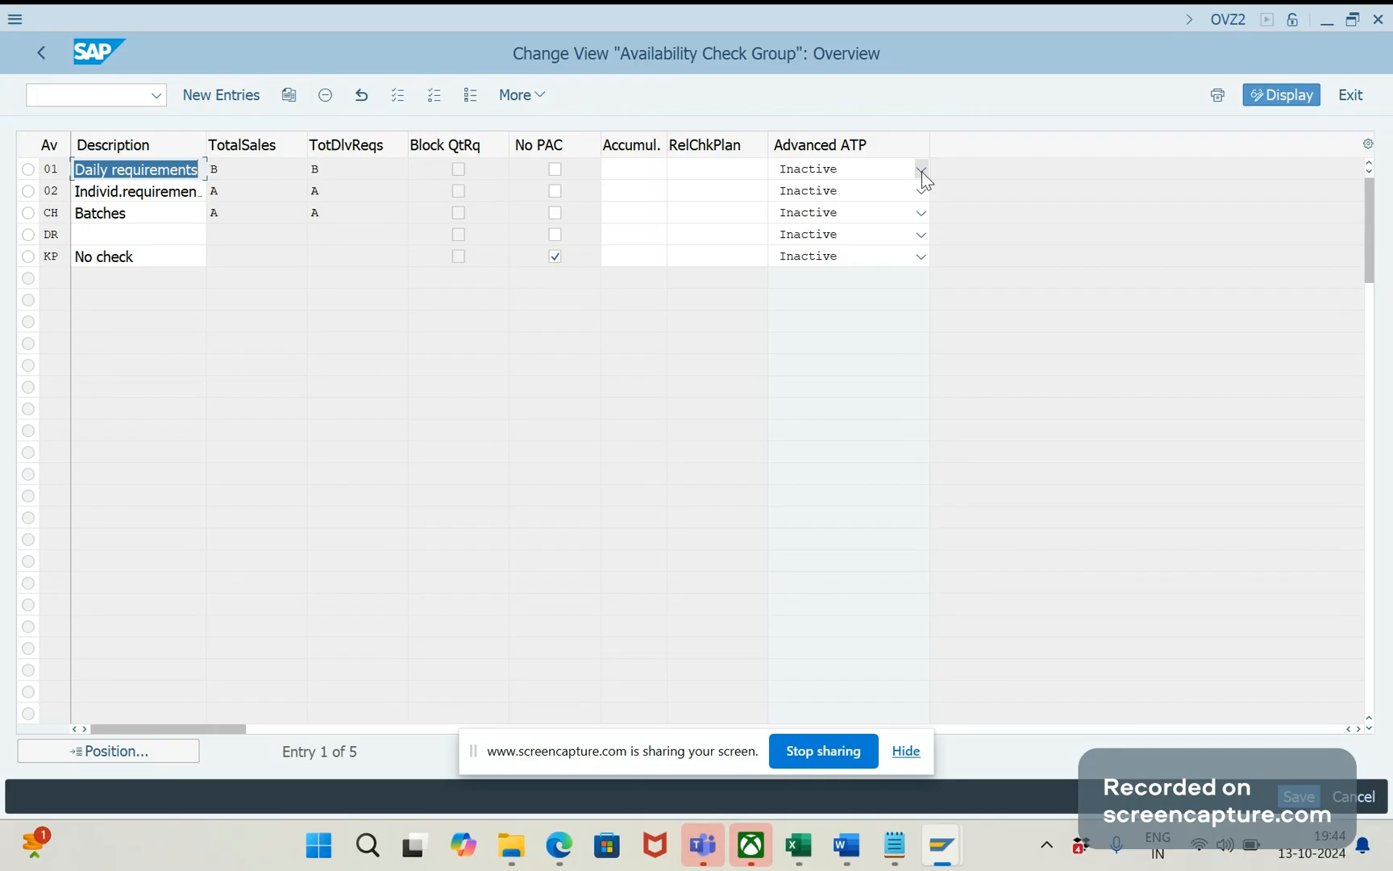
Step: Set Advanced ATP to 'A Active' for checking group 02, leaving the other groups inactive
left_click(920, 170)
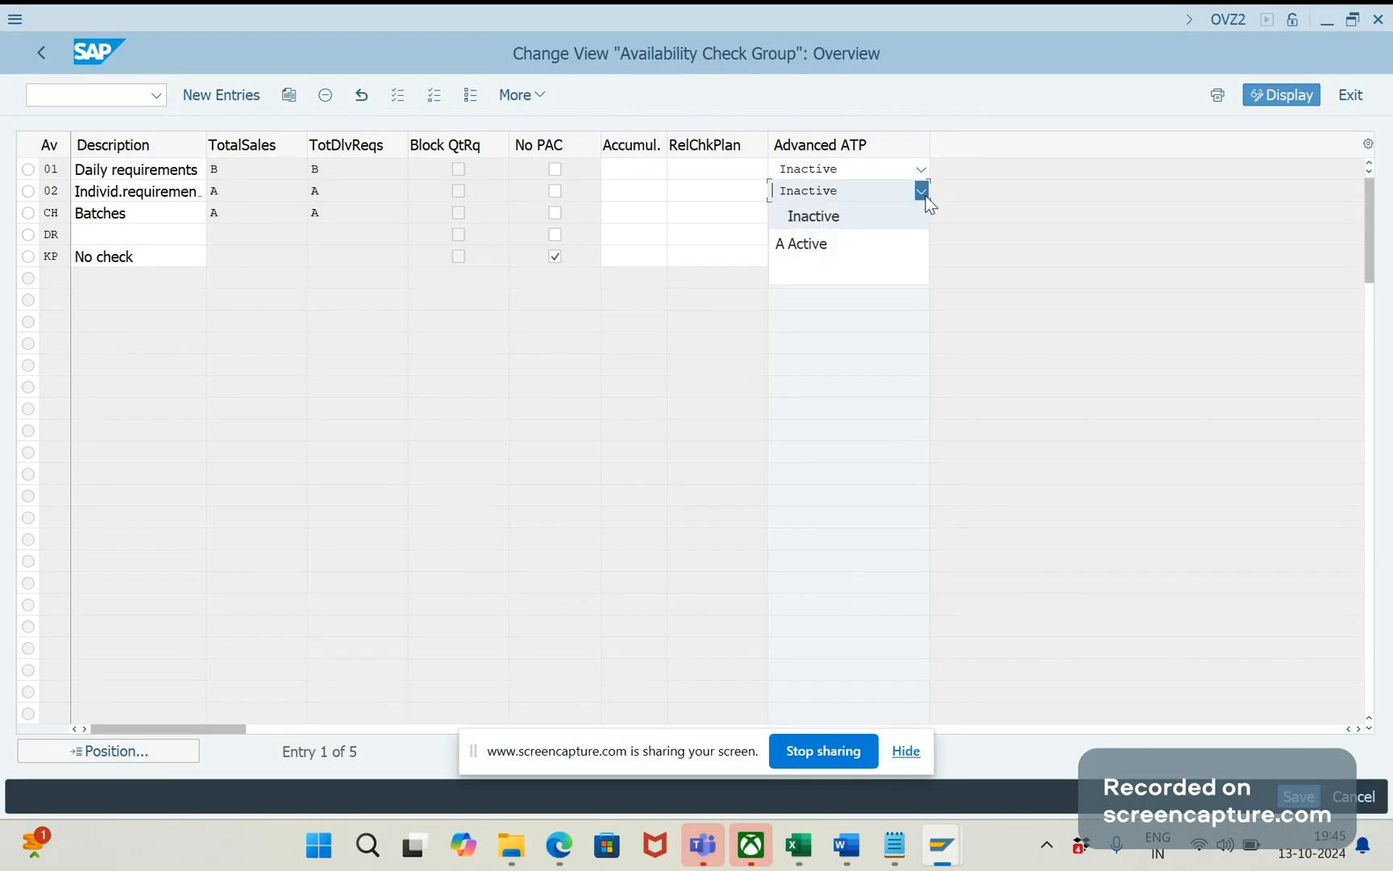
left_click(800, 242)
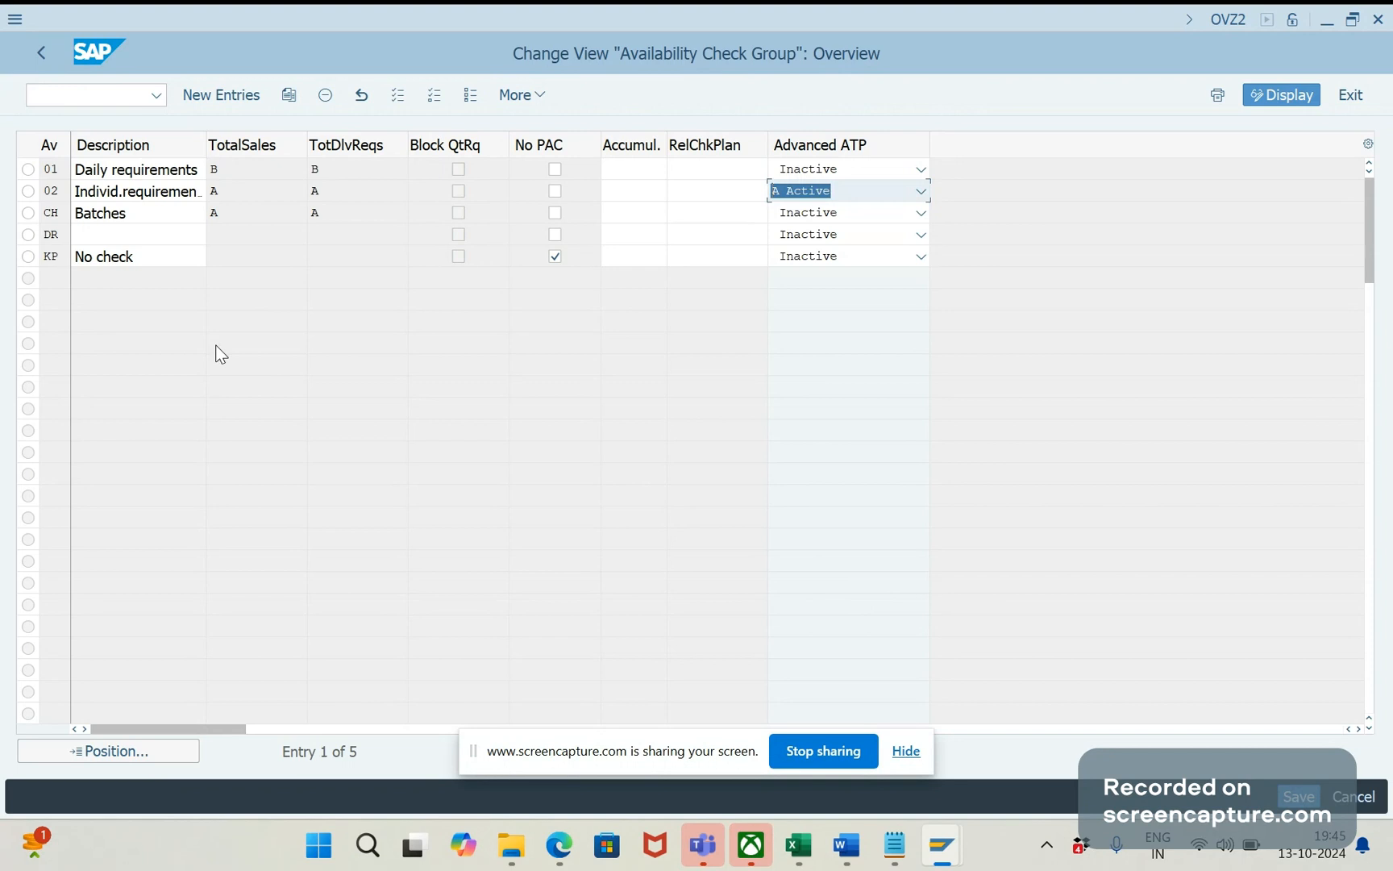
mouse_move(878, 562)
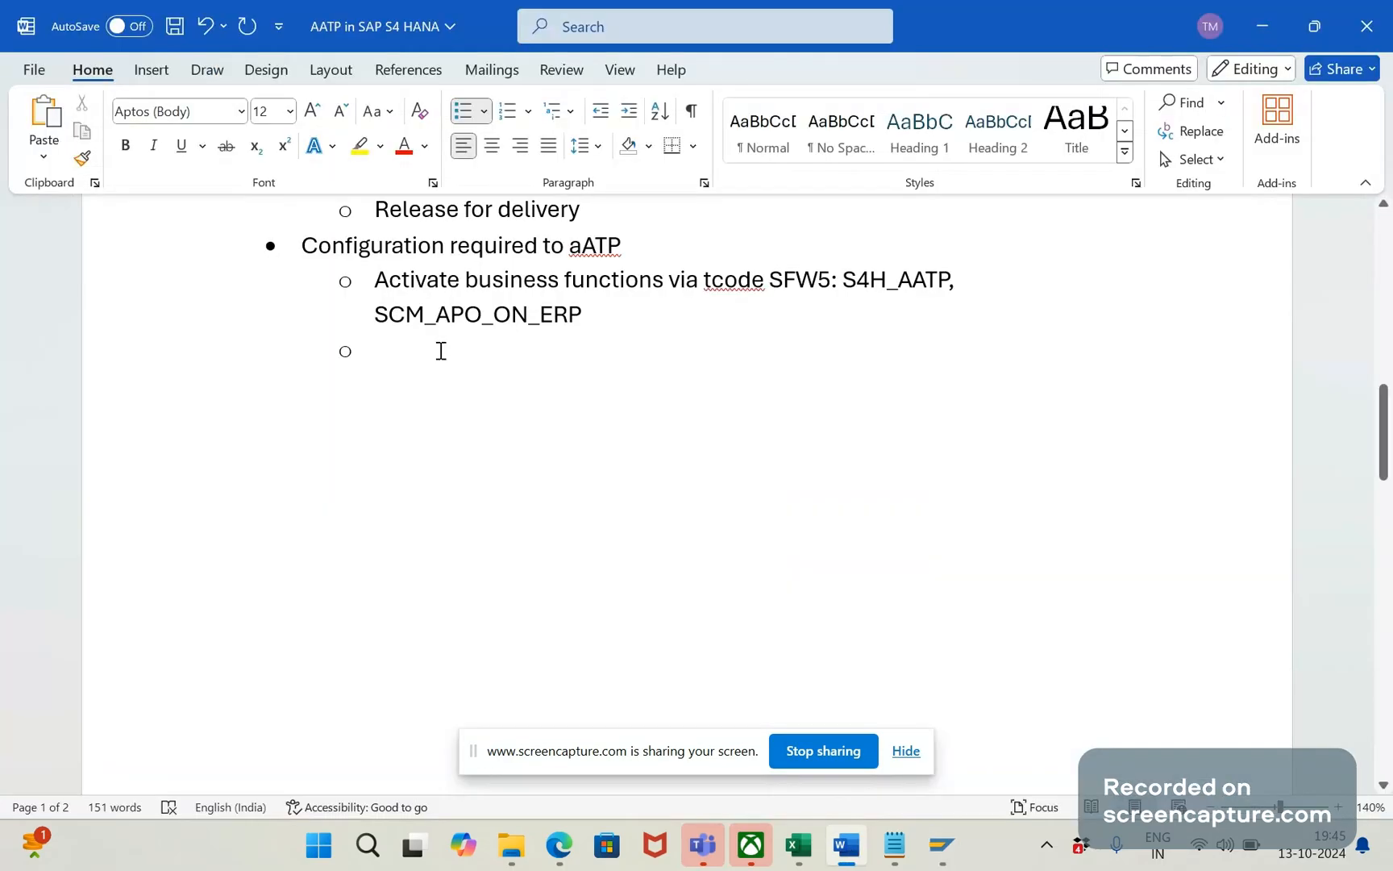
Step: Write the note 'In OVZ2 tcode activate AATP for availability check group' as the next bullet
type("IN")
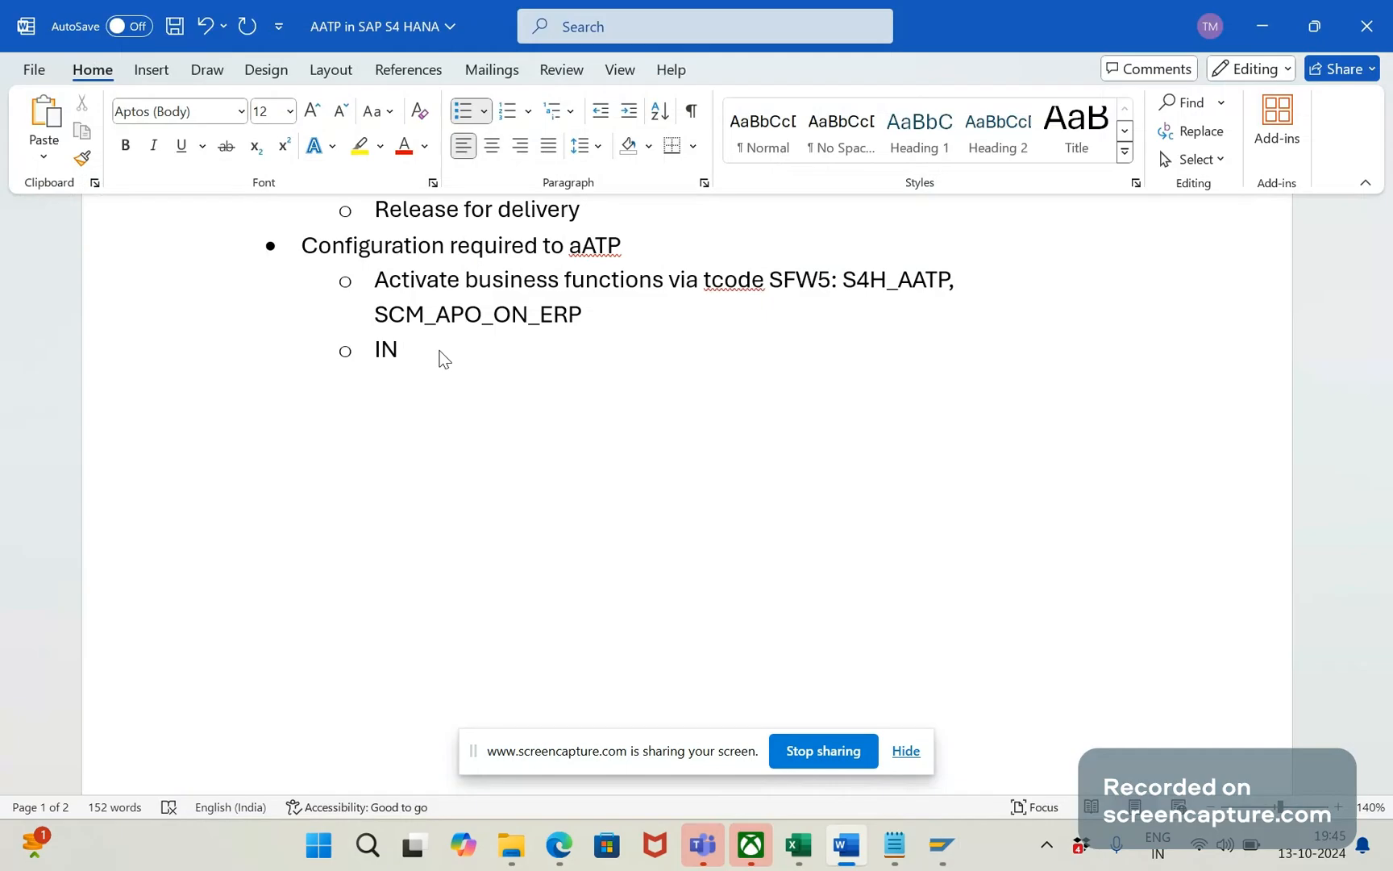
type("ov")
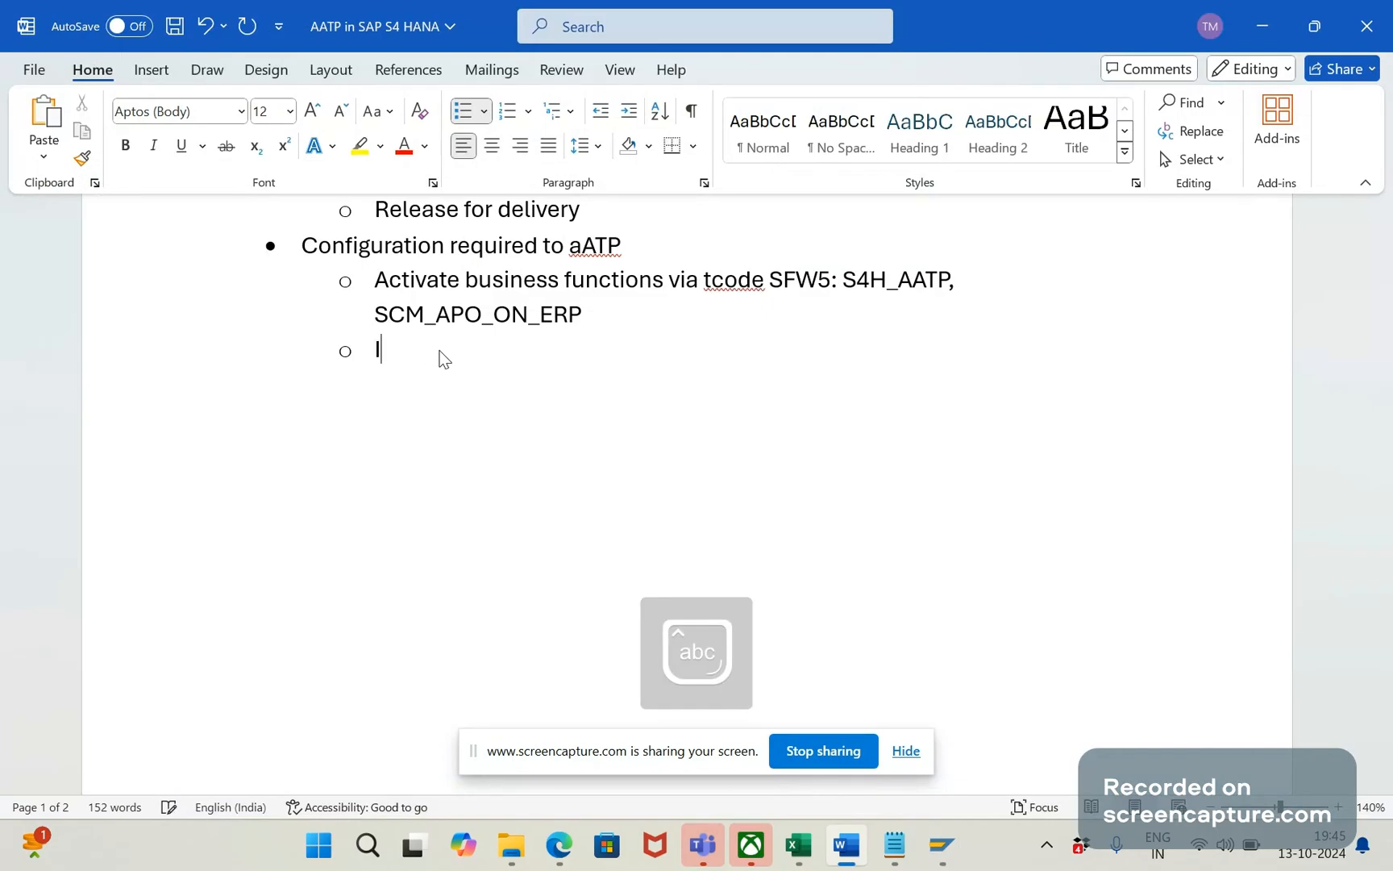
type("In OVZ2")
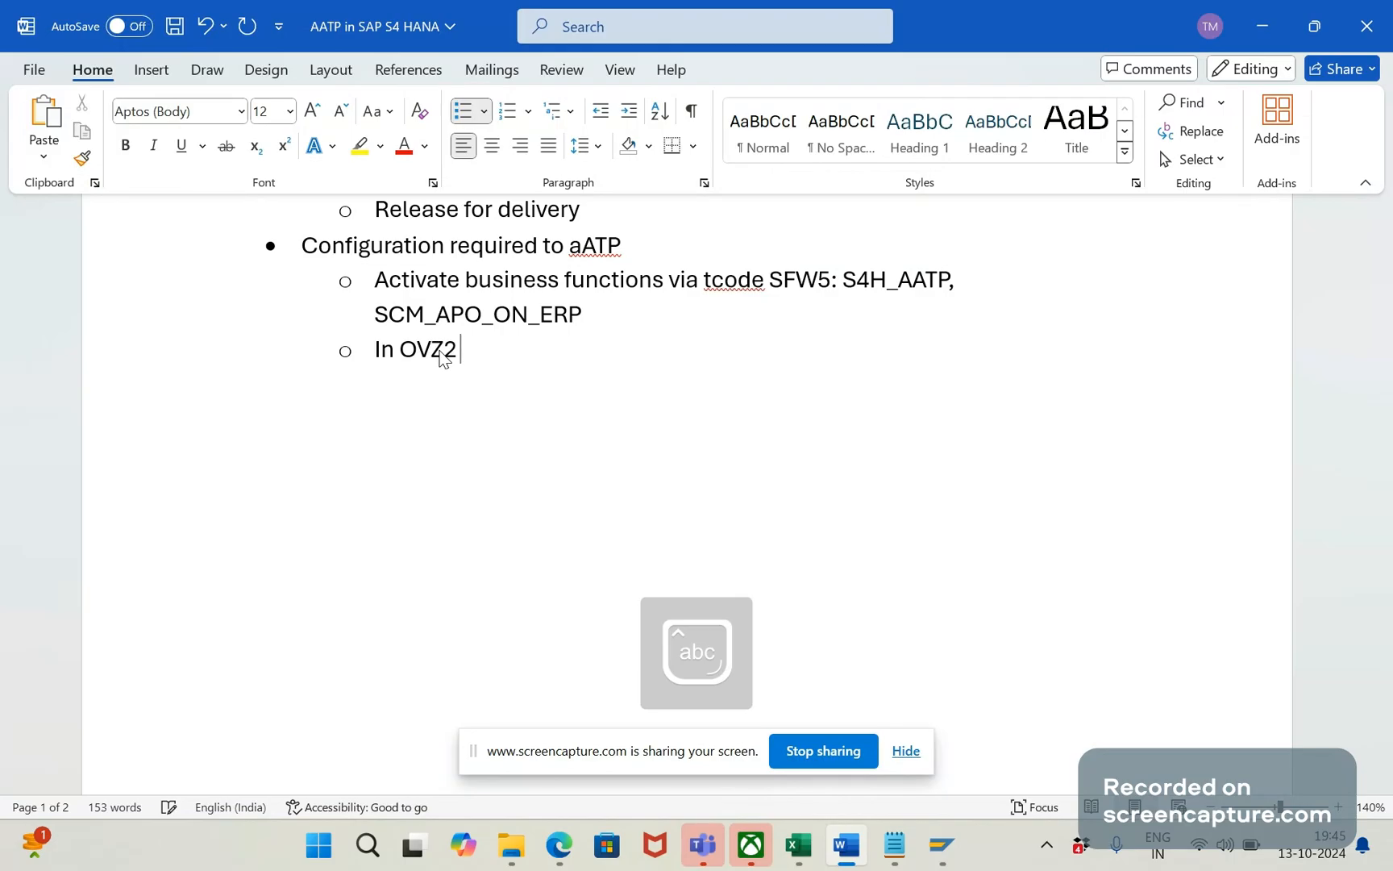
type("tocde")
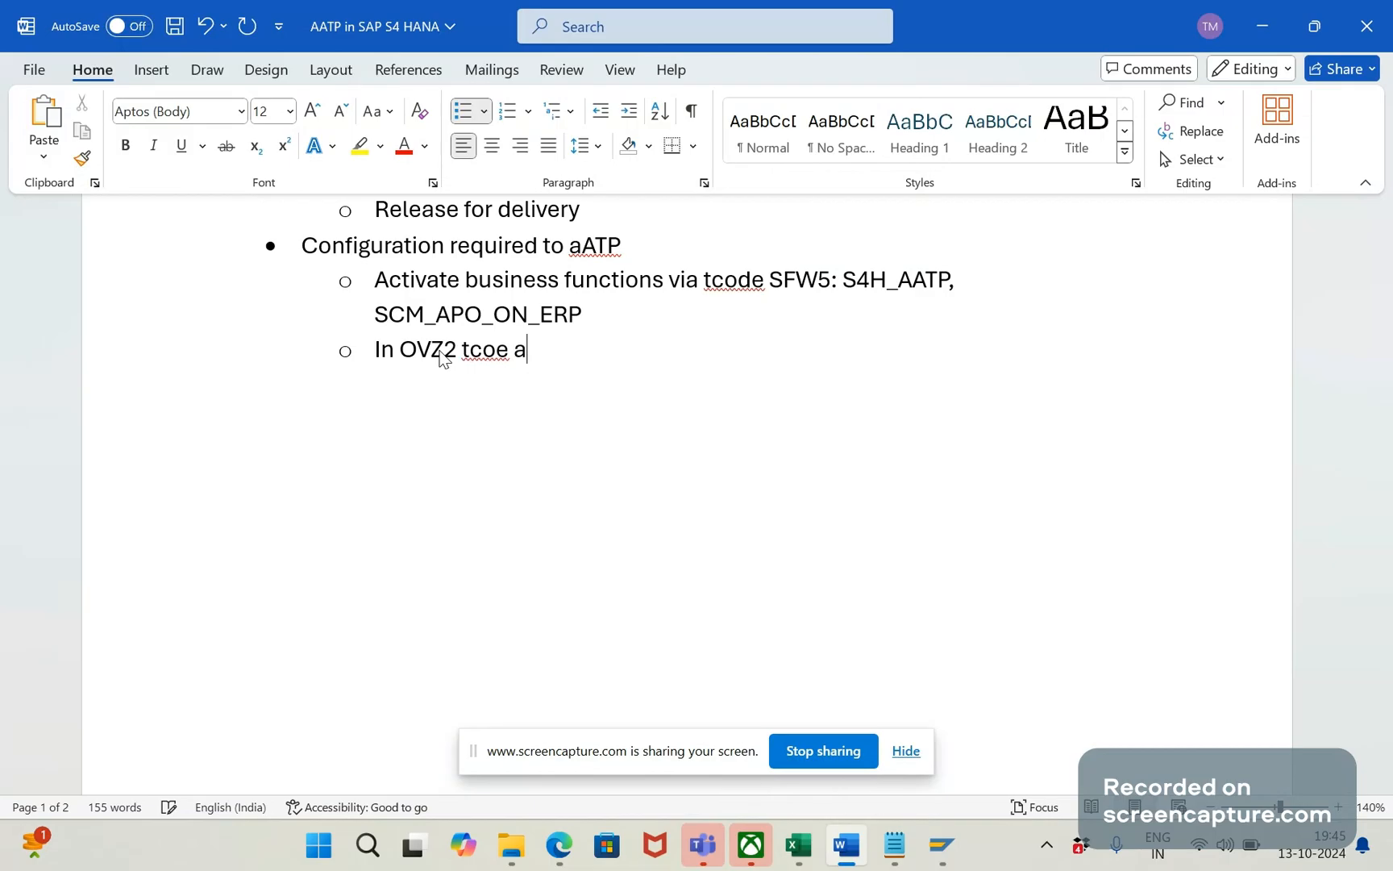
type("de acc")
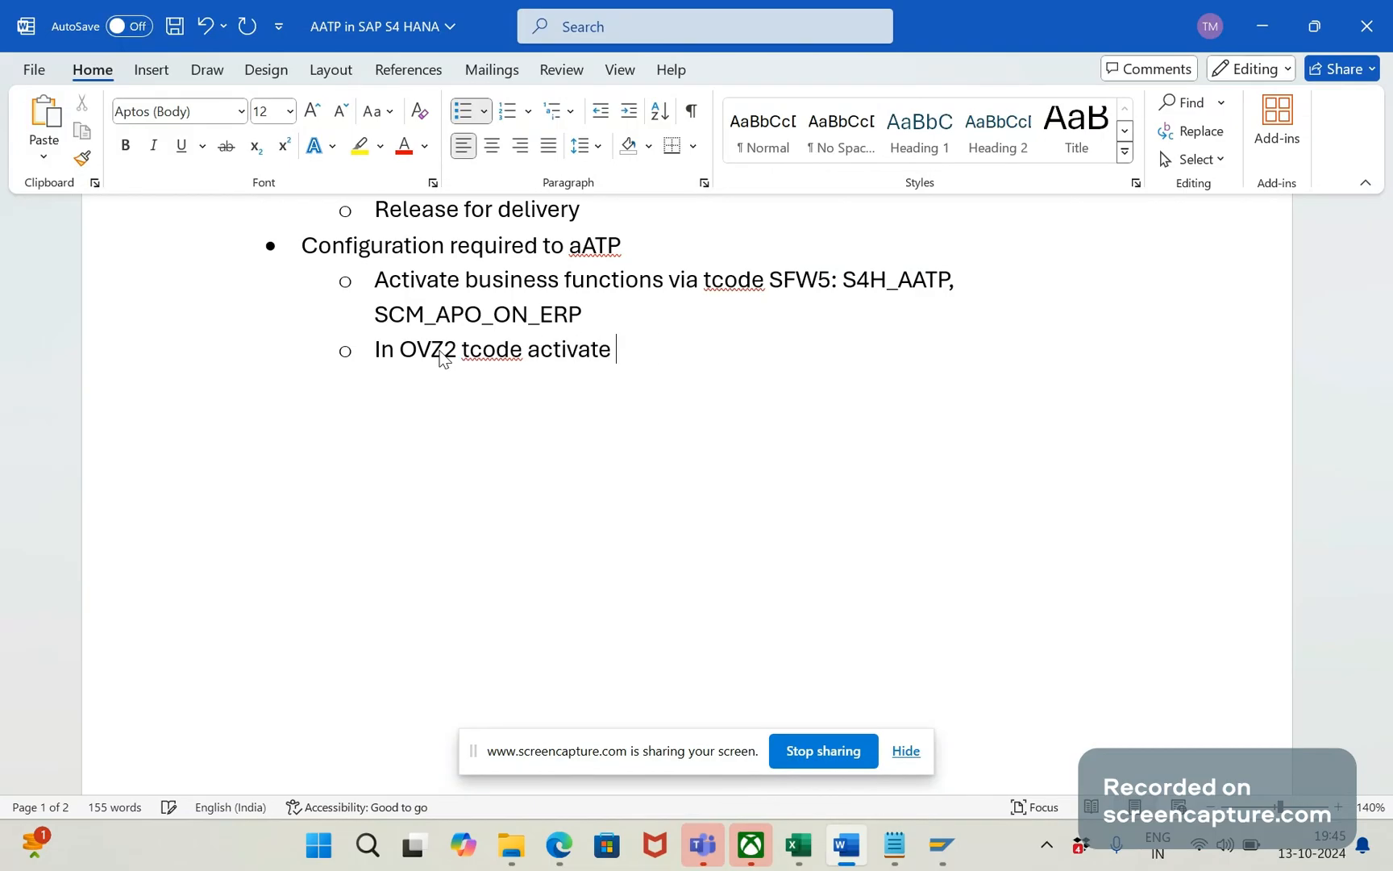
type("AATP")
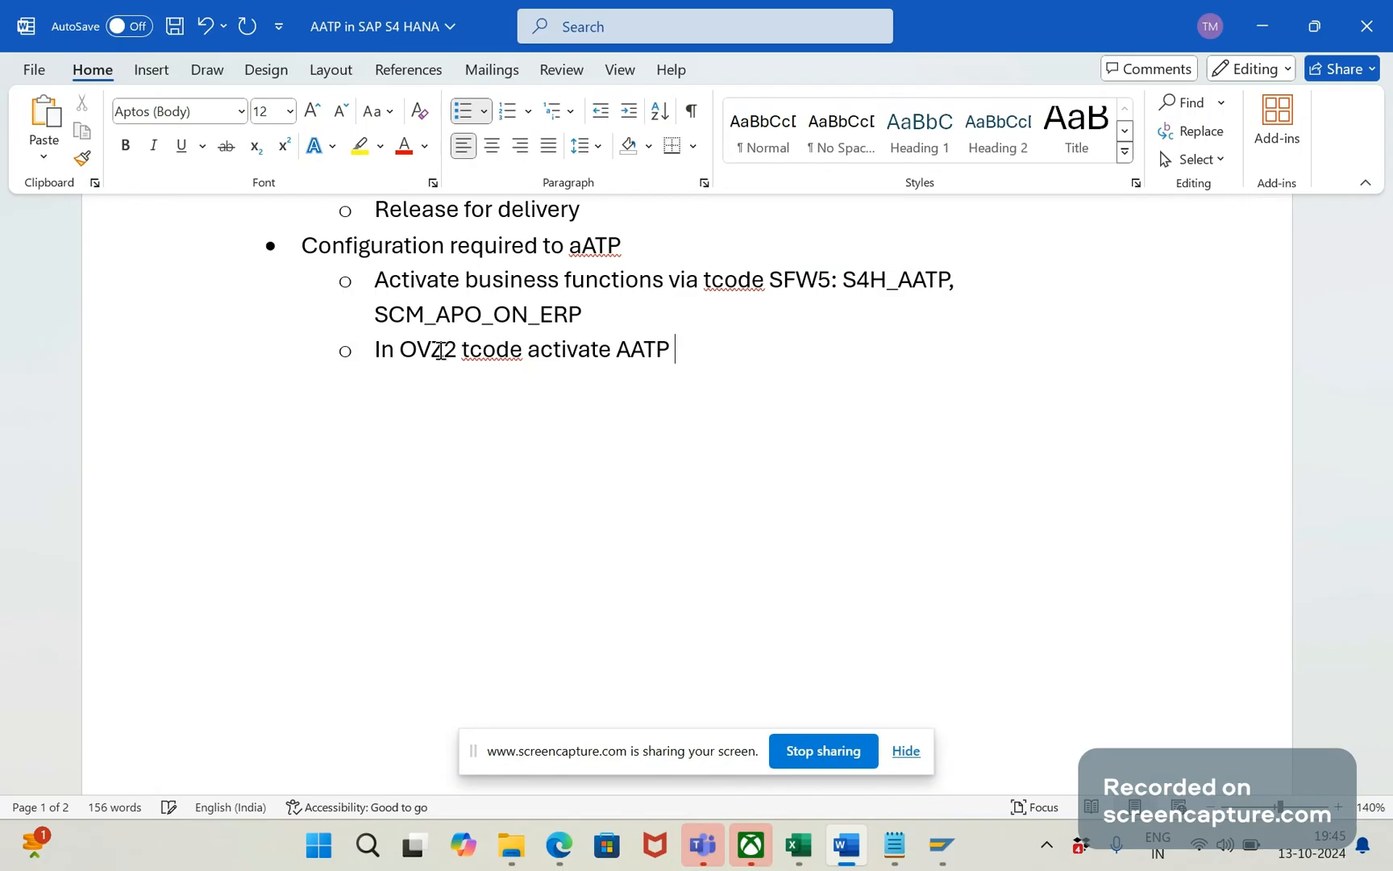
type("for")
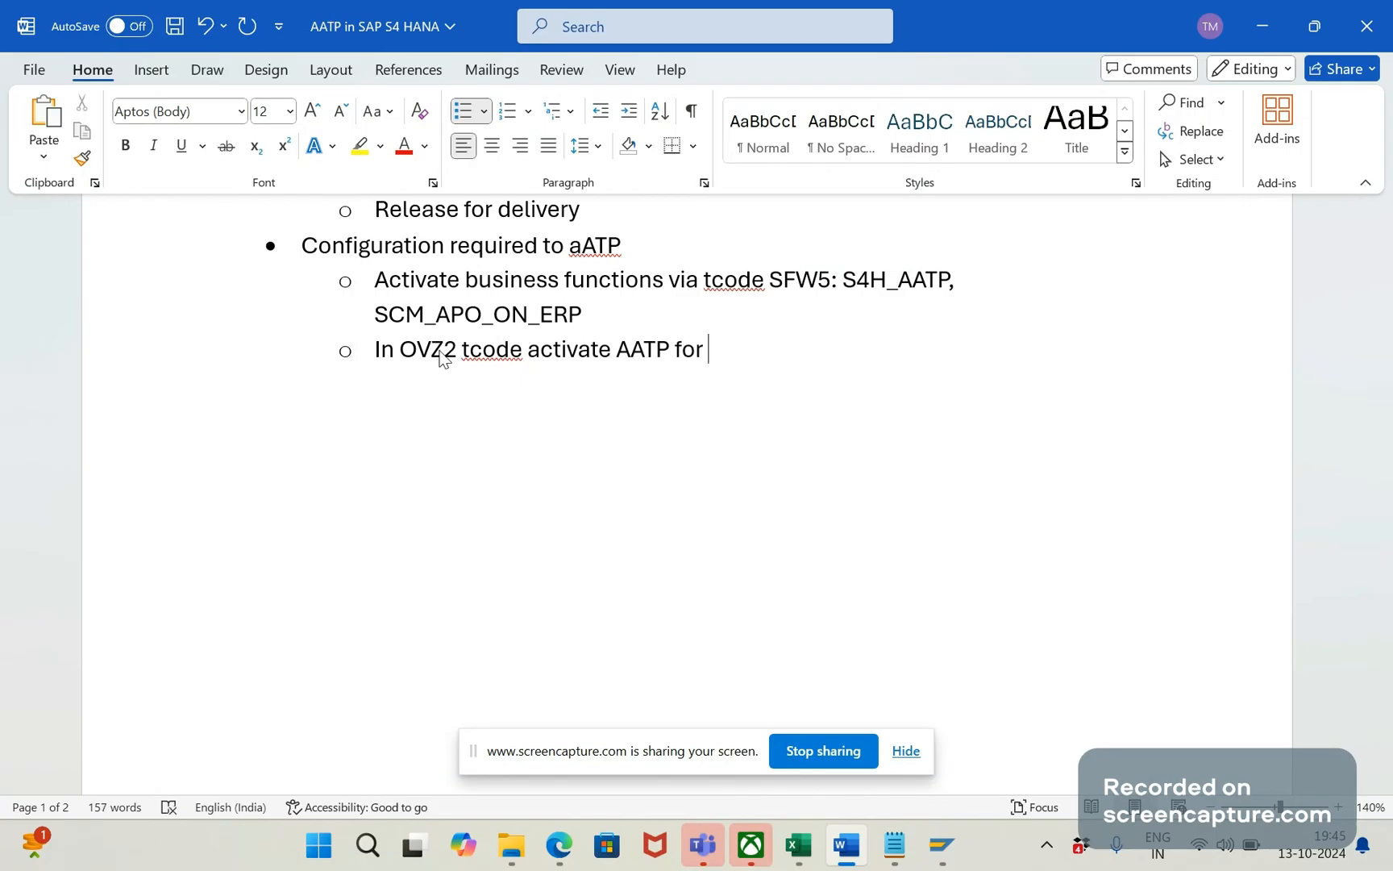
type("av")
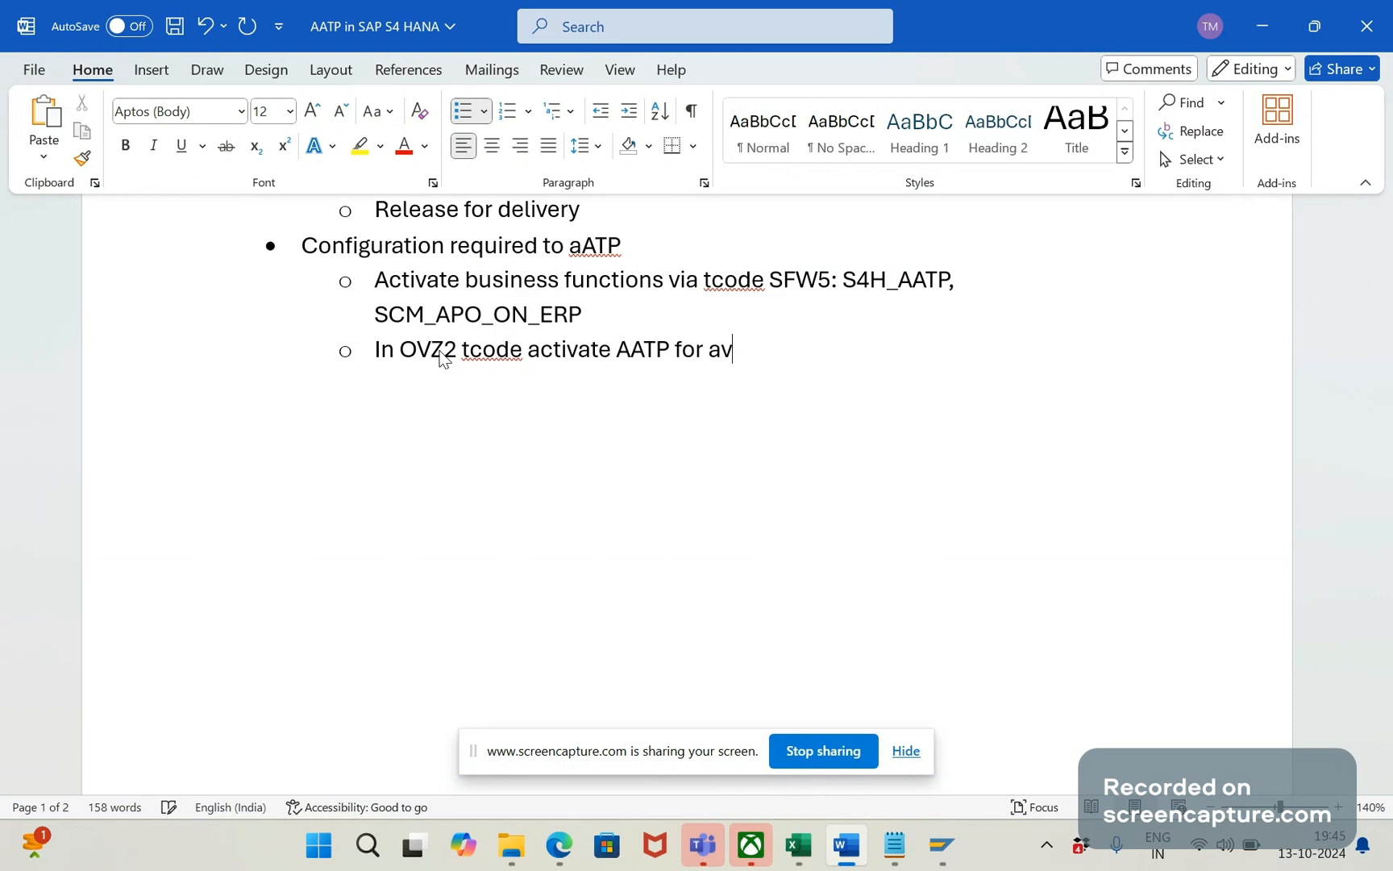
type("il")
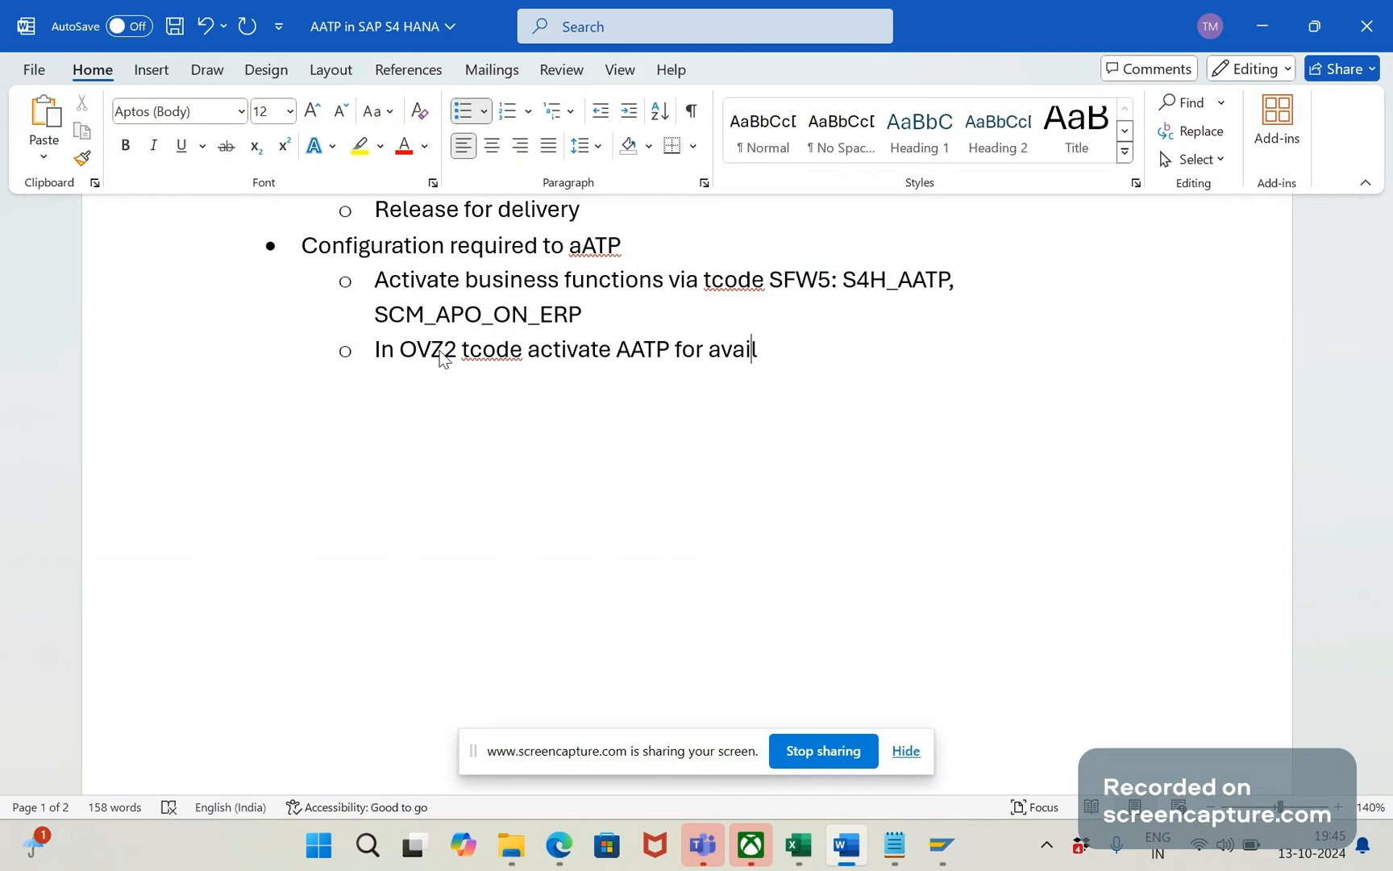
type("ability c")
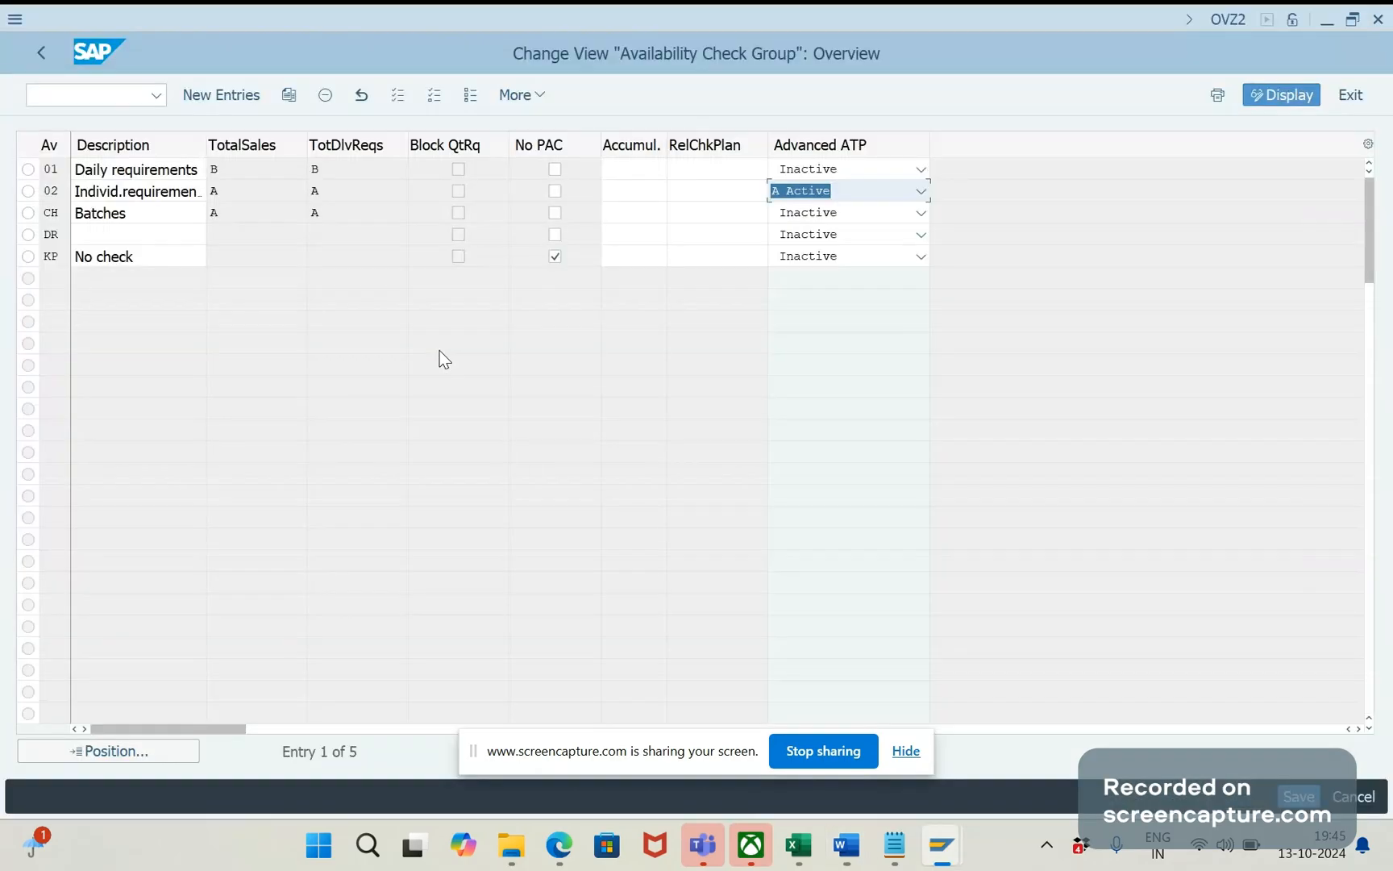
mouse_move(942, 350)
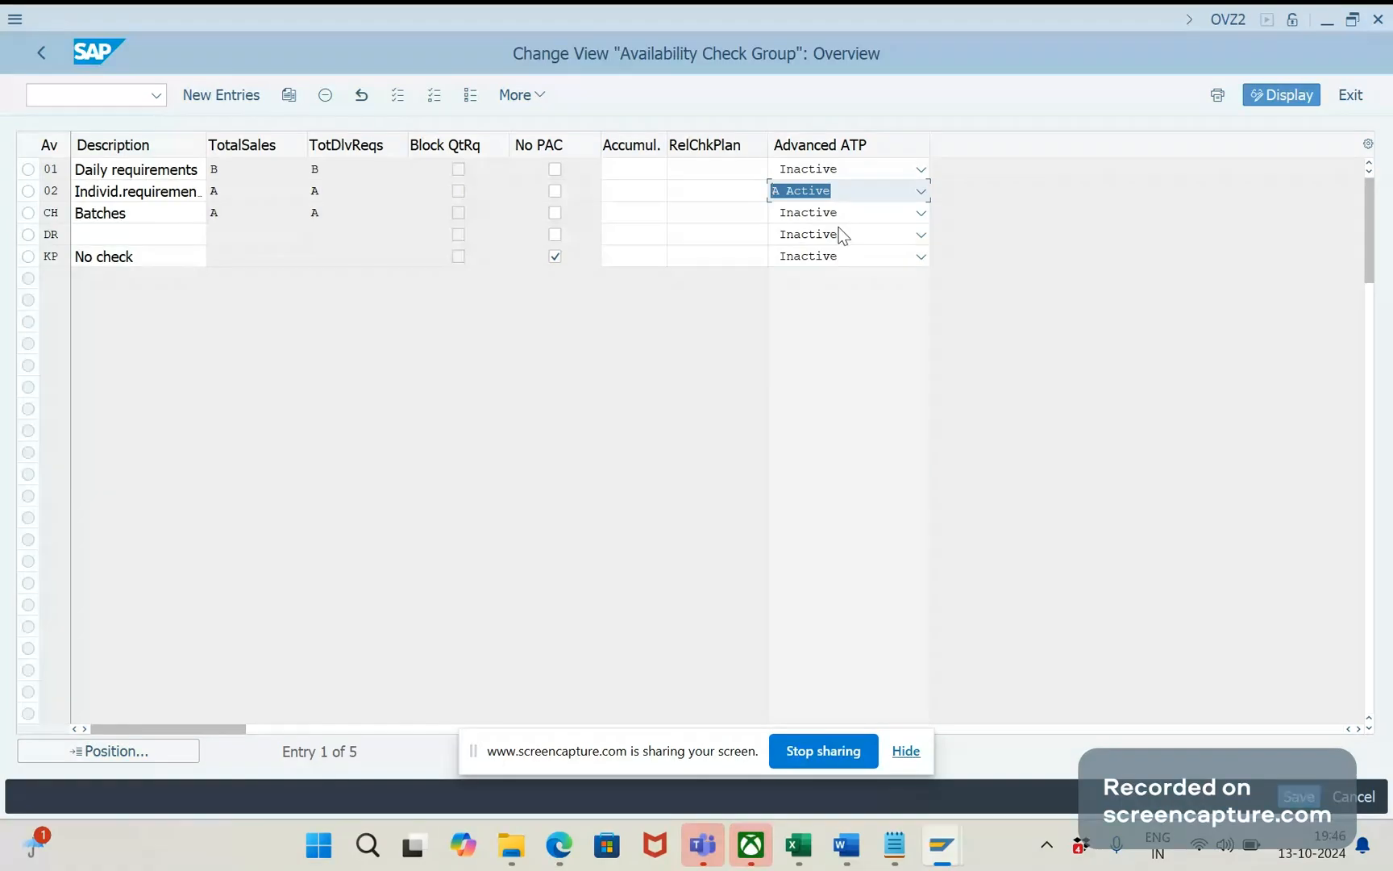
mouse_move(377, 393)
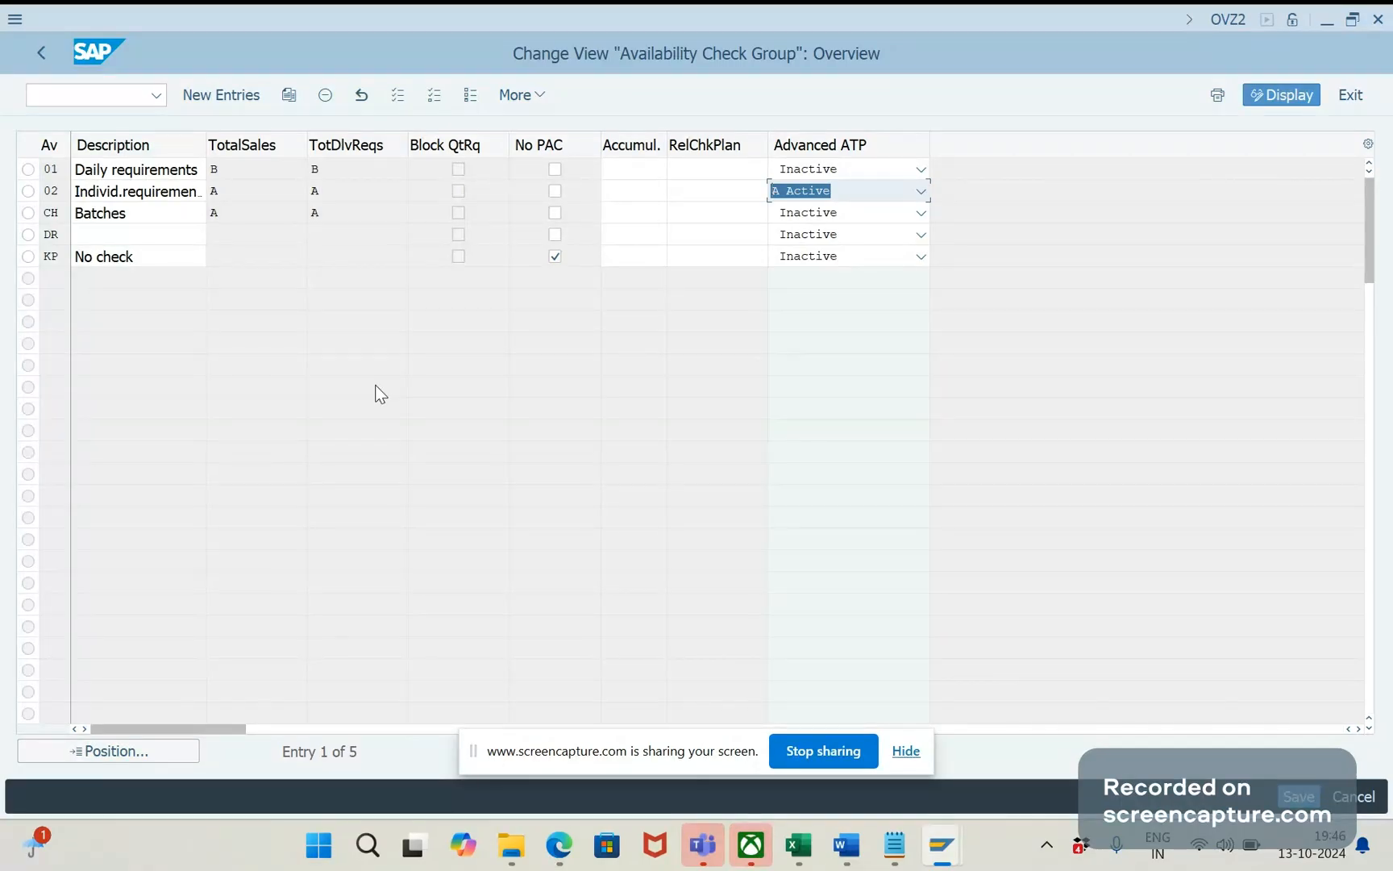
mouse_move(205, 395)
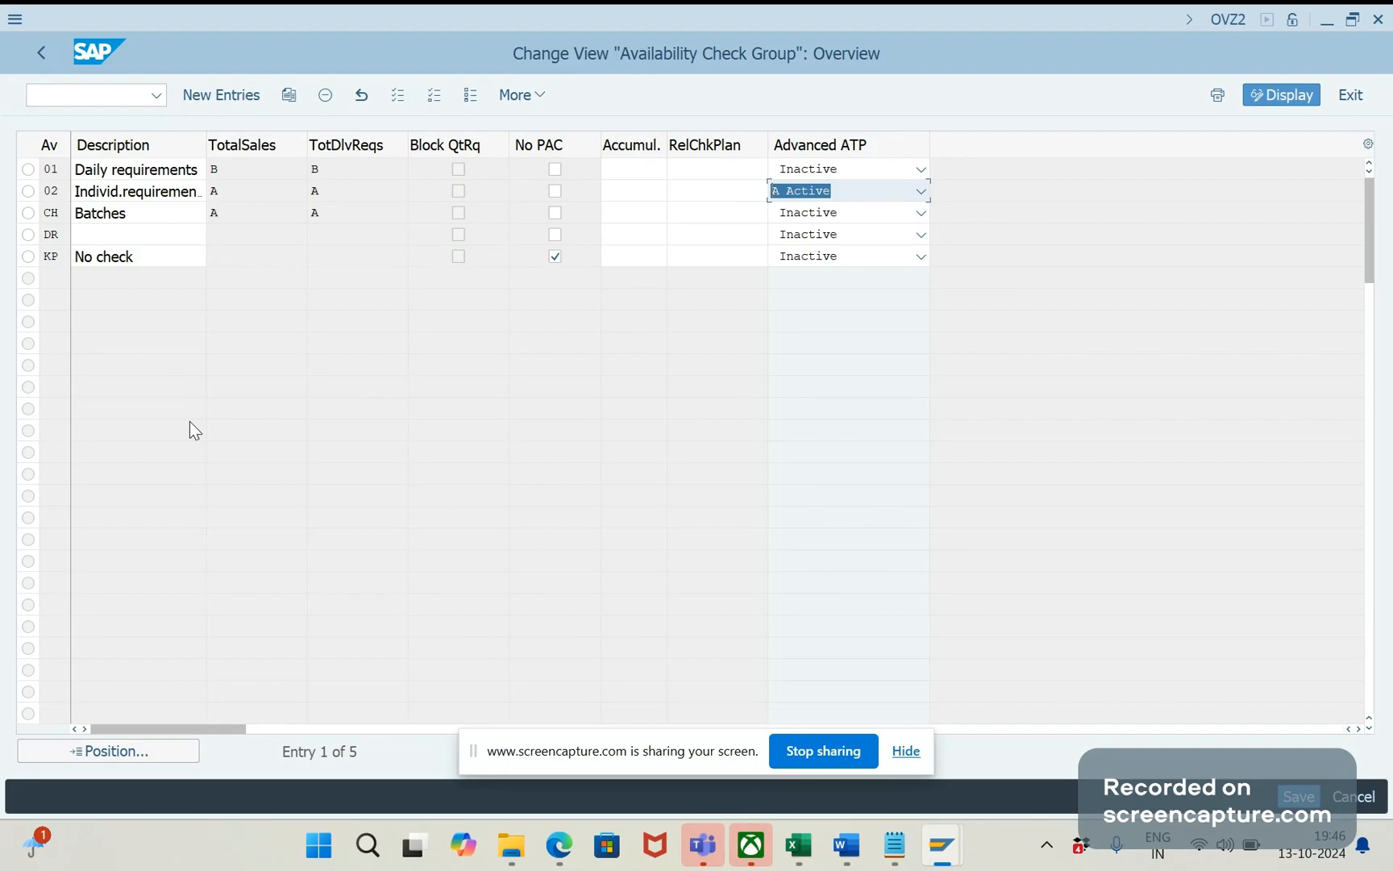
mouse_move(109, 342)
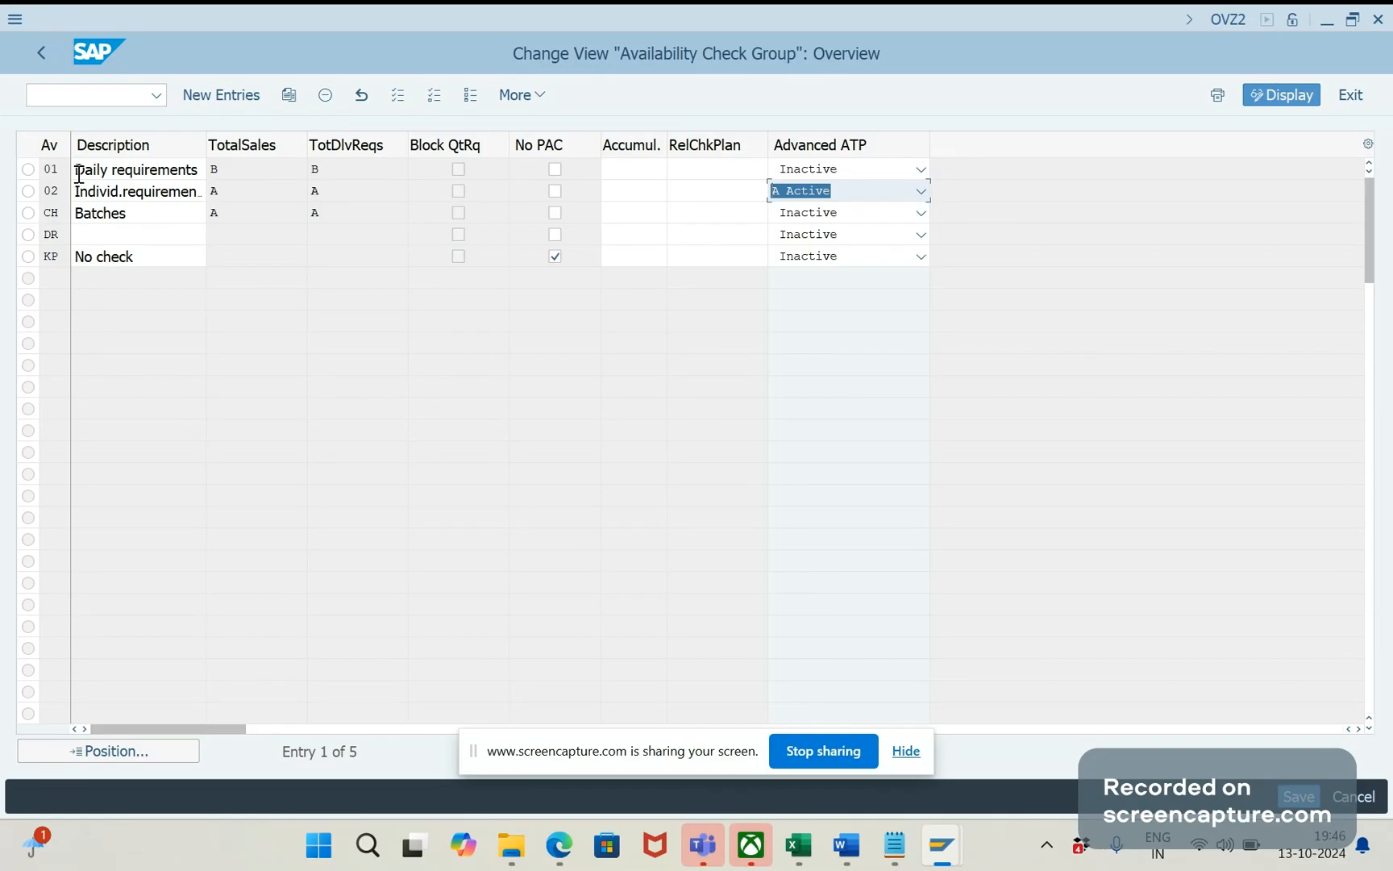
mouse_move(158, 345)
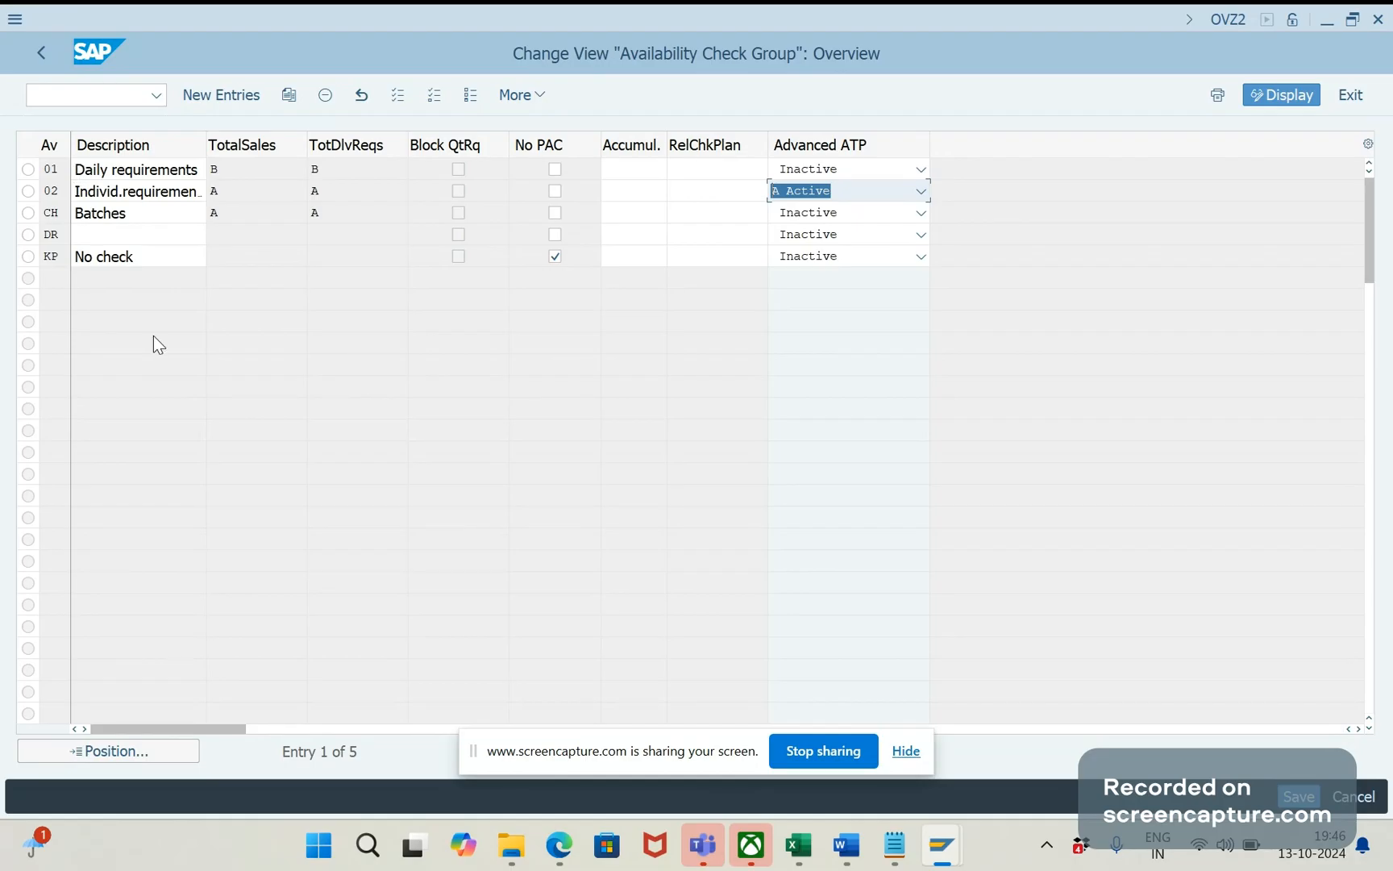
mouse_move(136, 316)
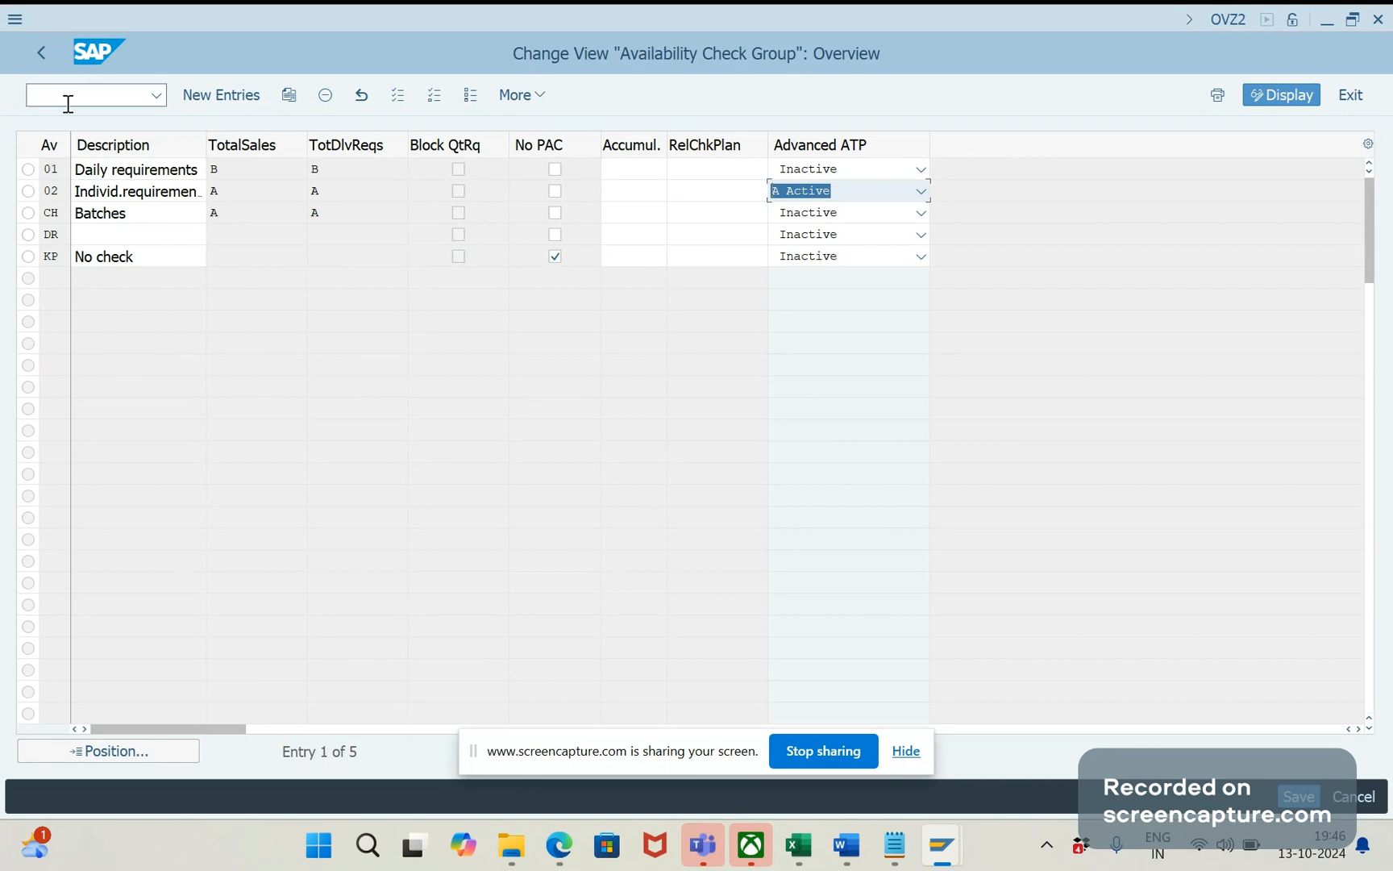
Step: Jump from OVZ2 to the OPJL checking rule overview with /n
type("/n")
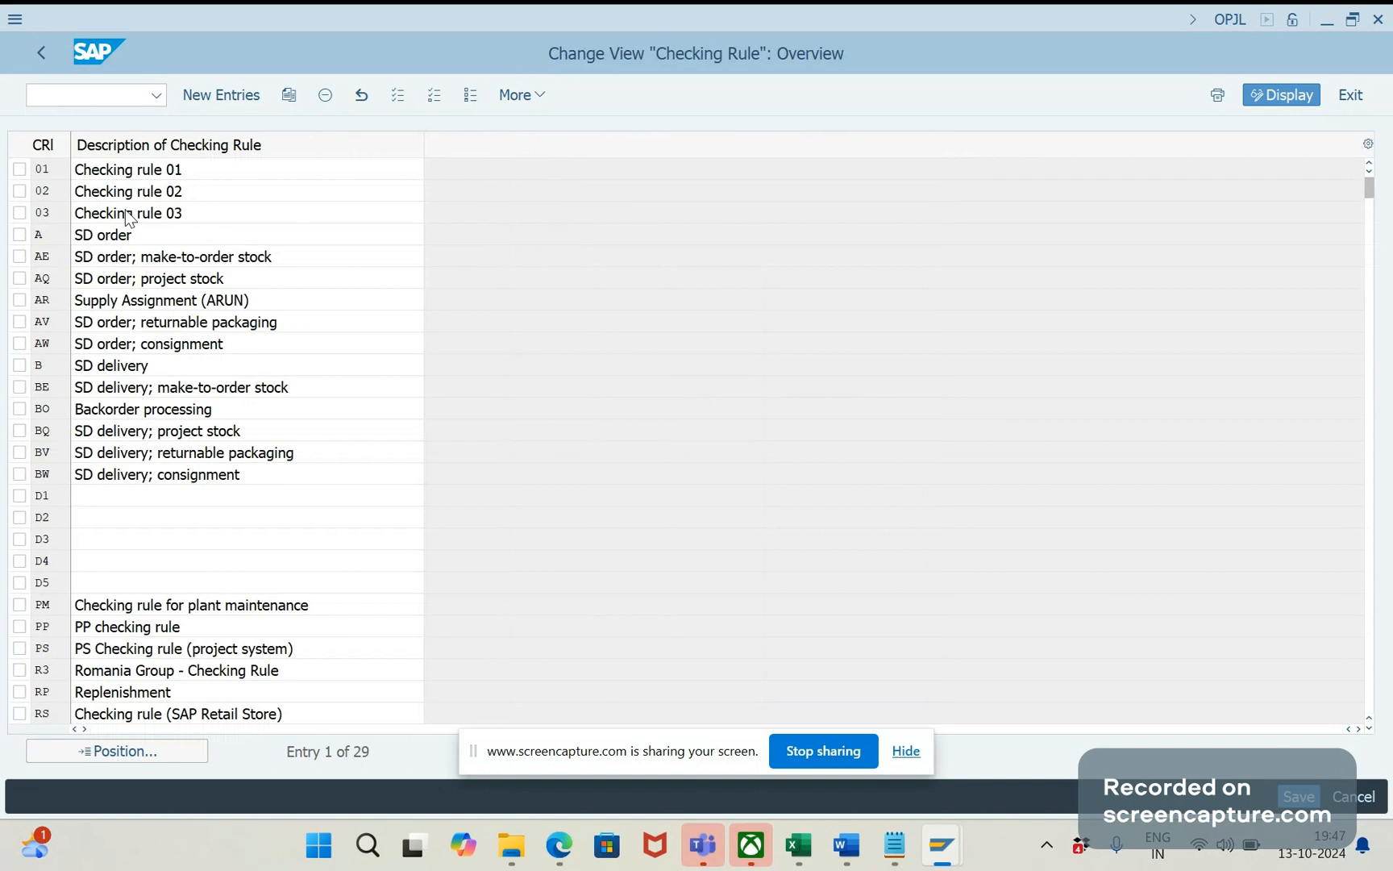
left_click(127, 213)
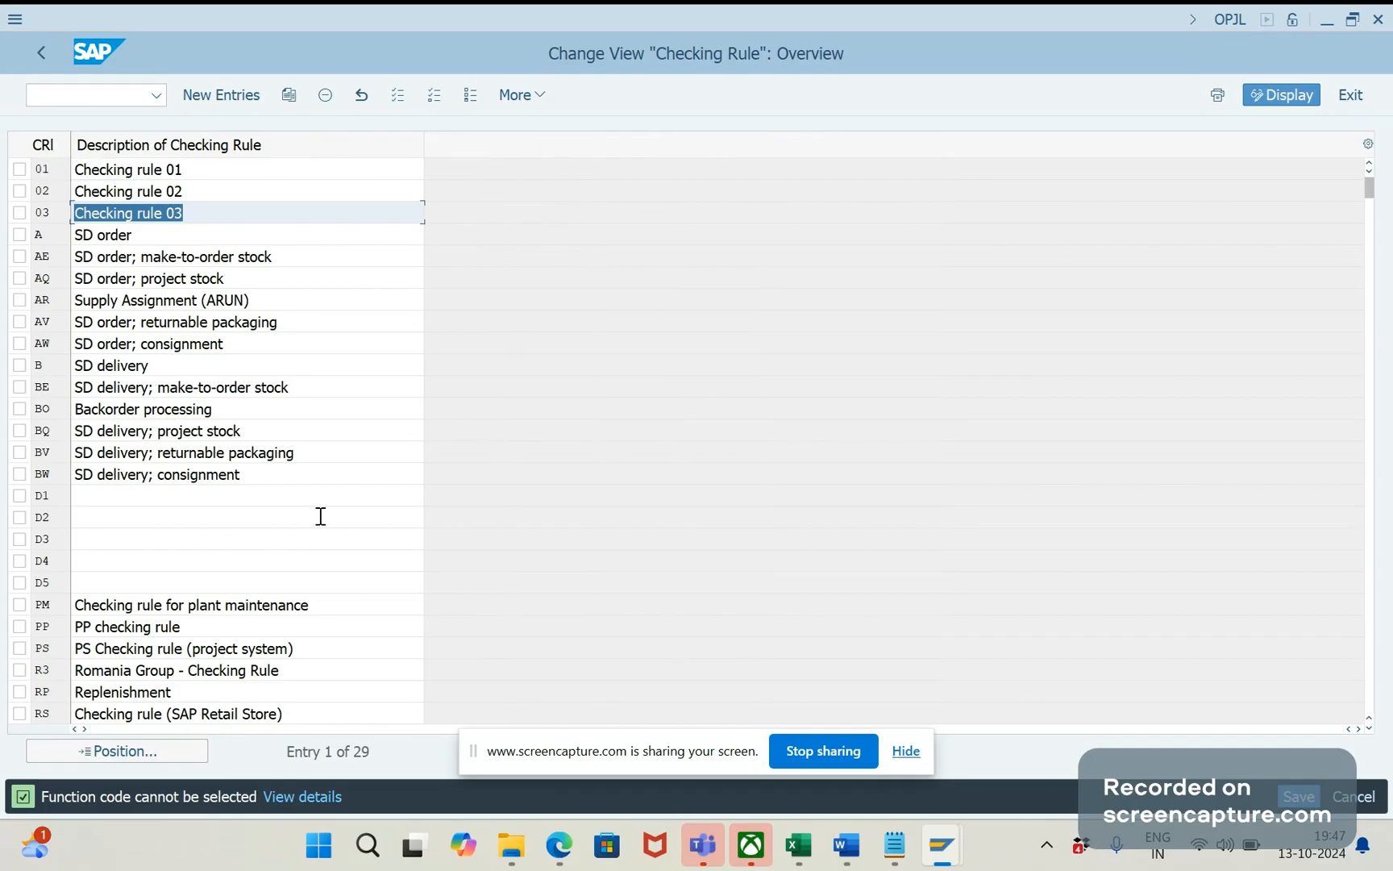
mouse_move(876, 857)
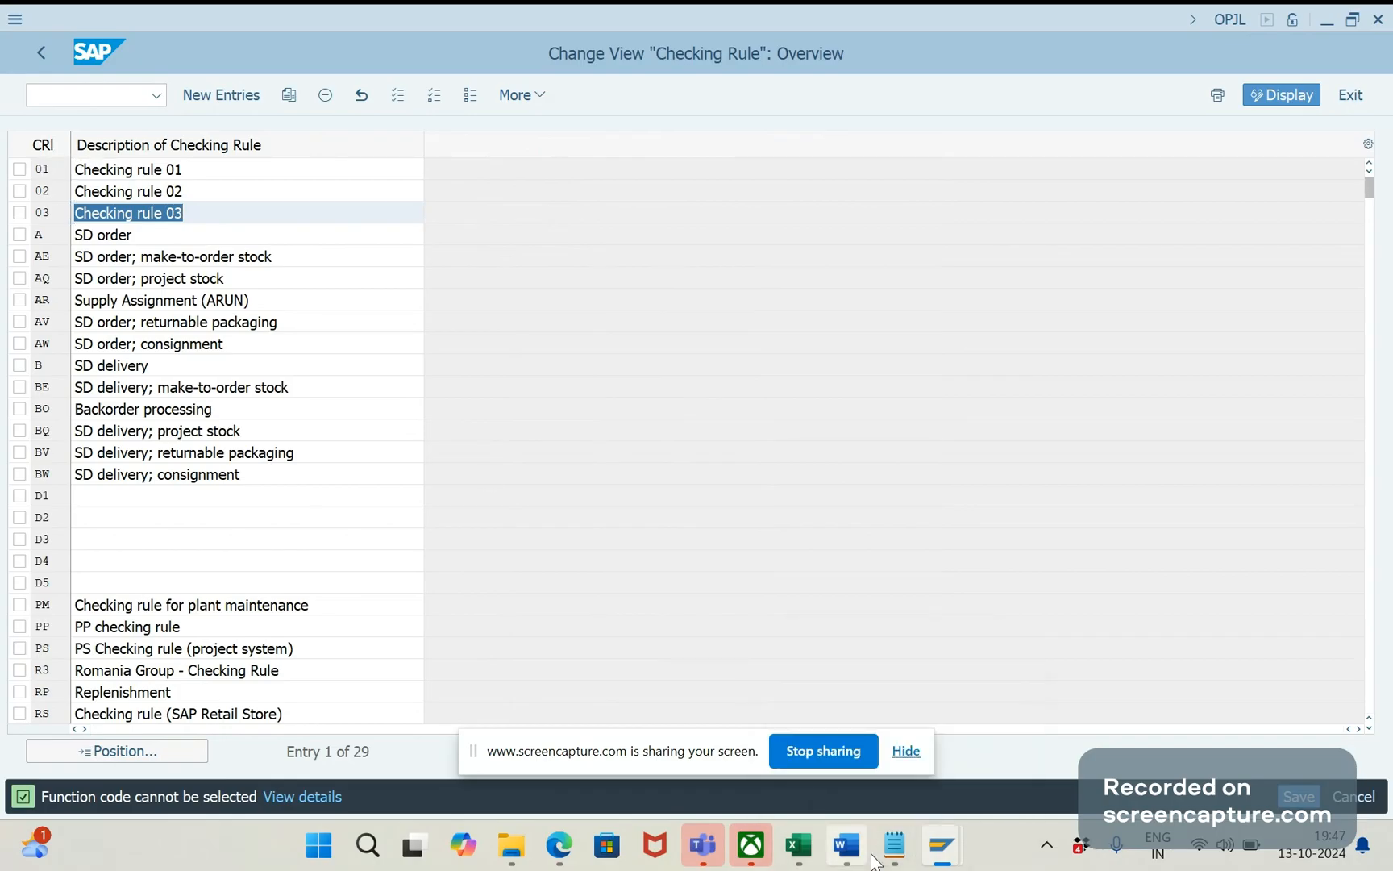
Step: Write 'Define checking rules OPJL' as the fourth configuration bullet in the Word notes
left_click(843, 843)
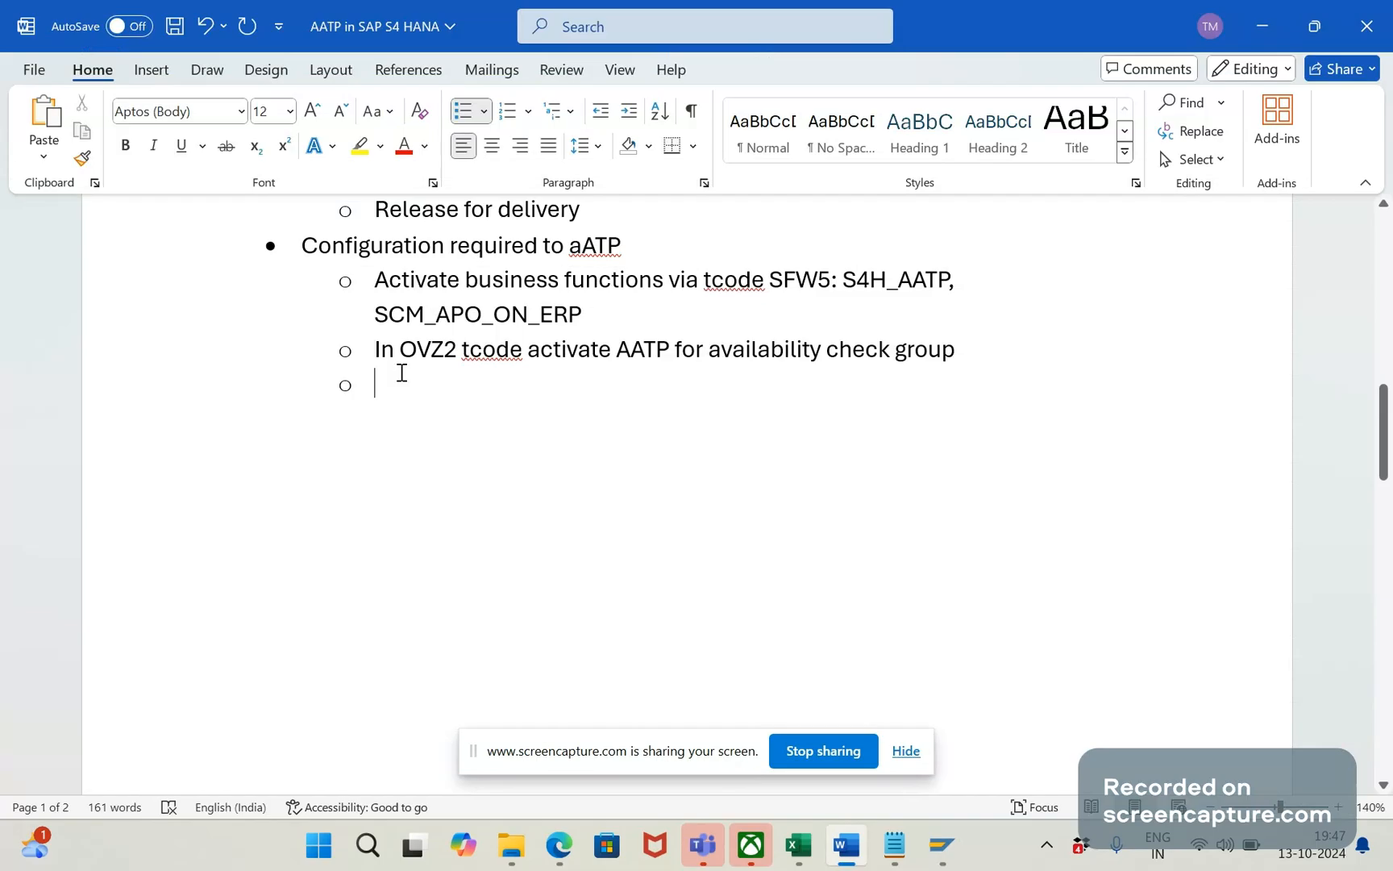
type("Define chec")
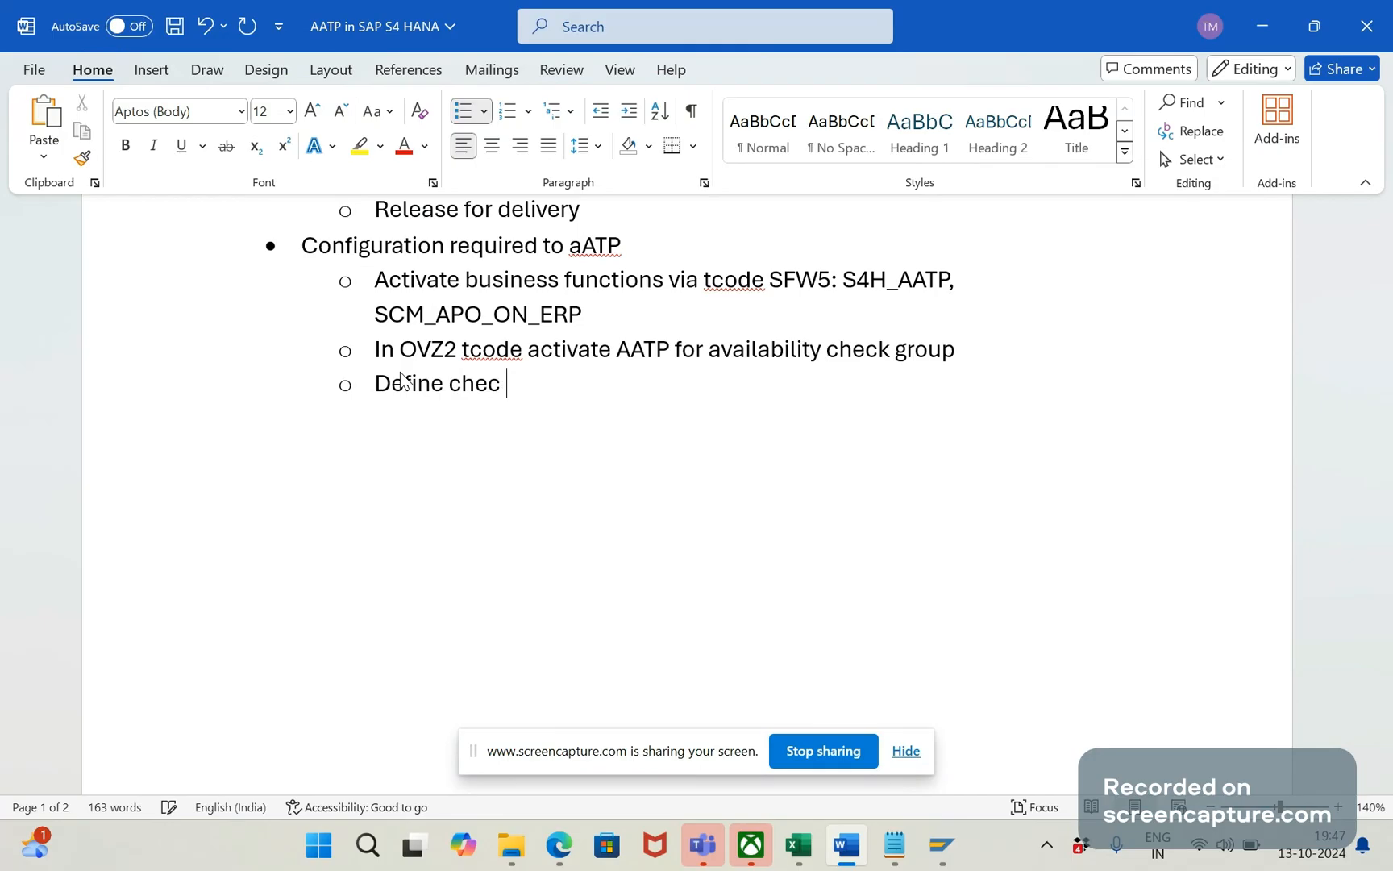
type("king rules i")
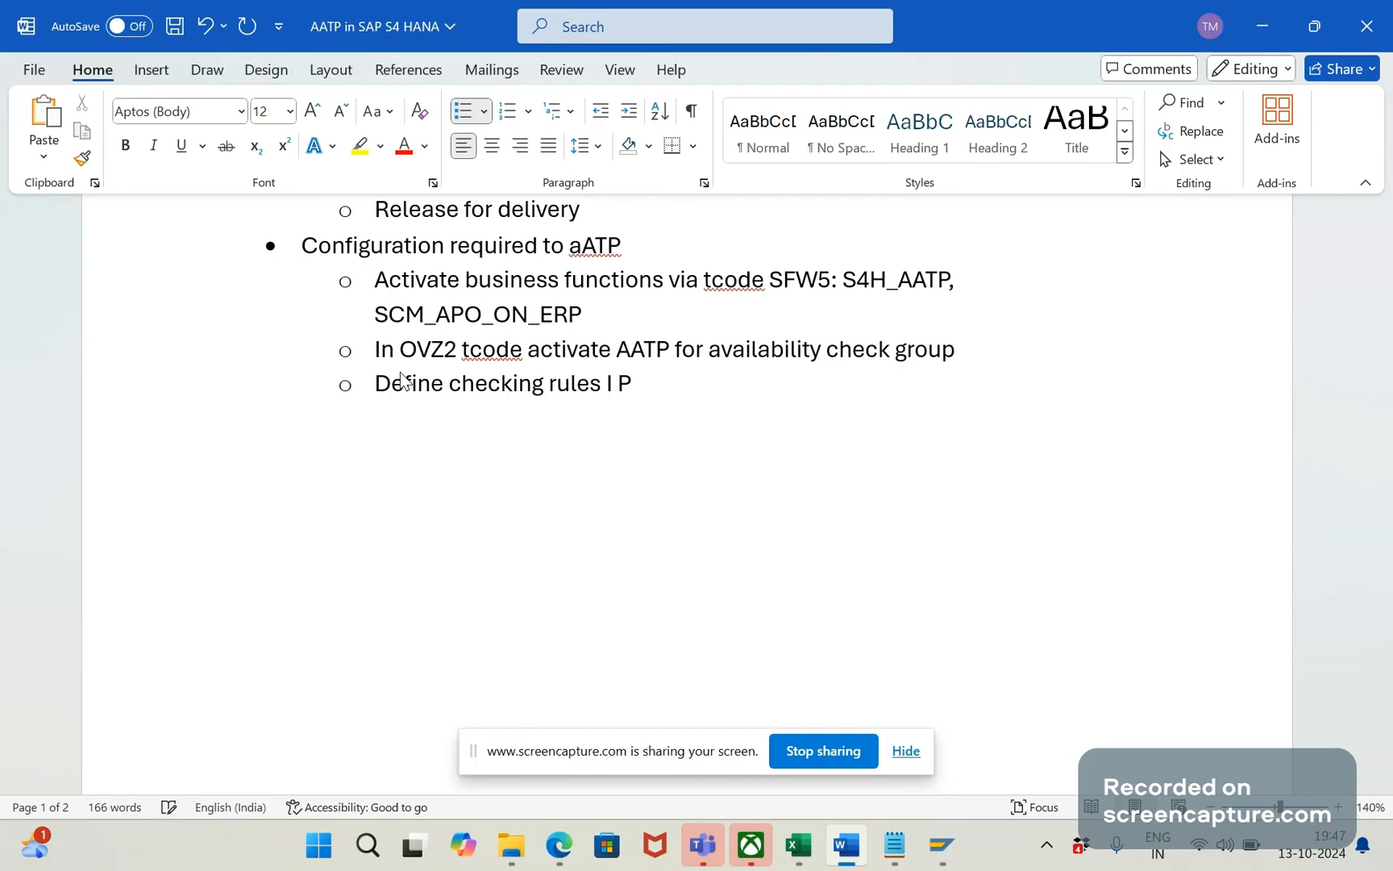
type("OPJL")
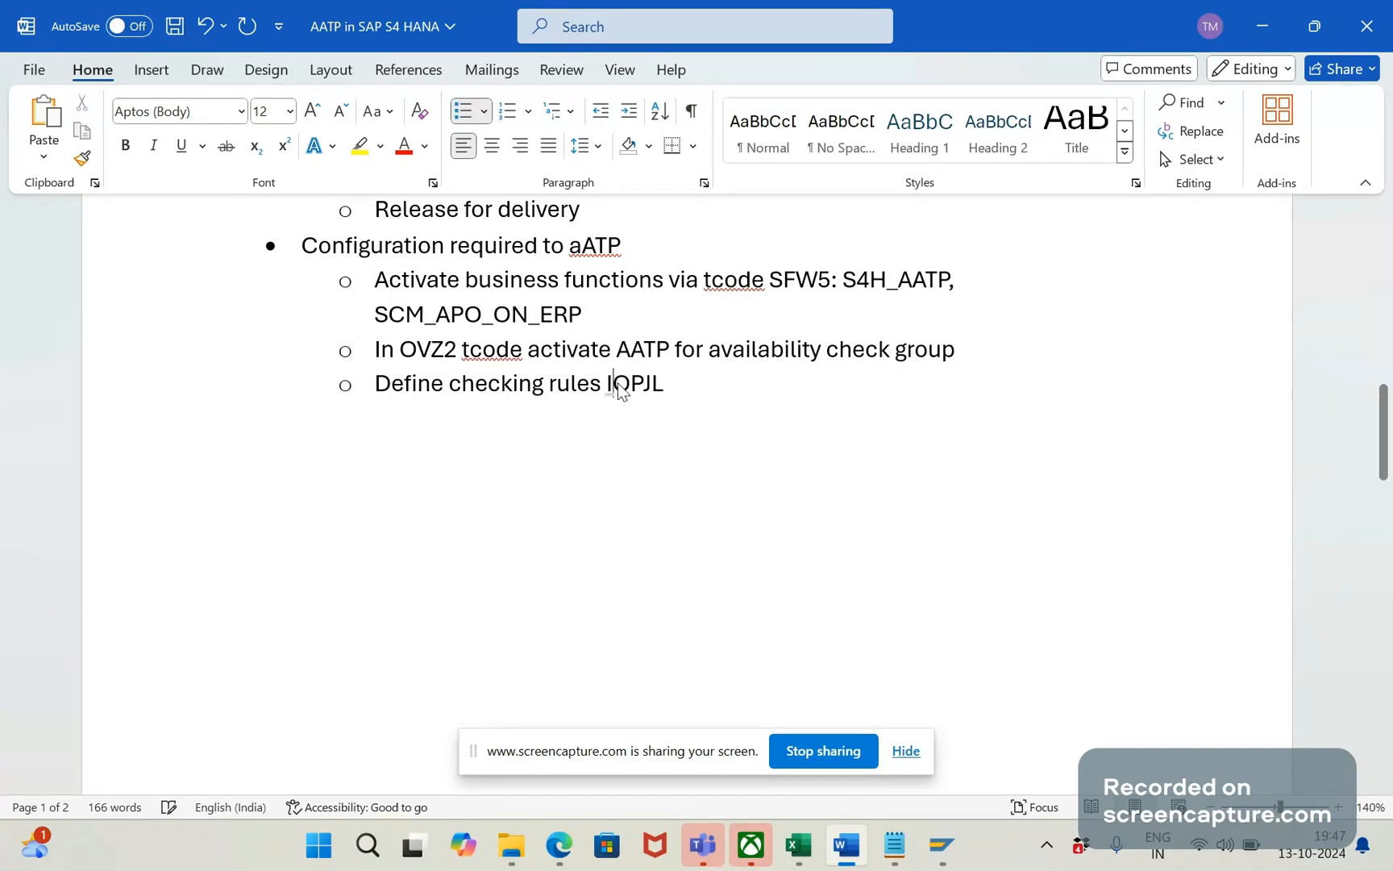
key("Backspace")
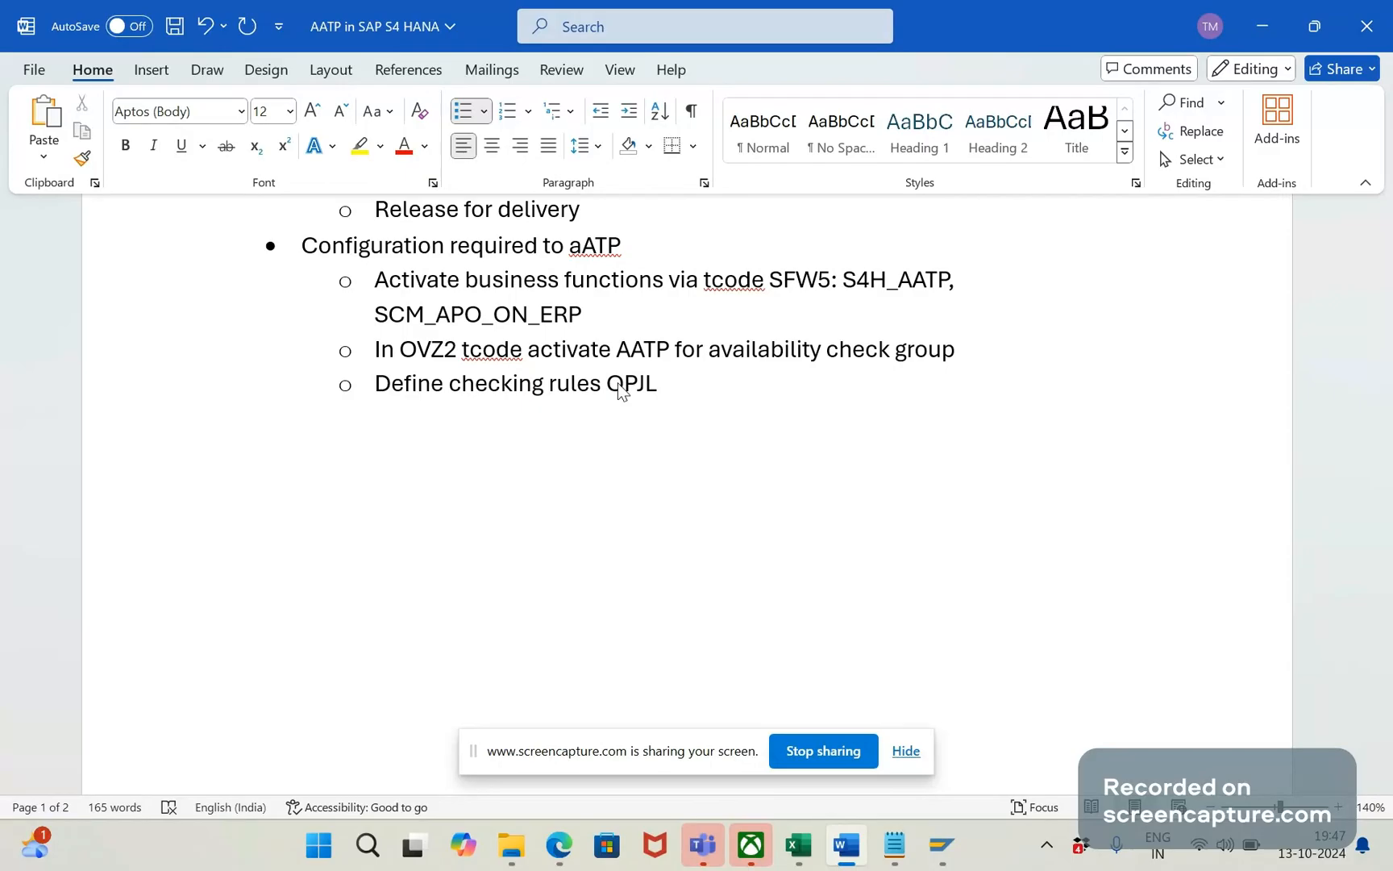
Step: Insert 'in tcode ' before OPJL so the bullet reads 'Define checking rules in tcode OPJL'
left_click(608, 382)
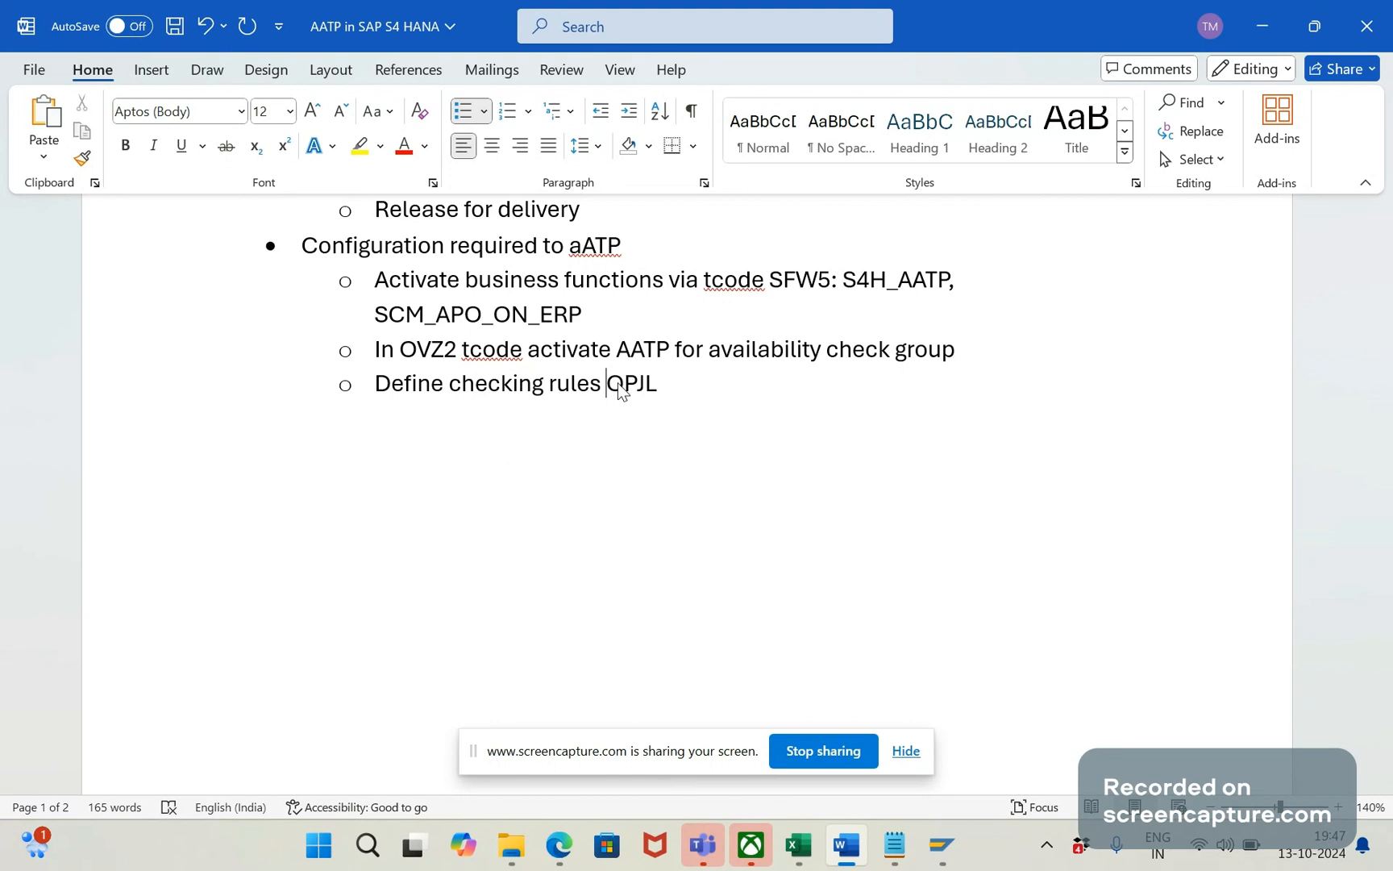
mouse_move(1001, 353)
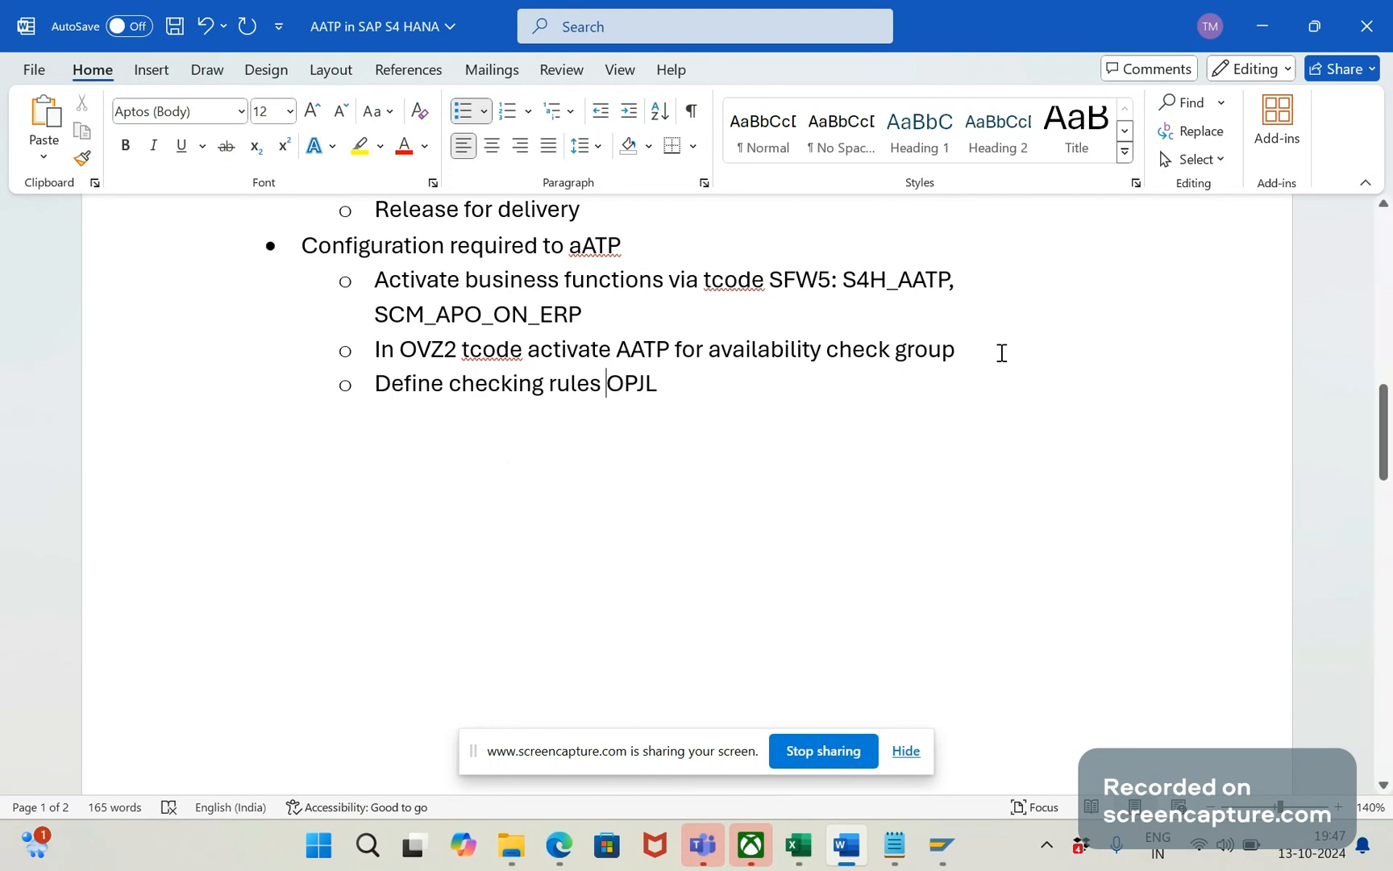
left_click_drag(374, 279, 954, 350)
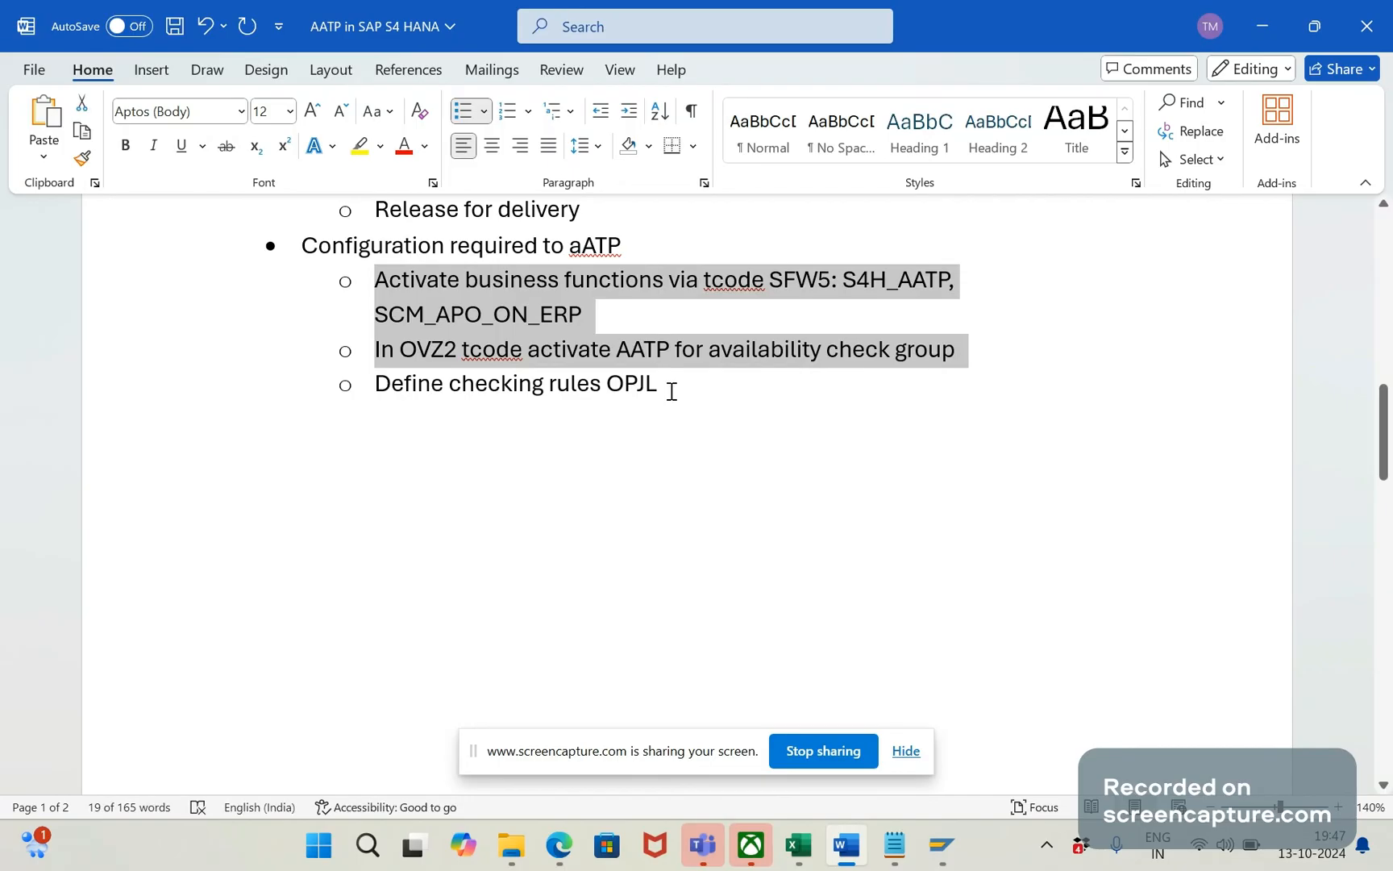
left_click(606, 382)
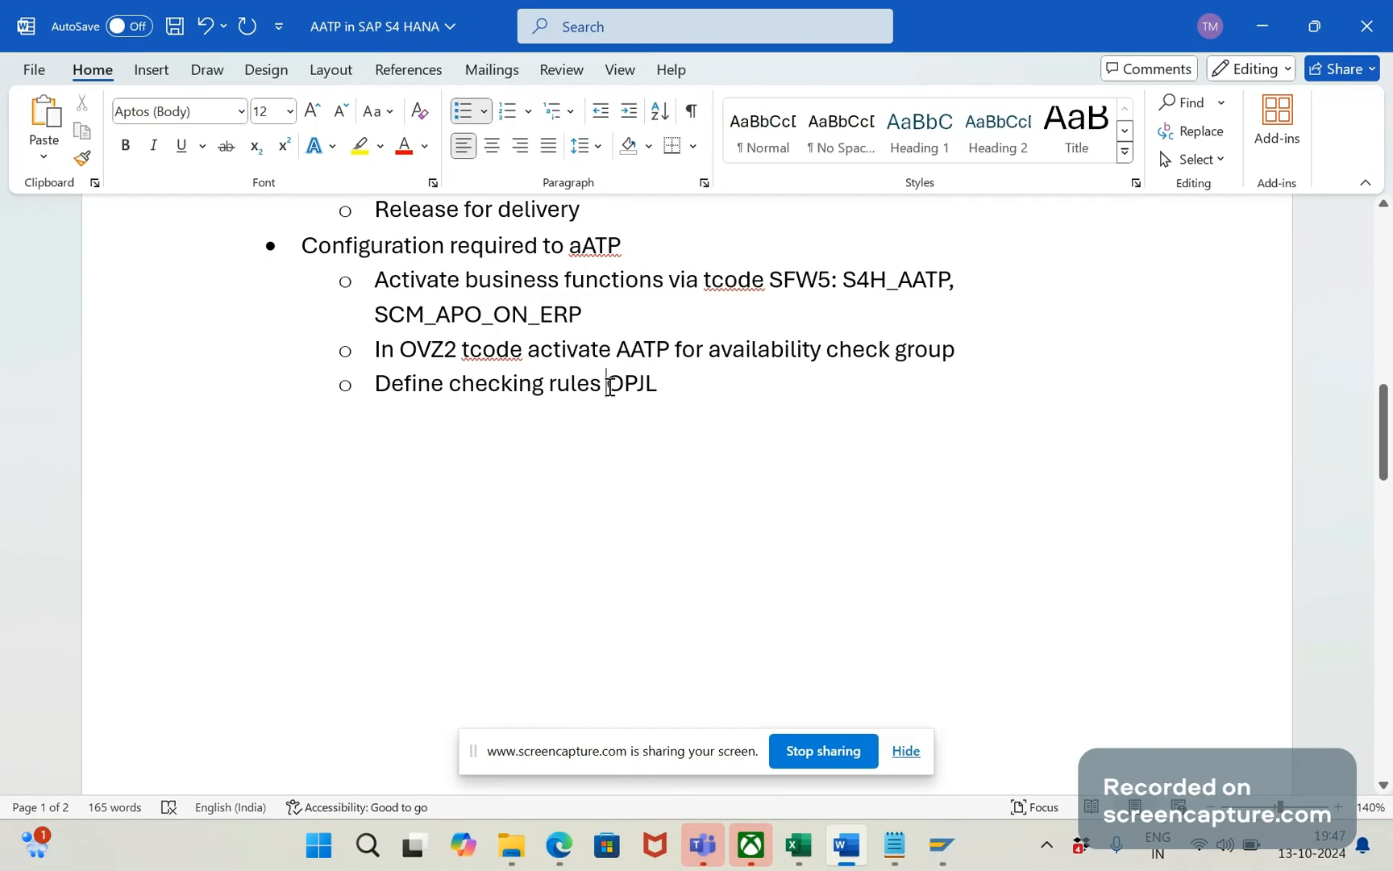
type("in cod")
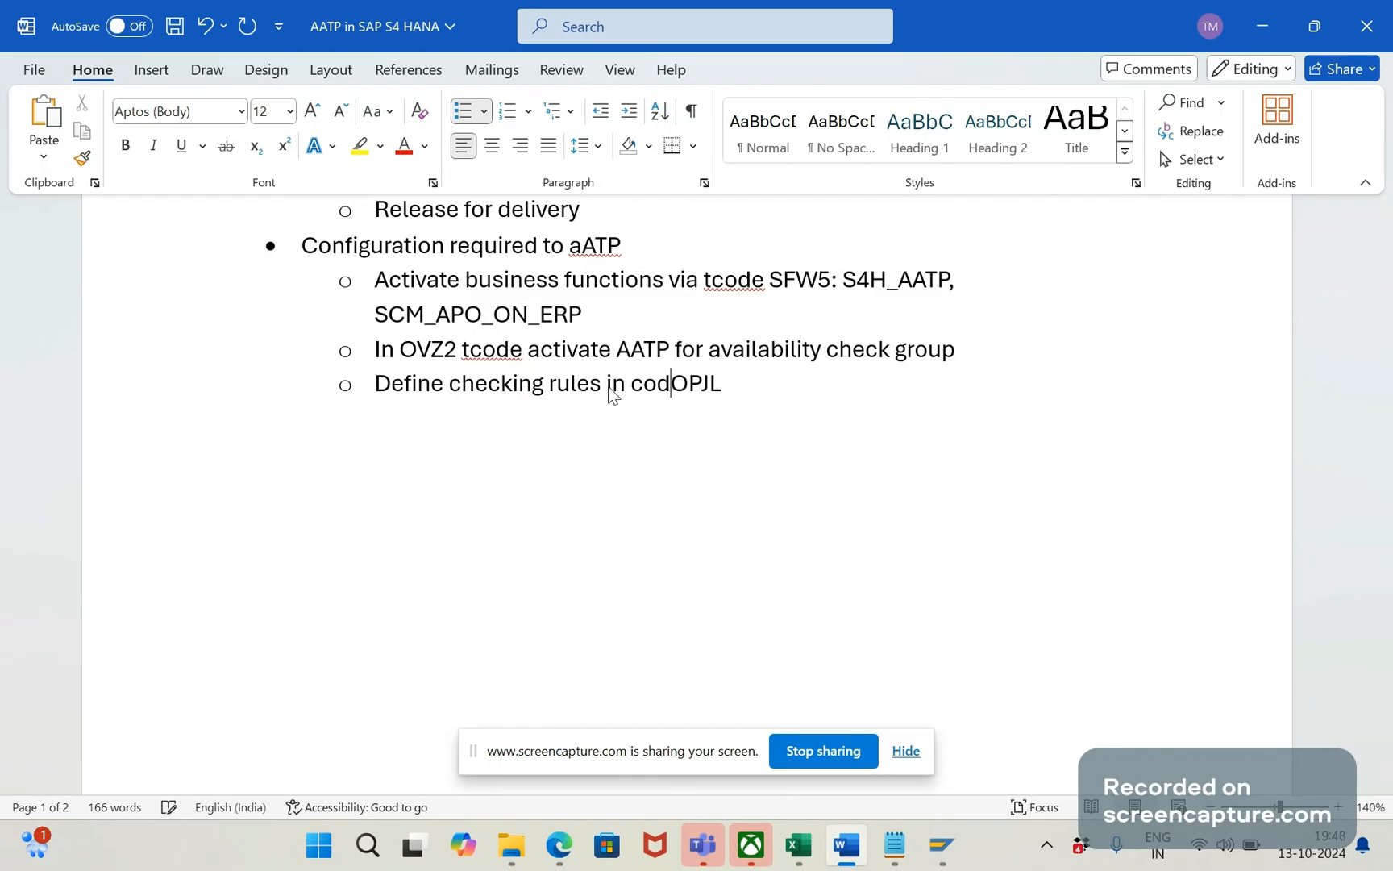
type("e")
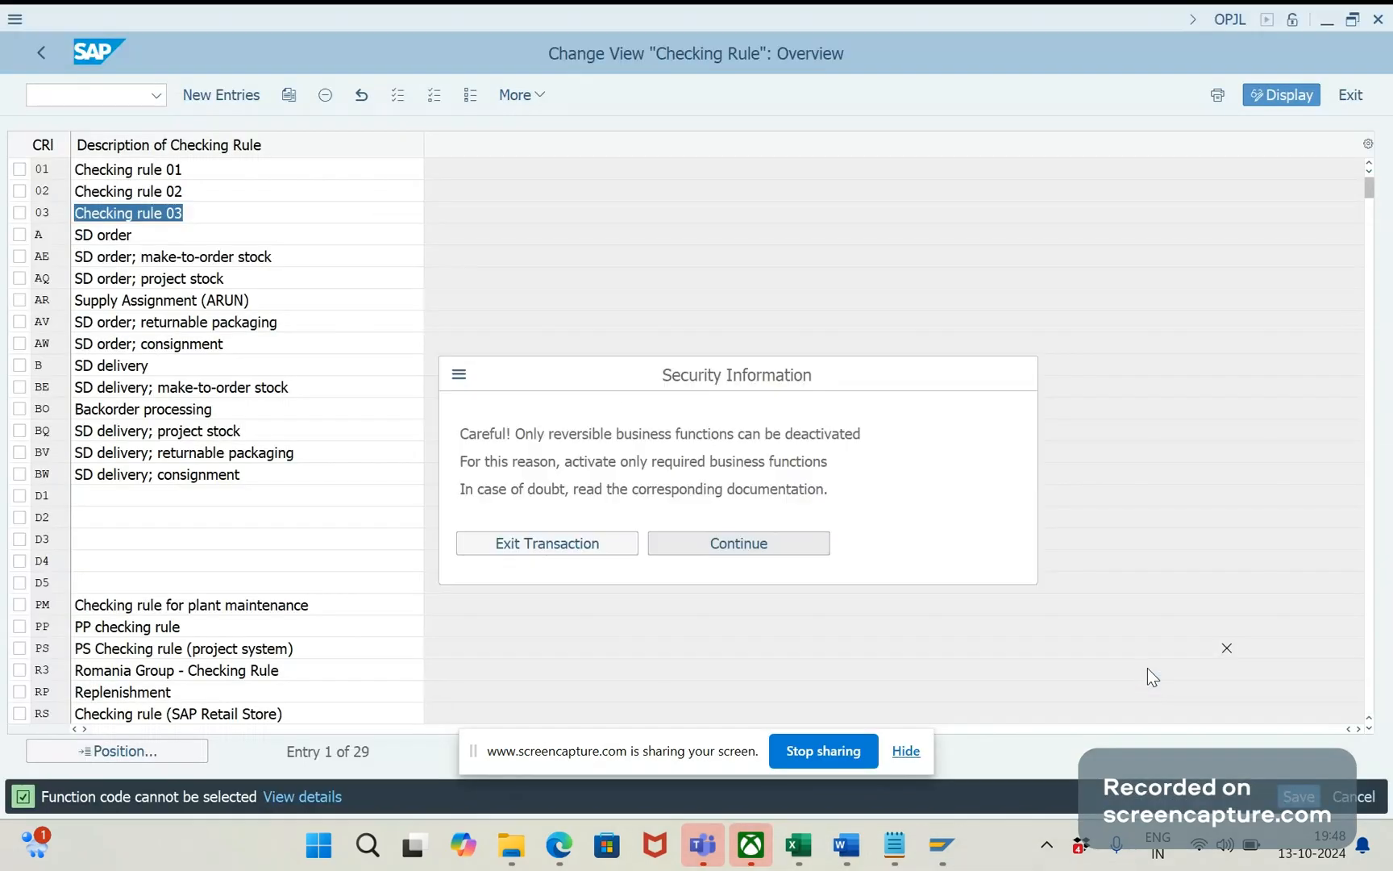
Step: Jump to transaction OPJJ via /nOPJJ to reach scope of availability check for rule 01
left_click(737, 543)
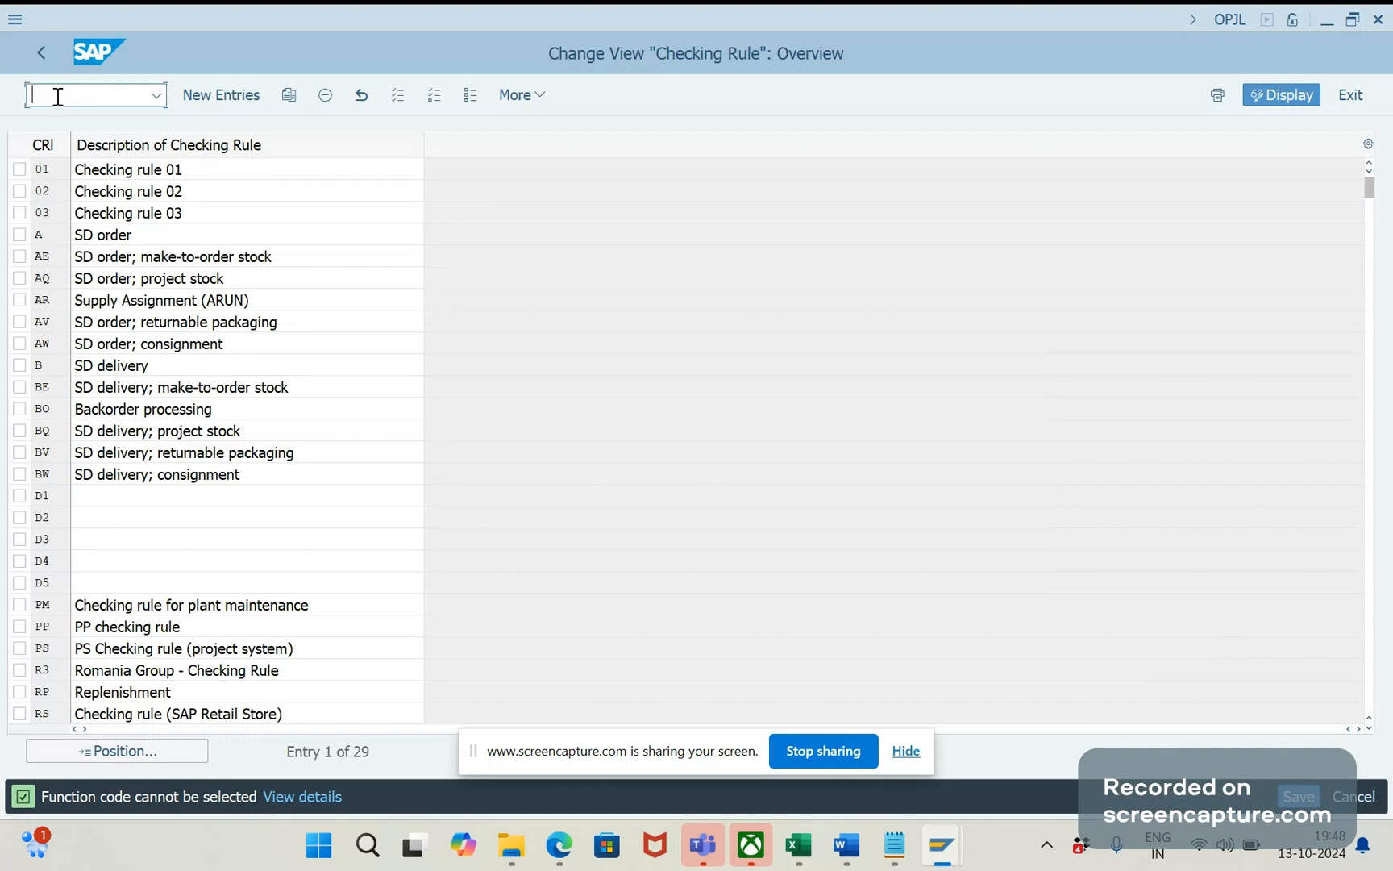
type("/n")
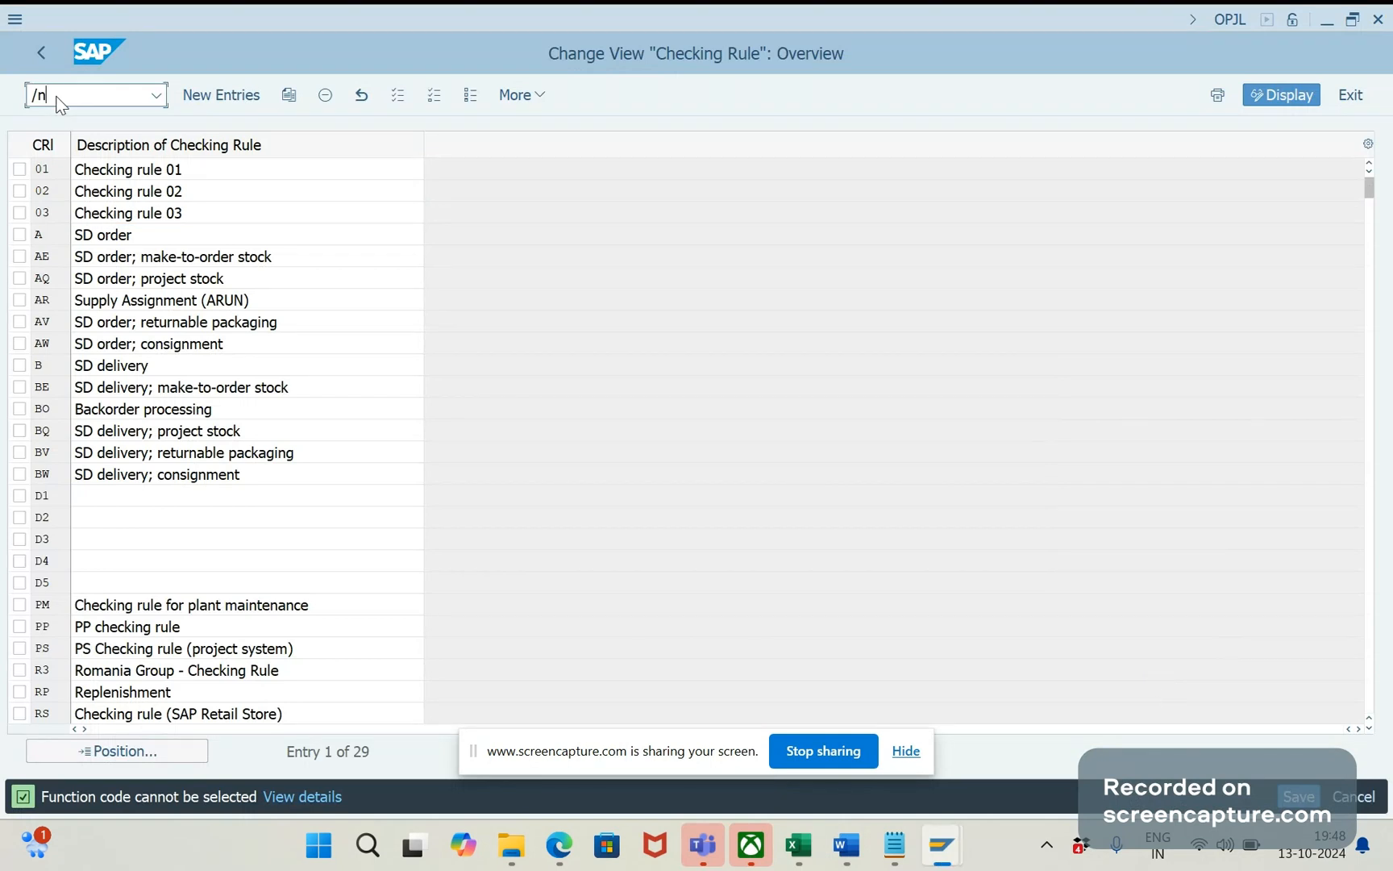
type("opj")
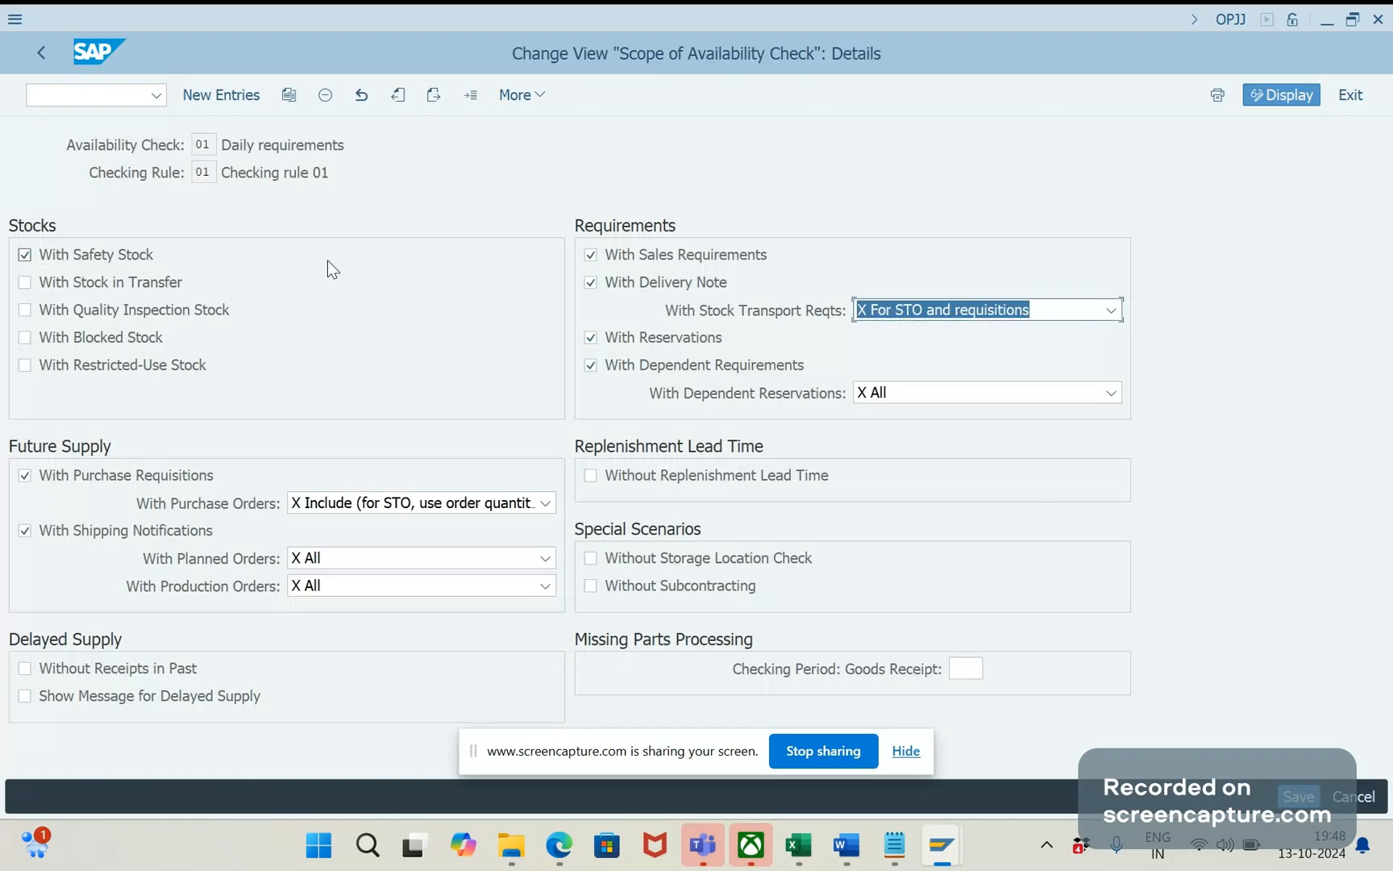
mouse_move(238, 228)
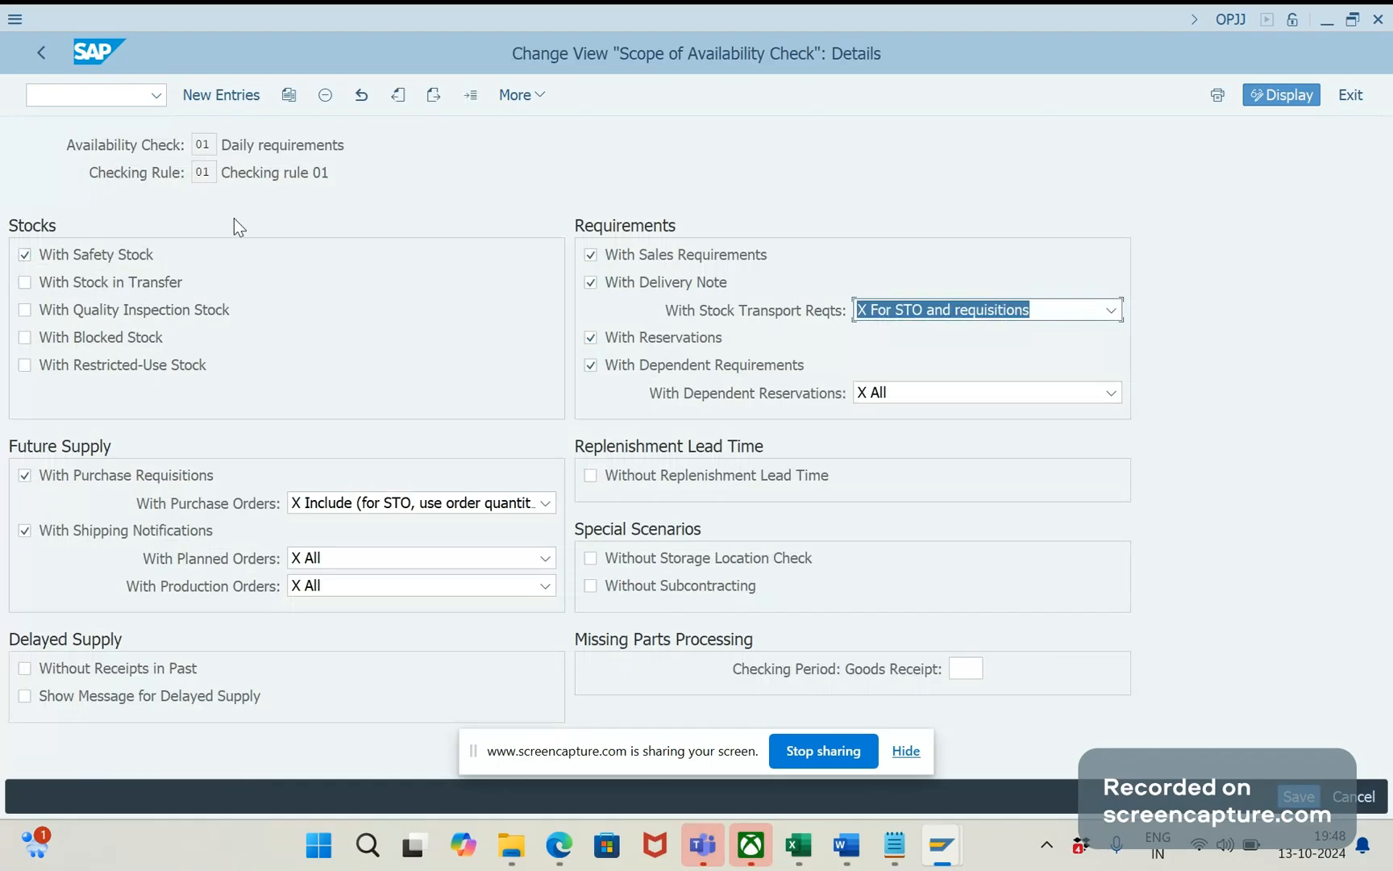
mouse_move(397, 305)
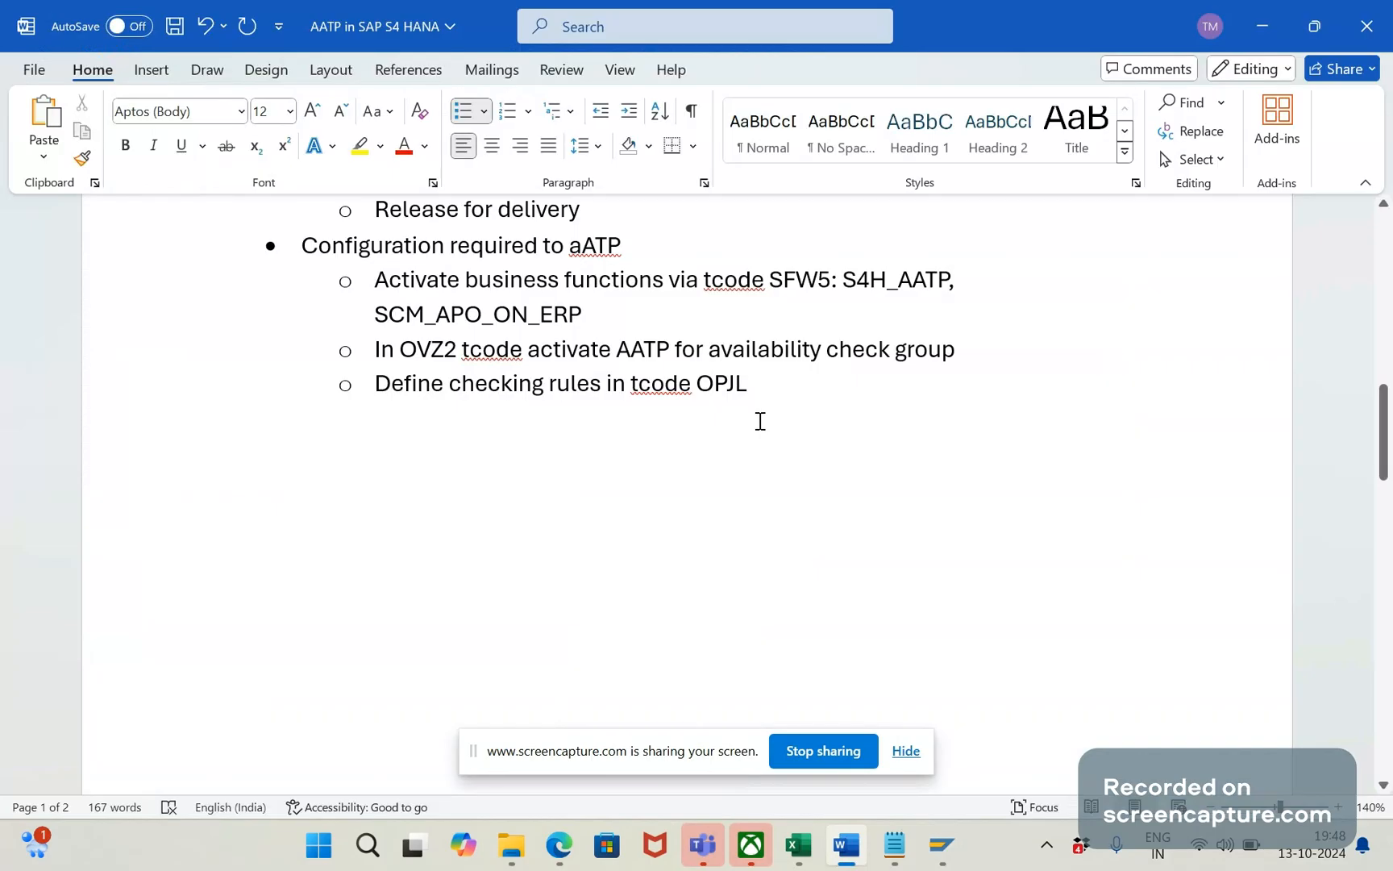
Step: Write the bullet 'Define scope of check in tcode OPJJ' and select the configuration list text
type("Define scope of")
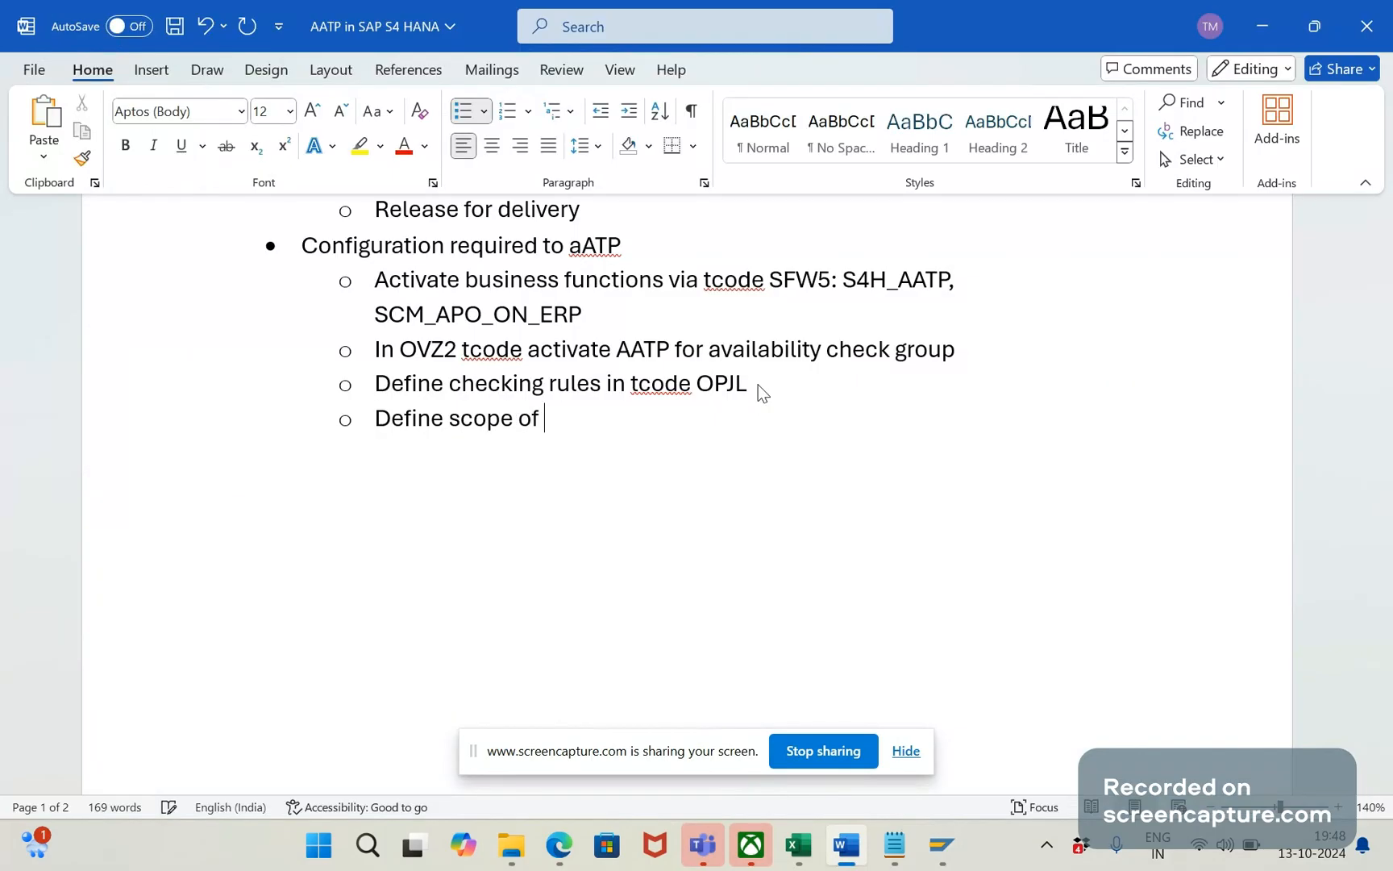
type("check in t")
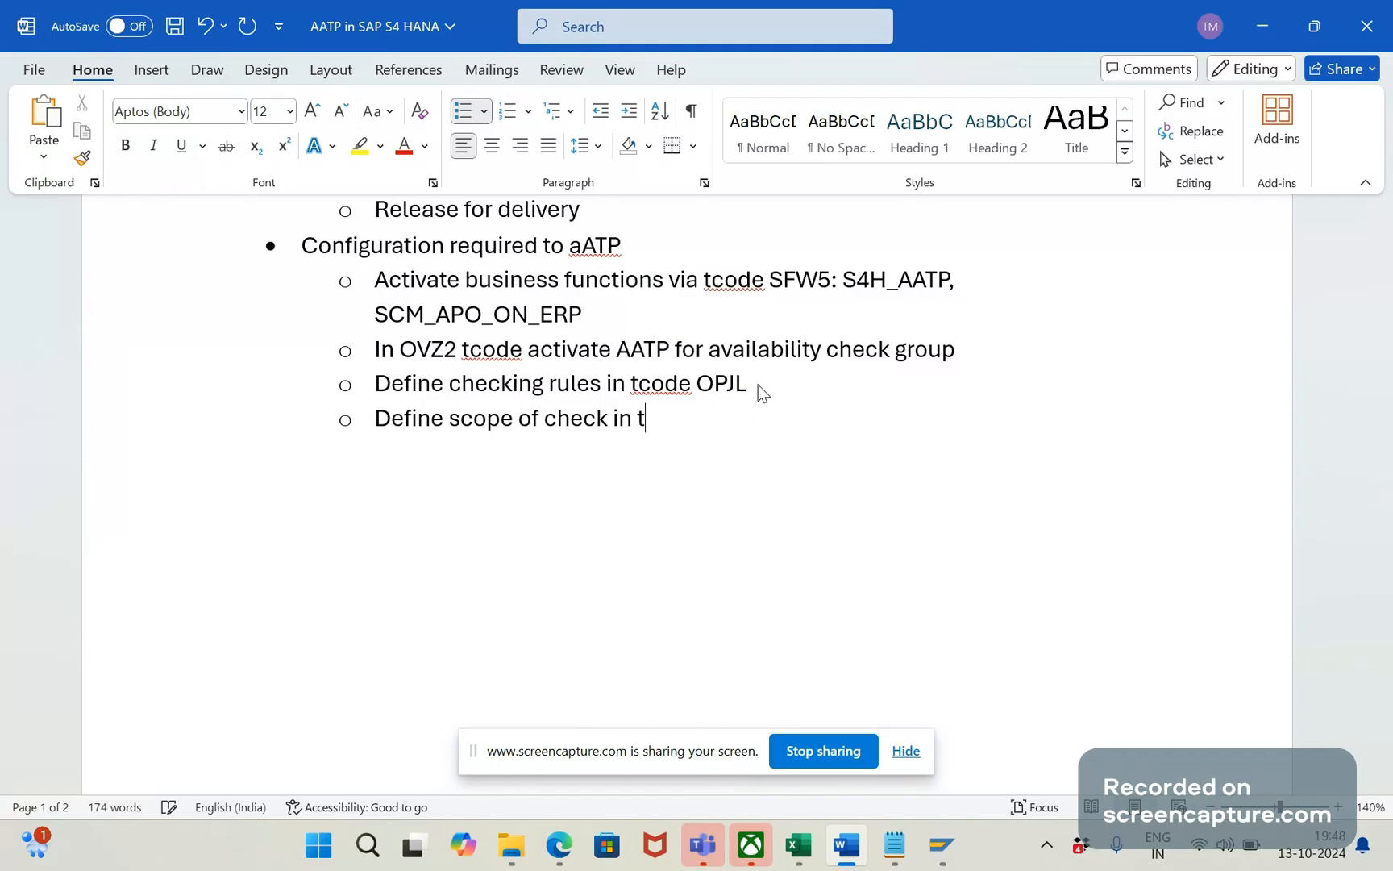
type("code OPJJ")
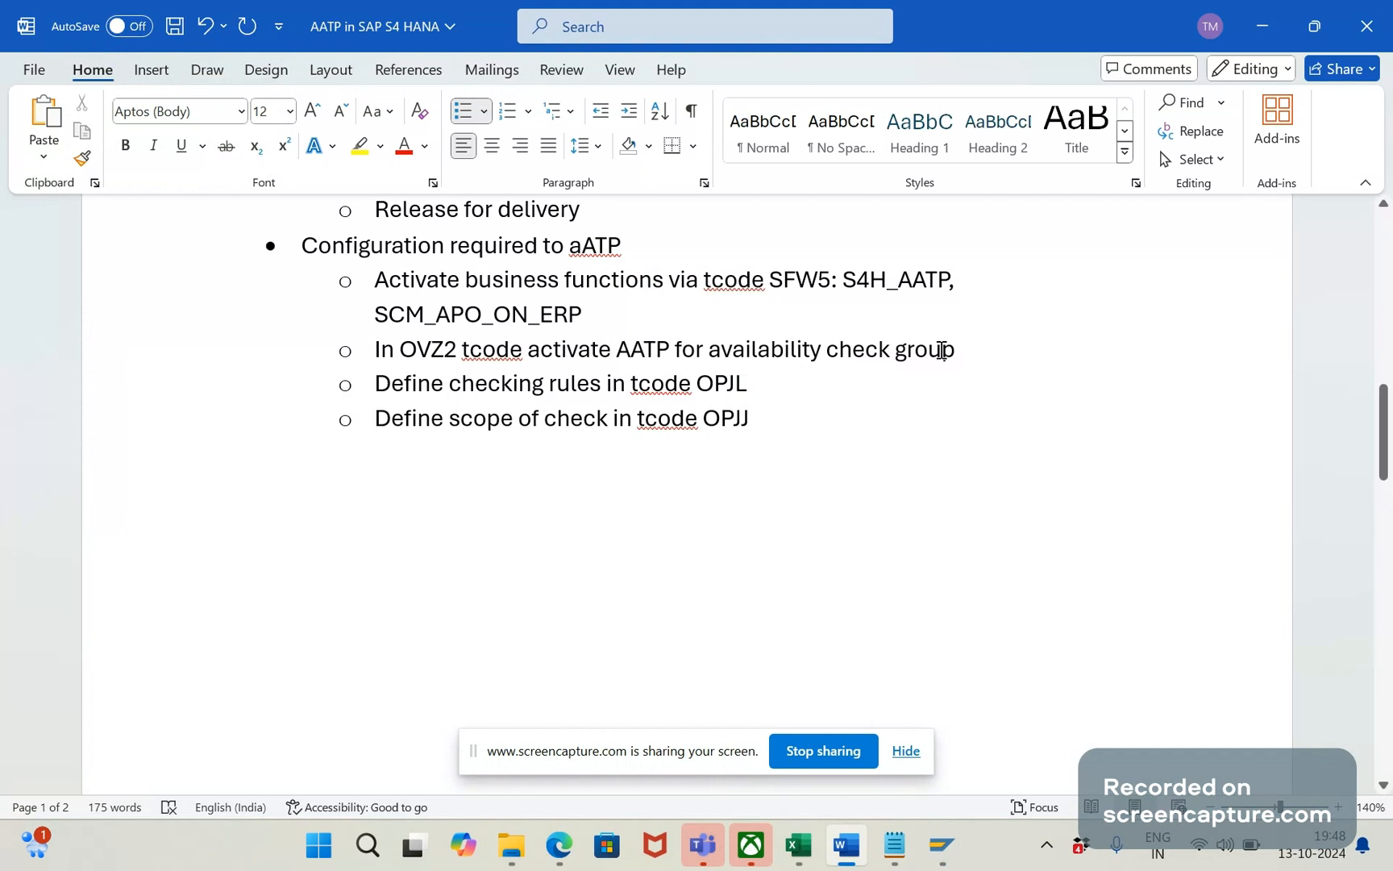
left_click_drag(375, 277, 953, 350)
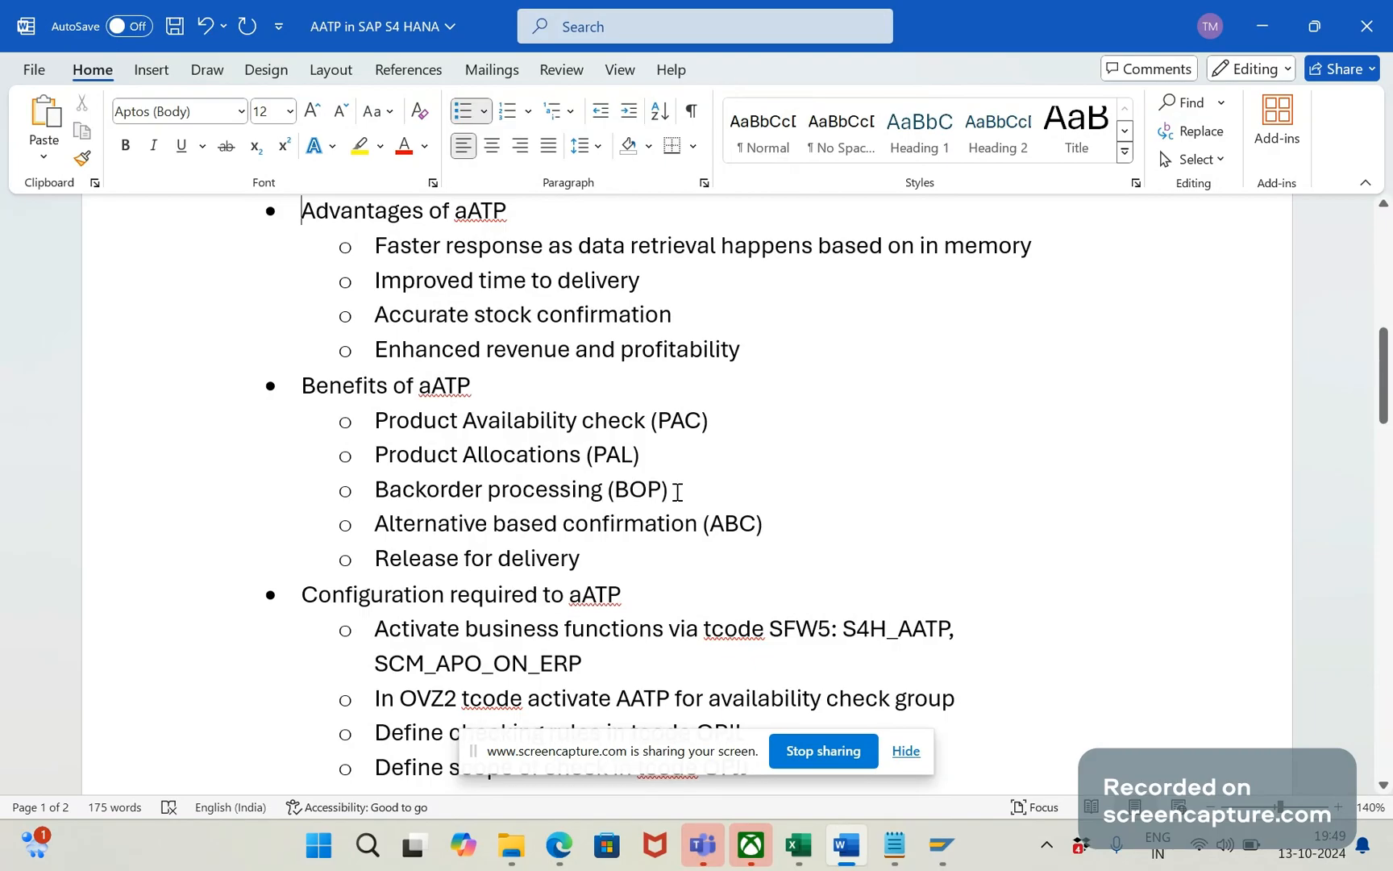
mouse_move(594, 536)
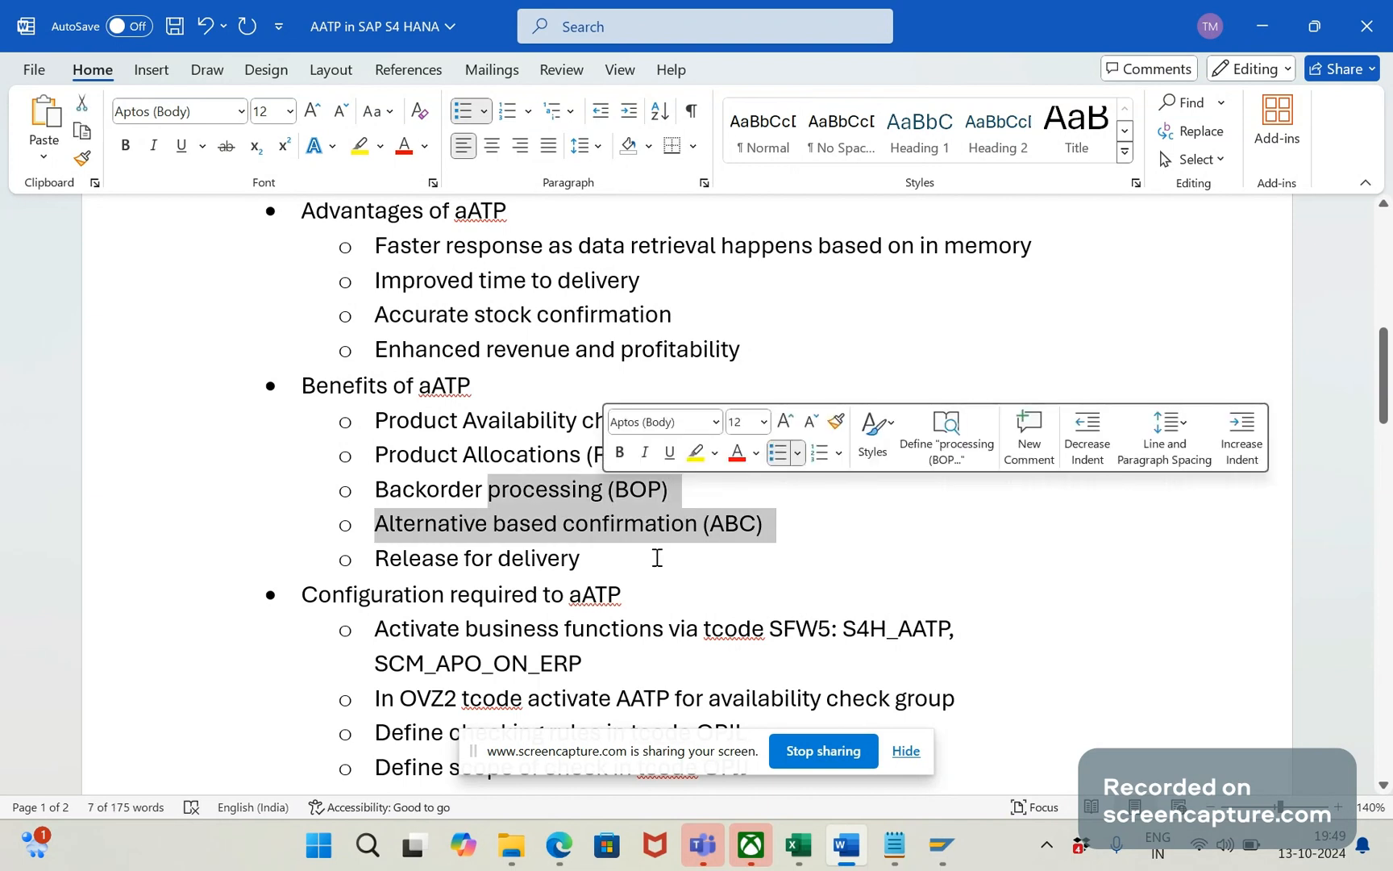
left_click(656, 556)
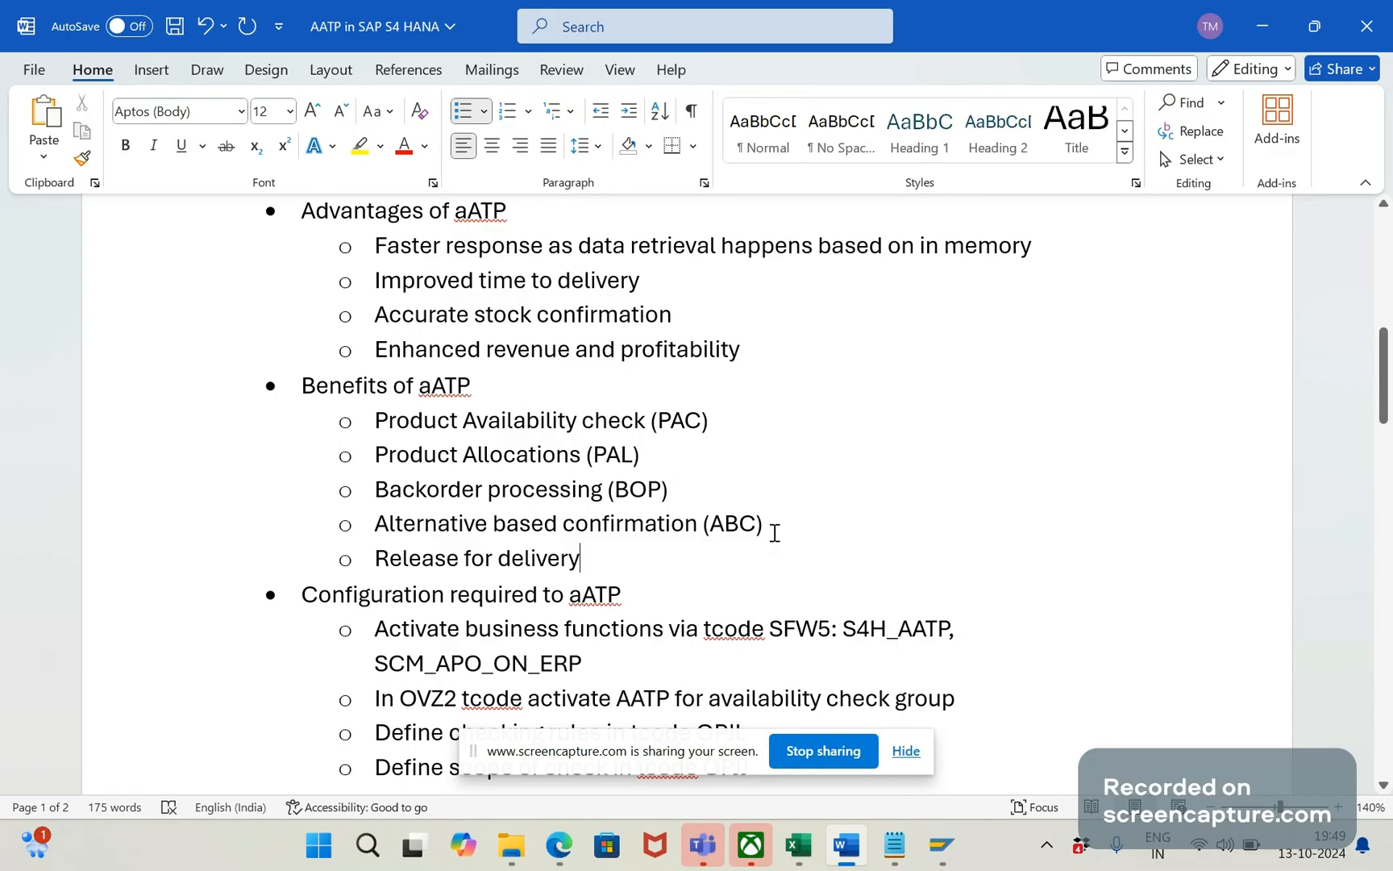
left_click(764, 524)
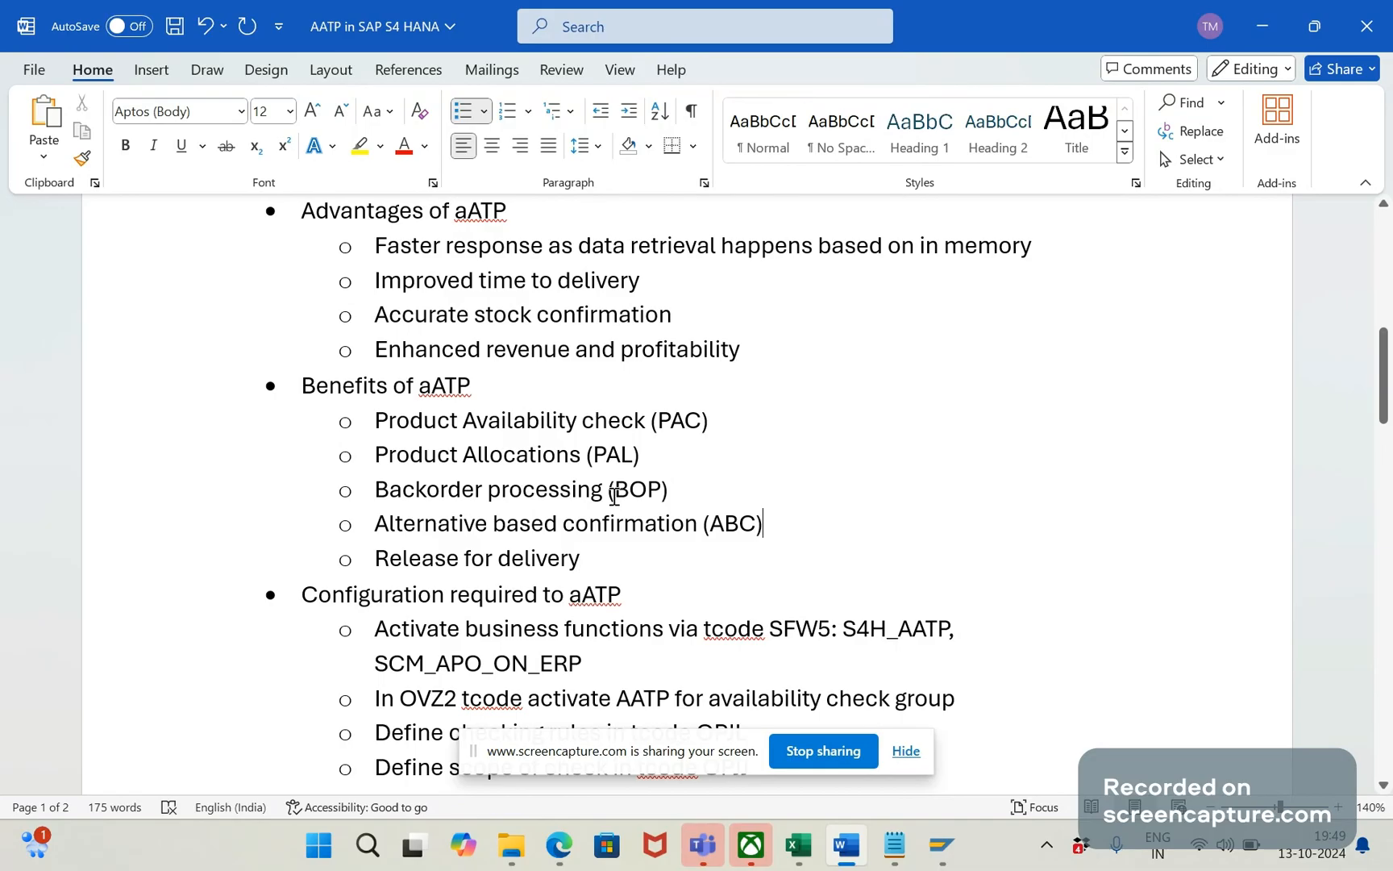
mouse_move(506, 525)
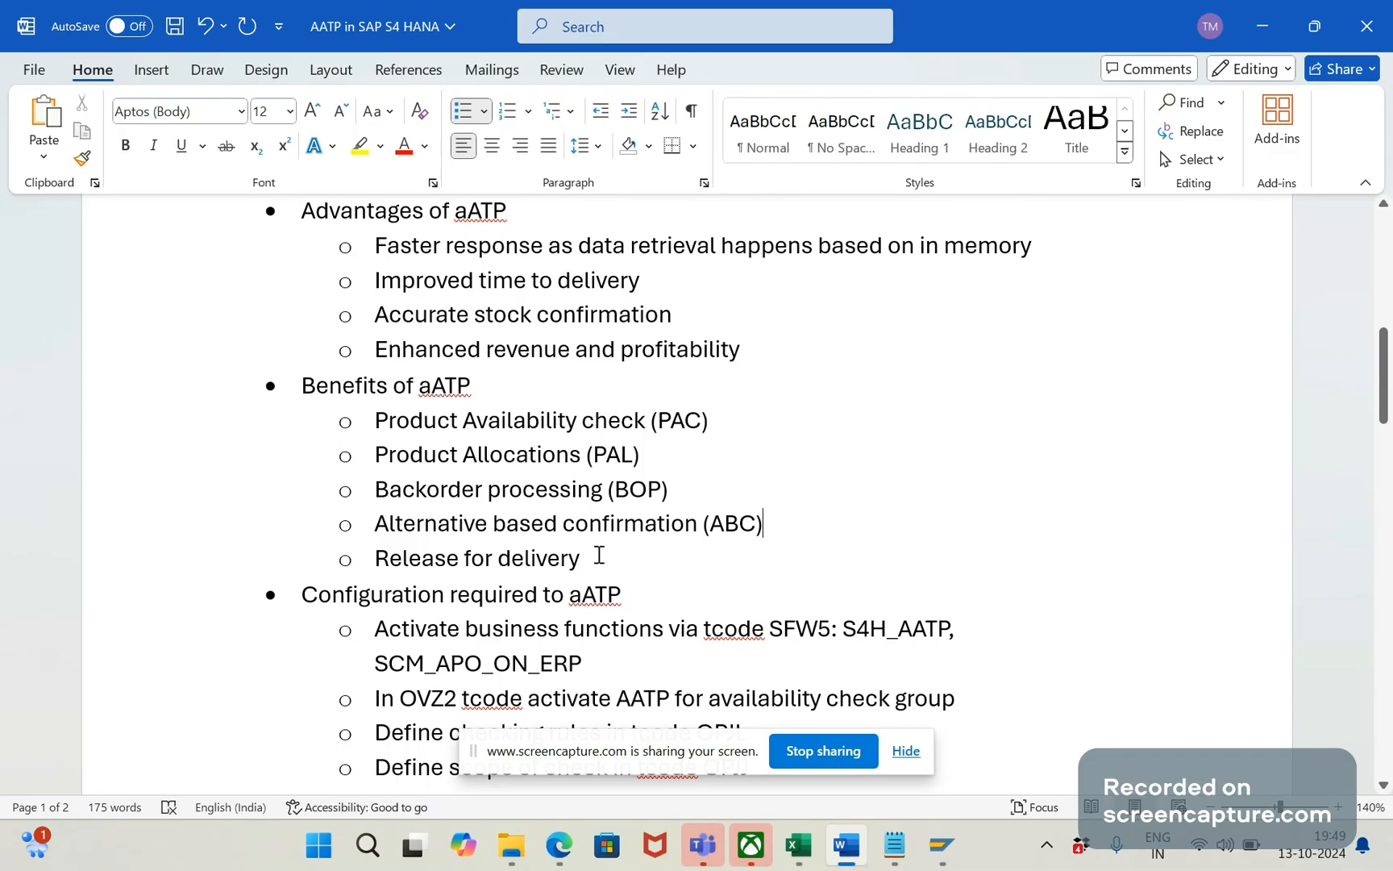
left_click_drag(376, 421, 582, 557)
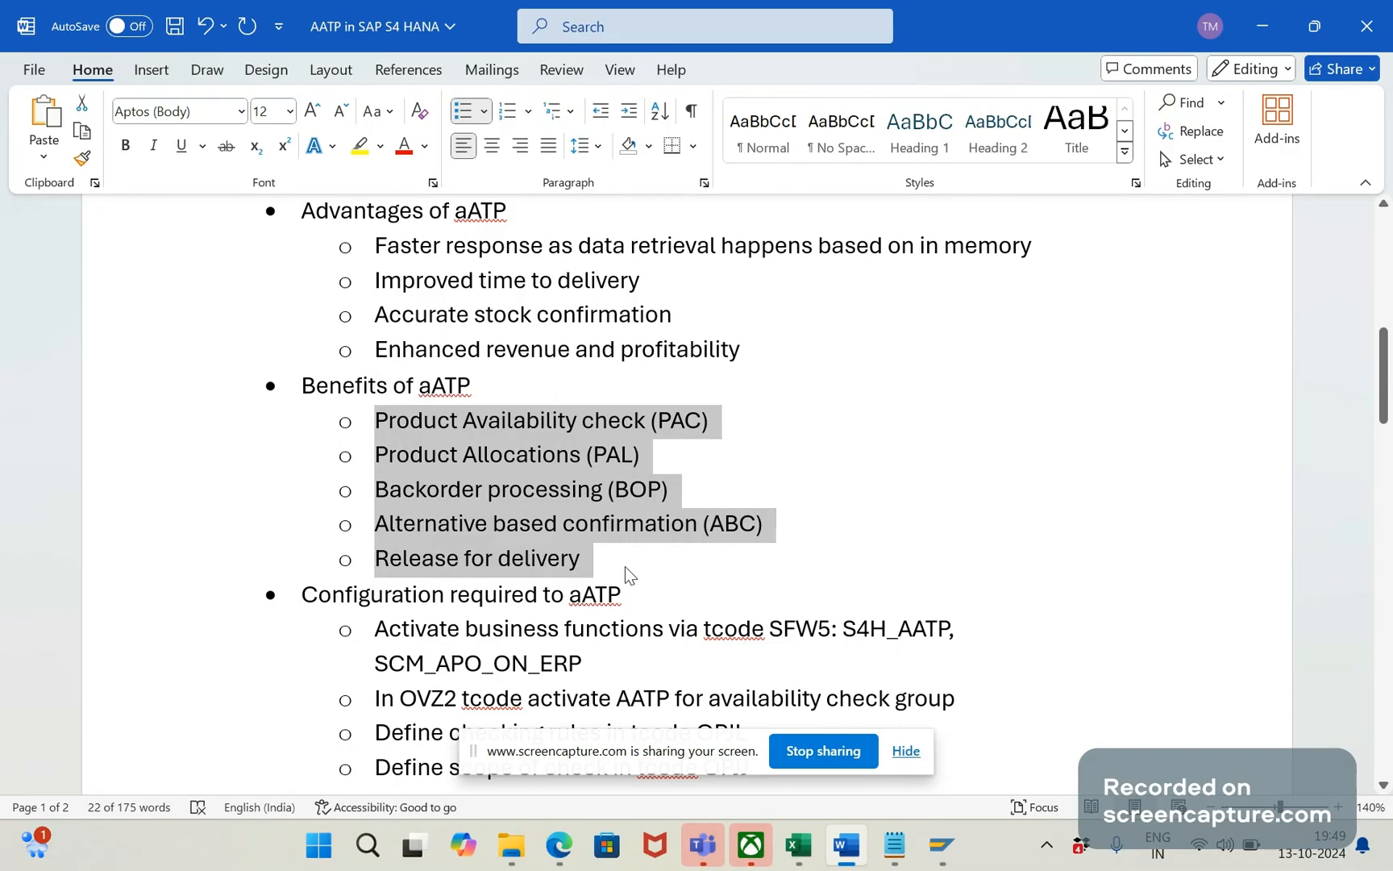
left_click(624, 558)
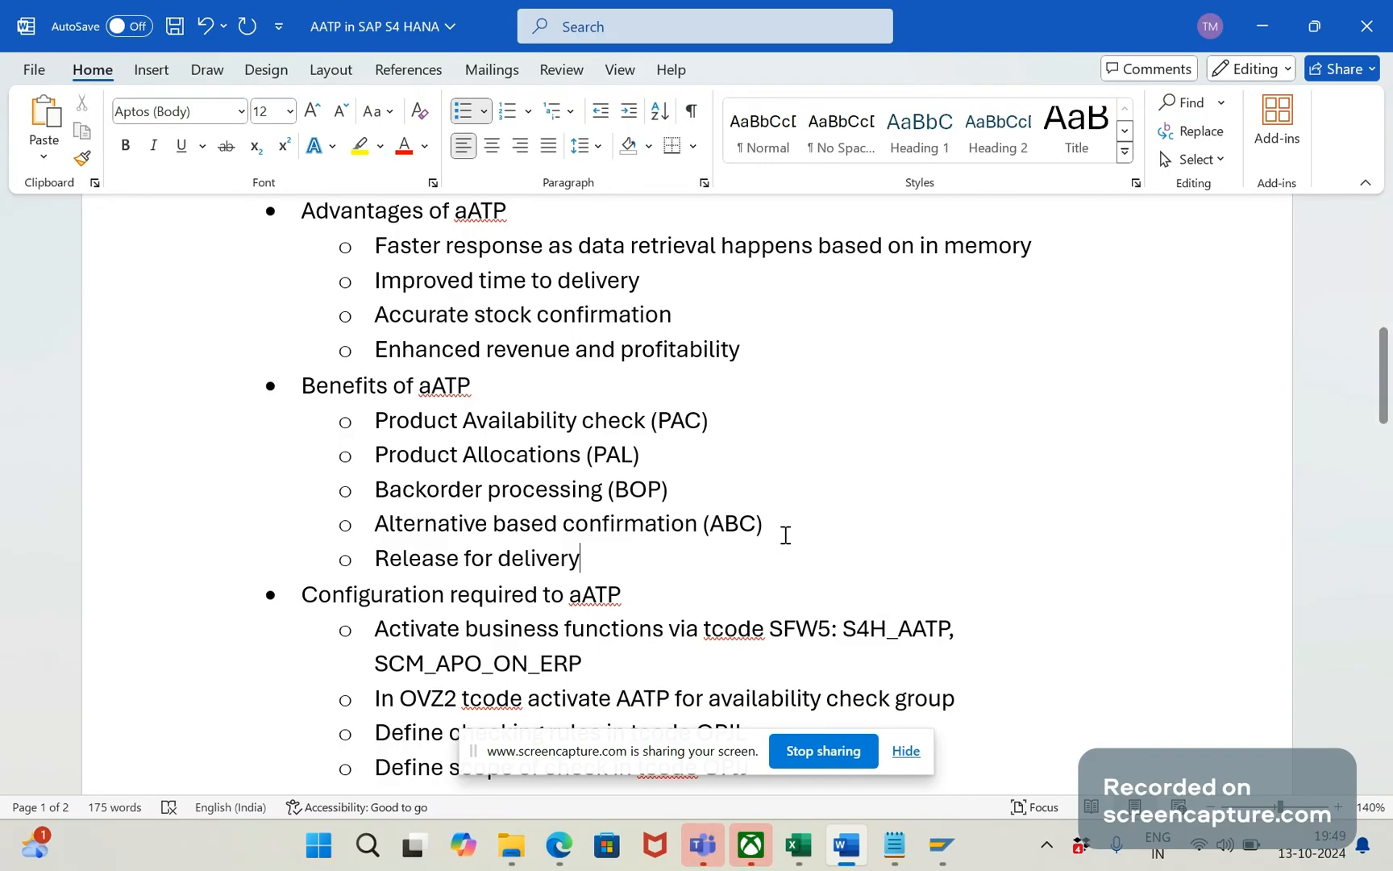
mouse_move(790, 607)
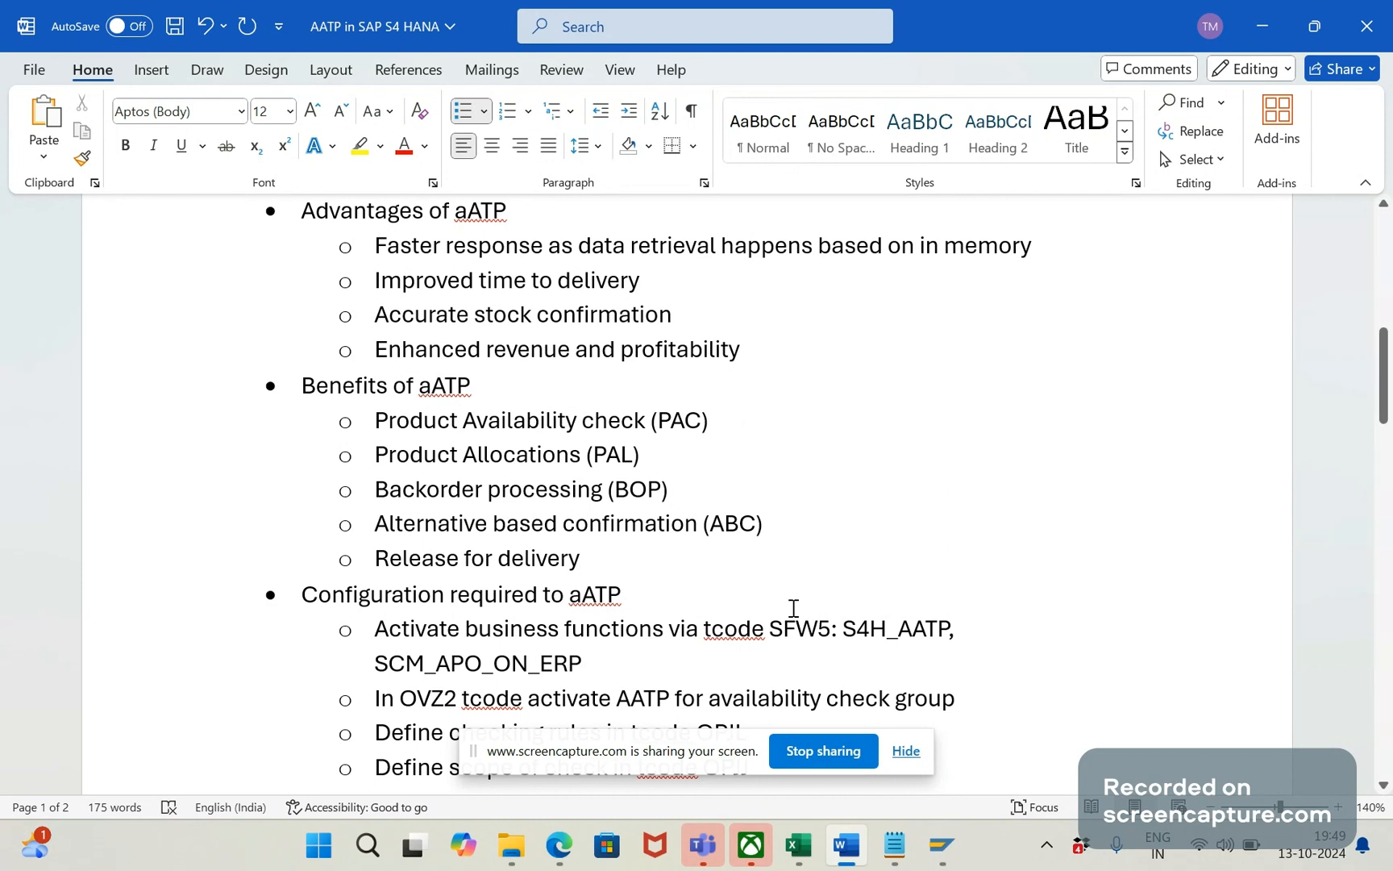
mouse_move(791, 609)
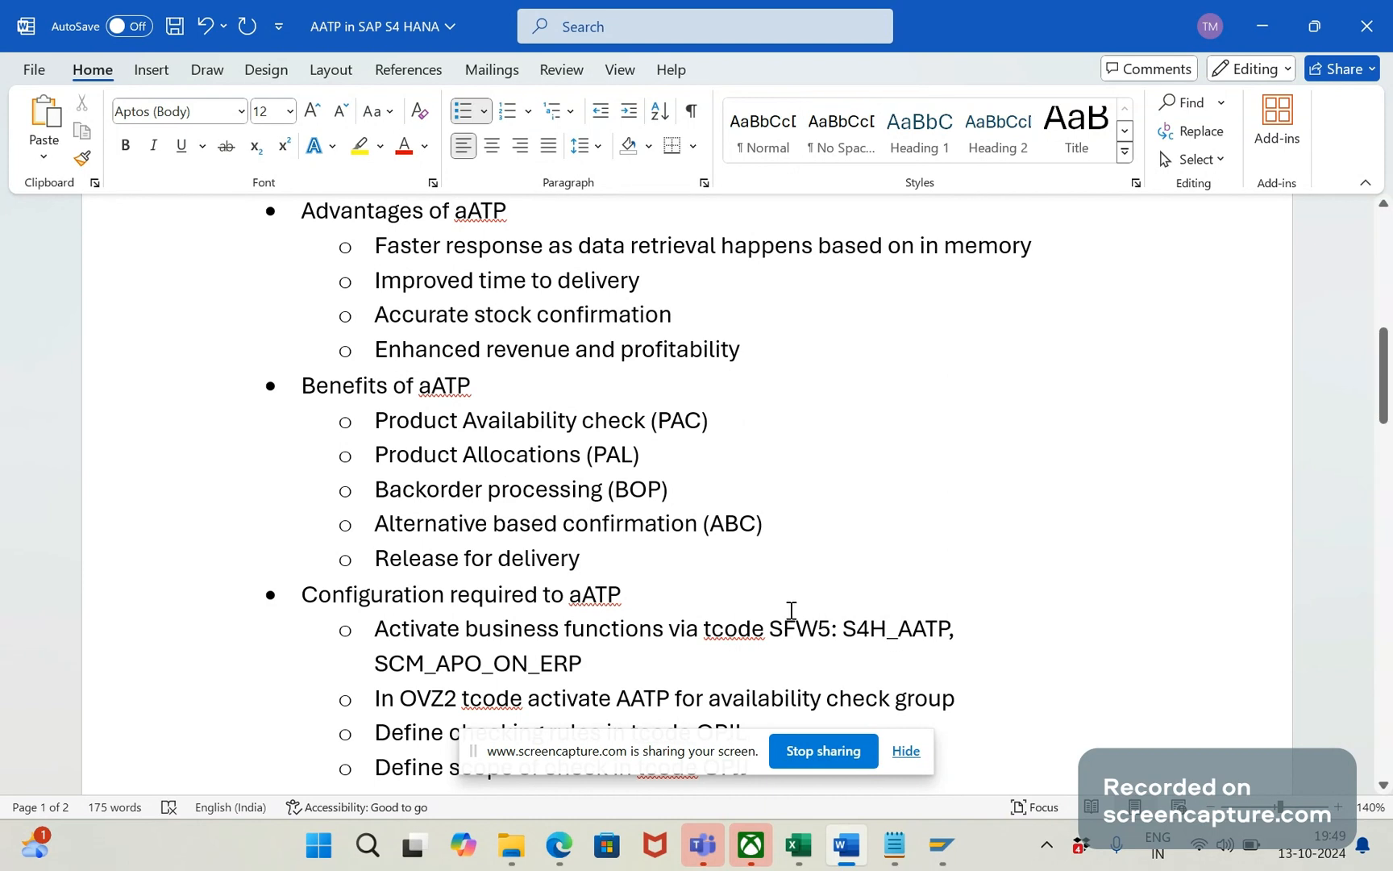
left_click(623, 593)
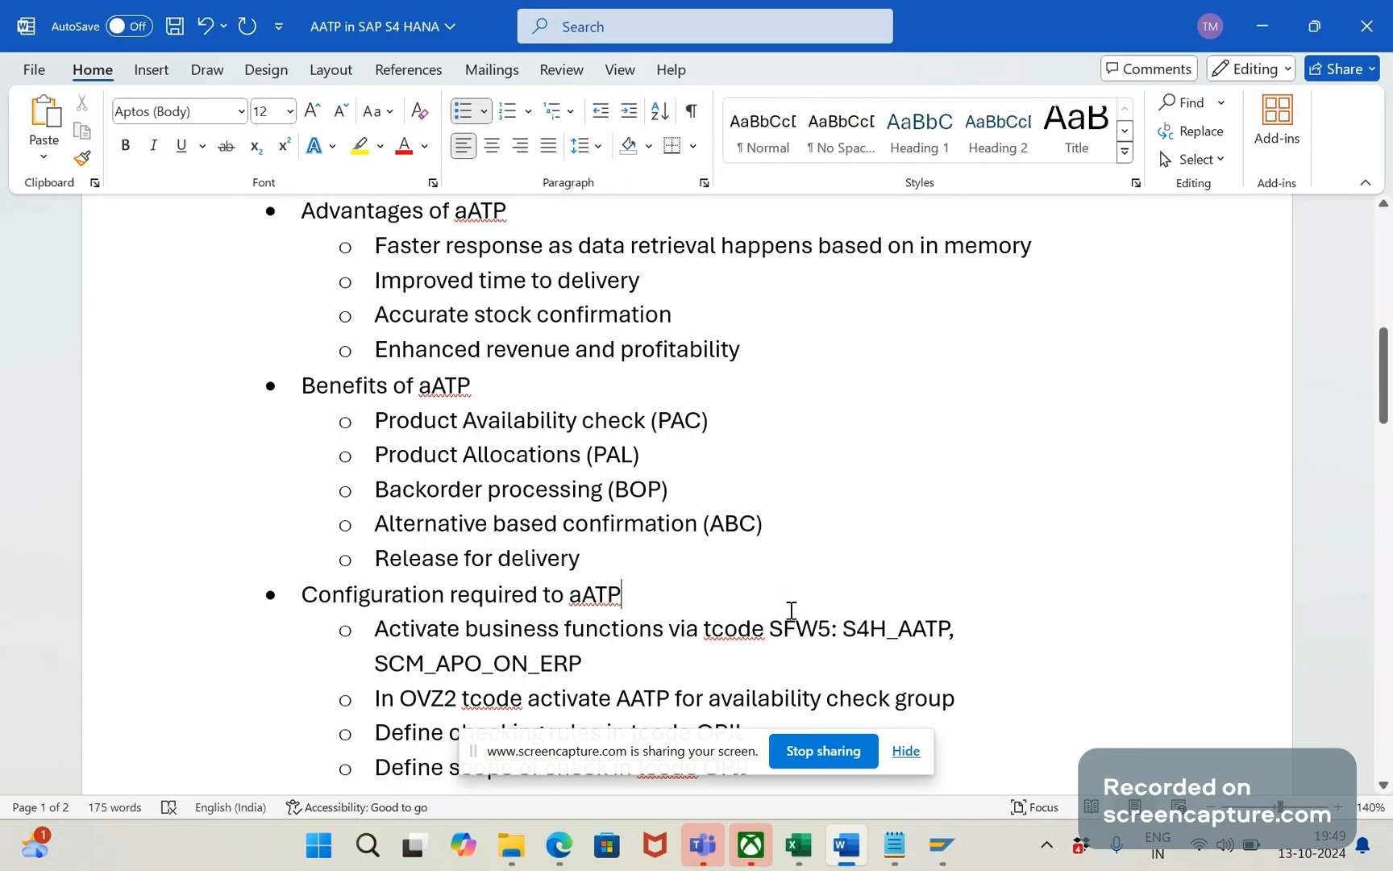